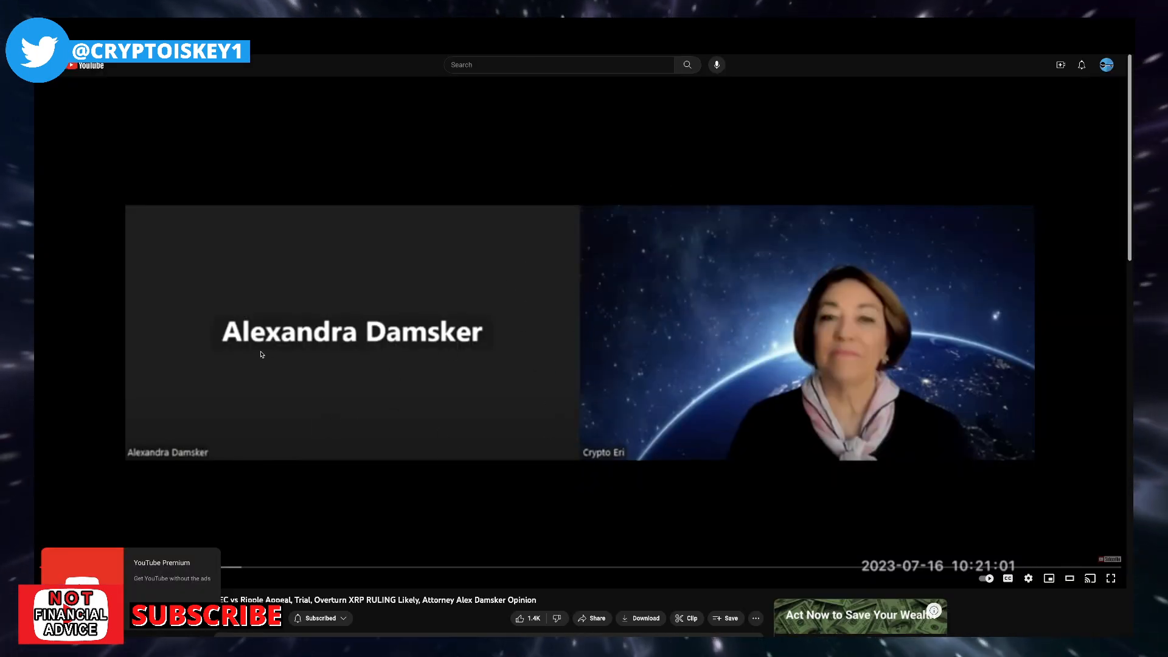
pyautogui.moveTo(422, 337)
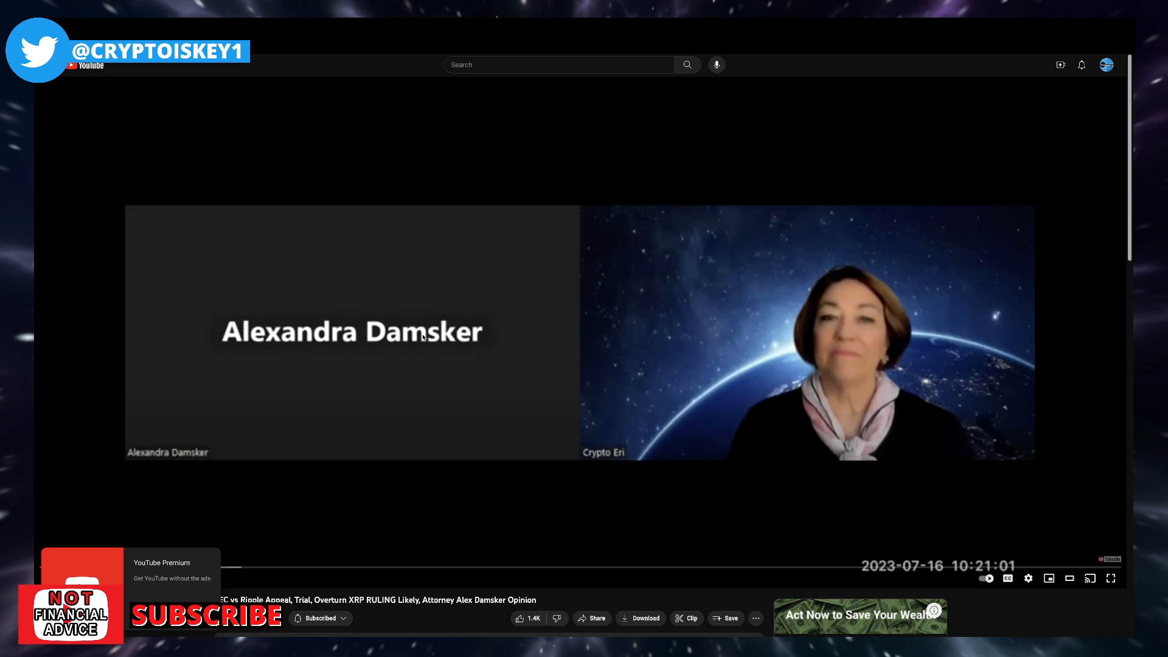
pyautogui.moveTo(334, 326)
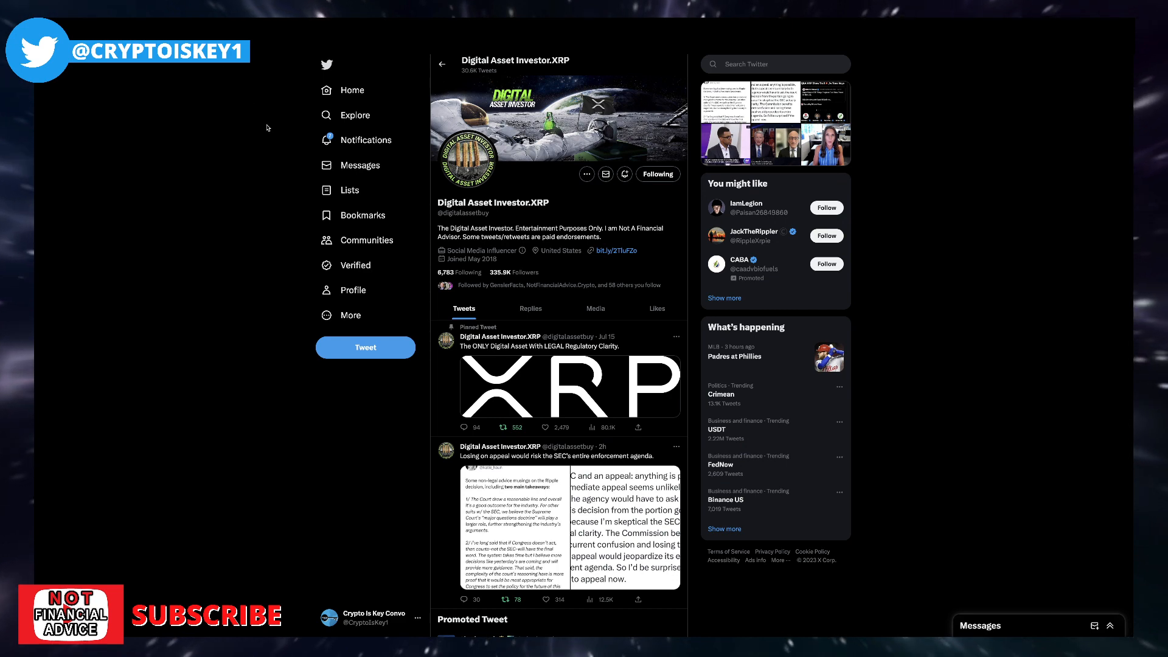
pyautogui.moveTo(625, 174)
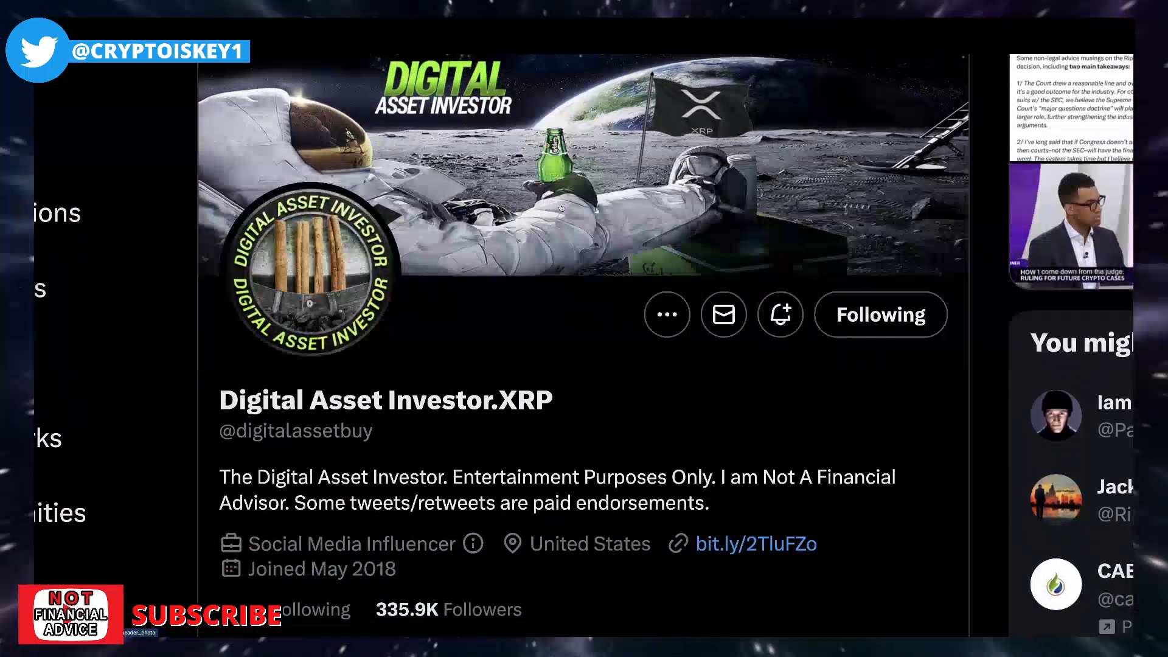
# - Scroll the 'Bitcoin Maxis Gone Wild' tweet down to its embedded XRP Space clip with Tone Vays
pyautogui.scroll(-3)
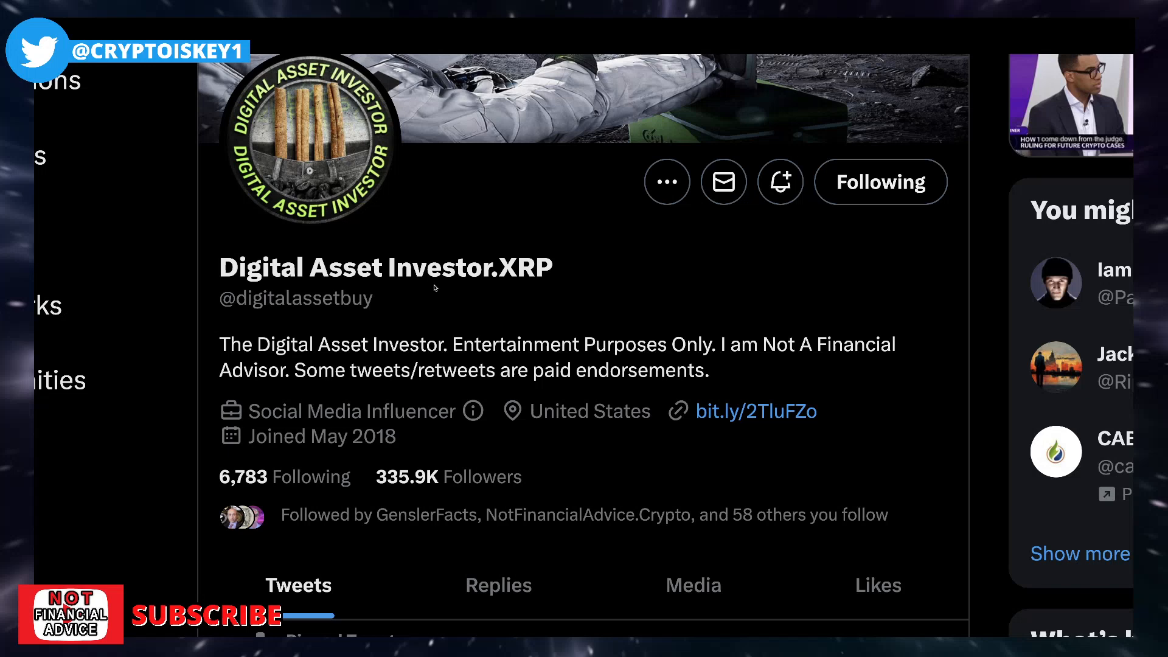
pyautogui.moveTo(559, 328)
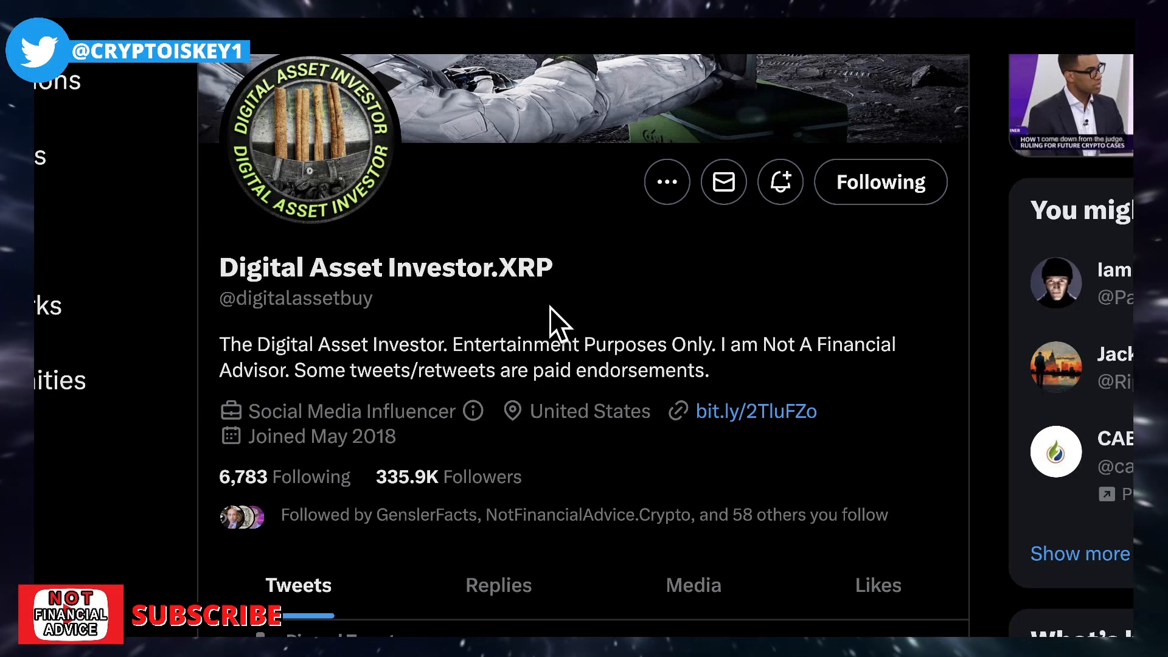
pyautogui.scroll(-3)
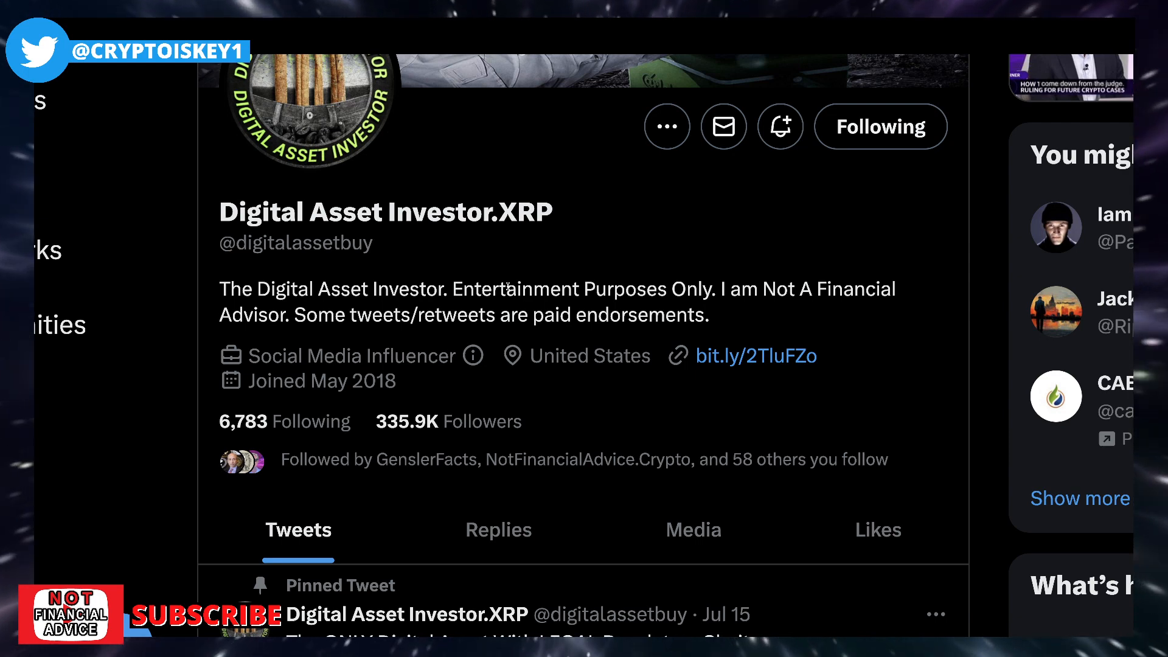
pyautogui.moveTo(546, 249)
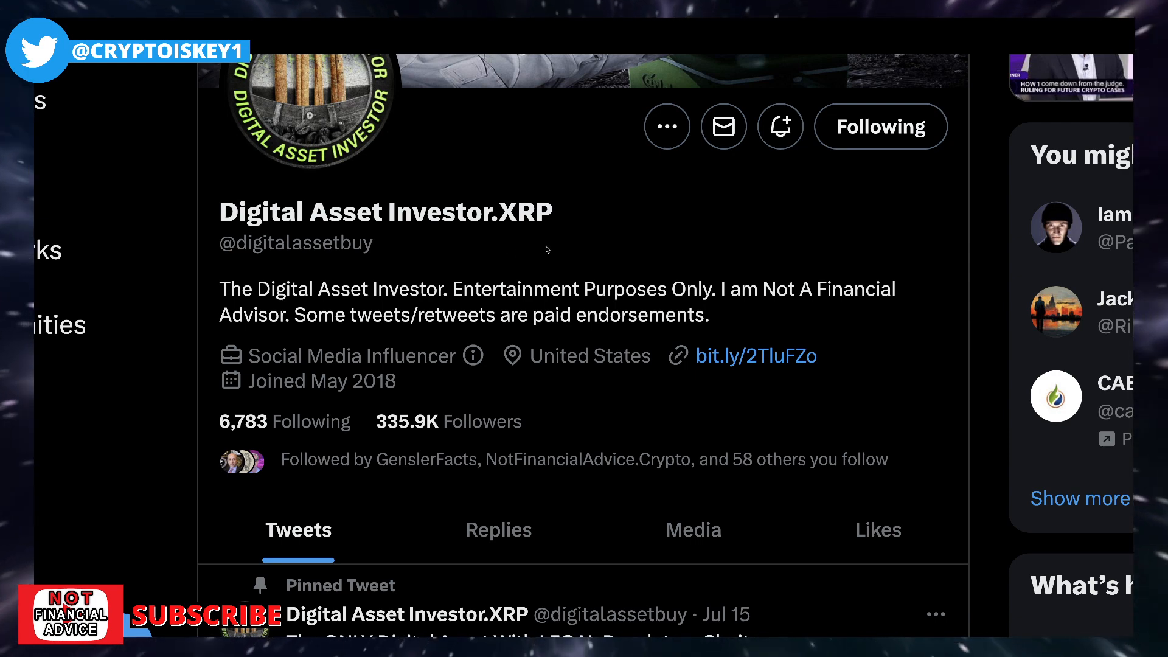
pyautogui.scroll(-3)
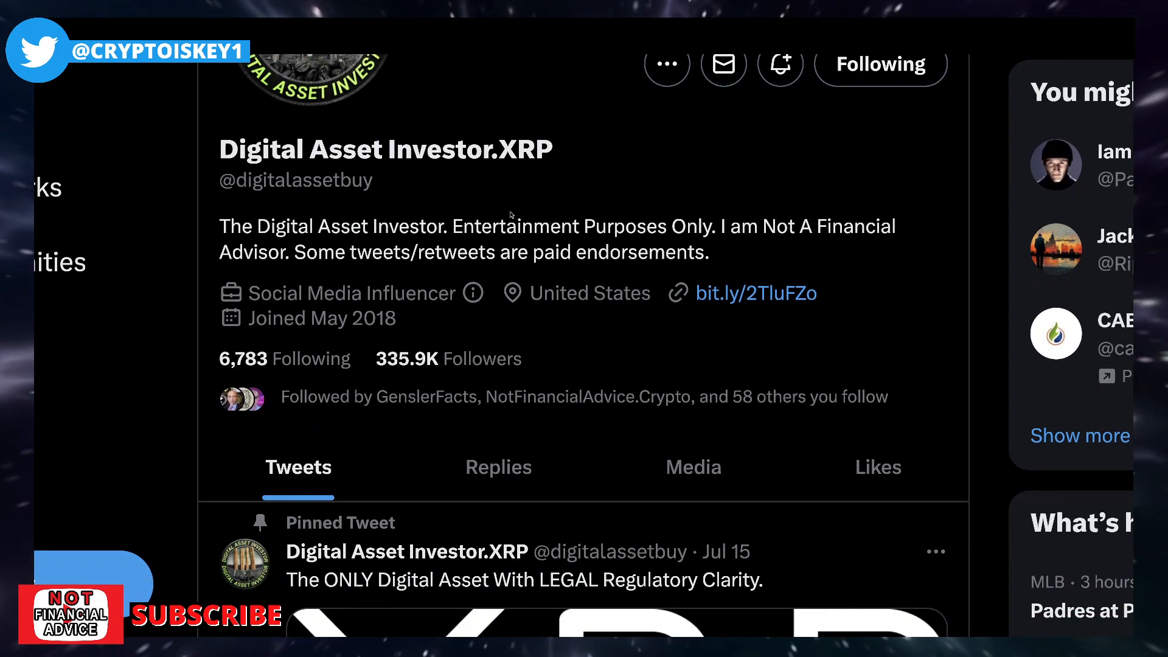
pyautogui.scroll(3)
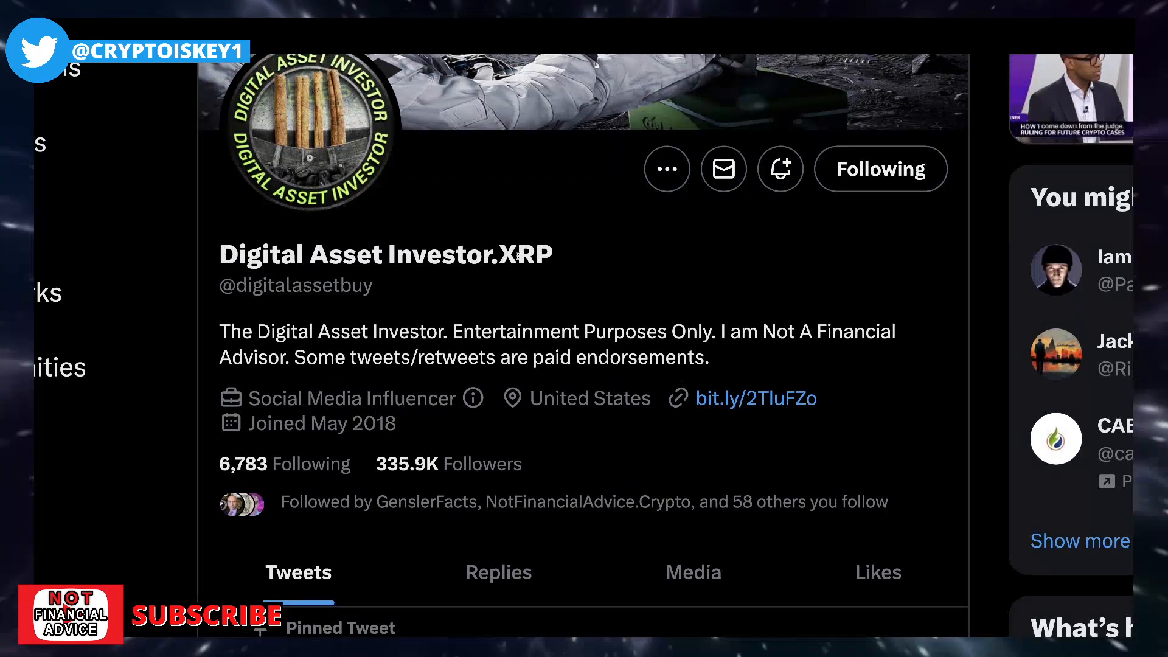
pyautogui.scroll(-3)
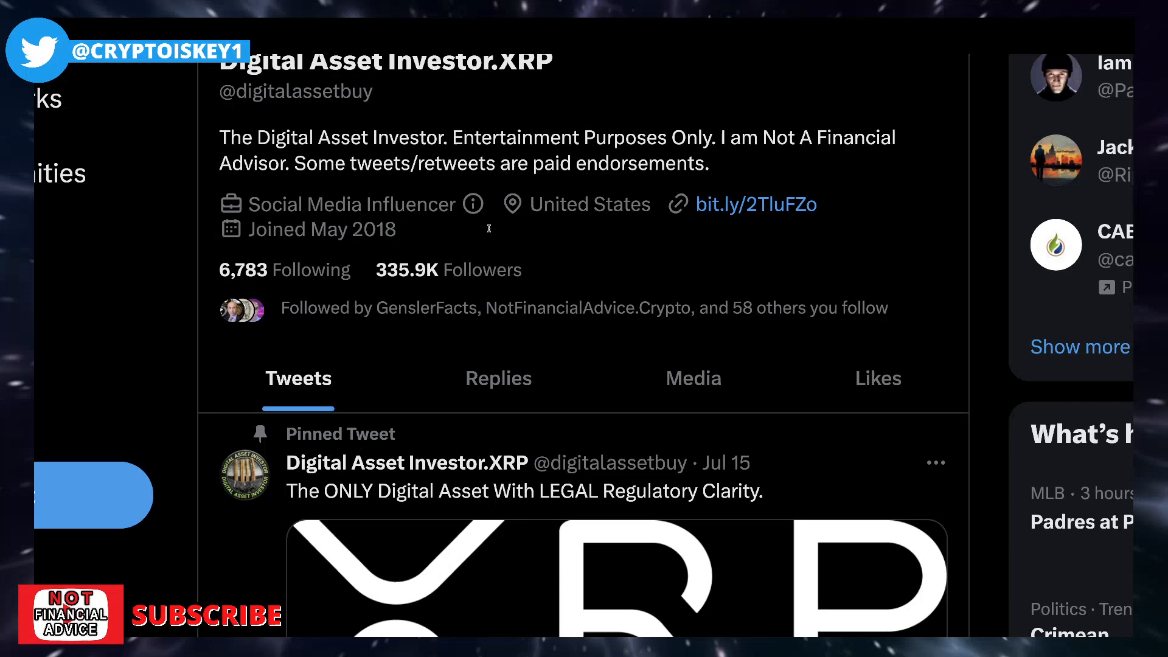
pyautogui.scroll(-3)
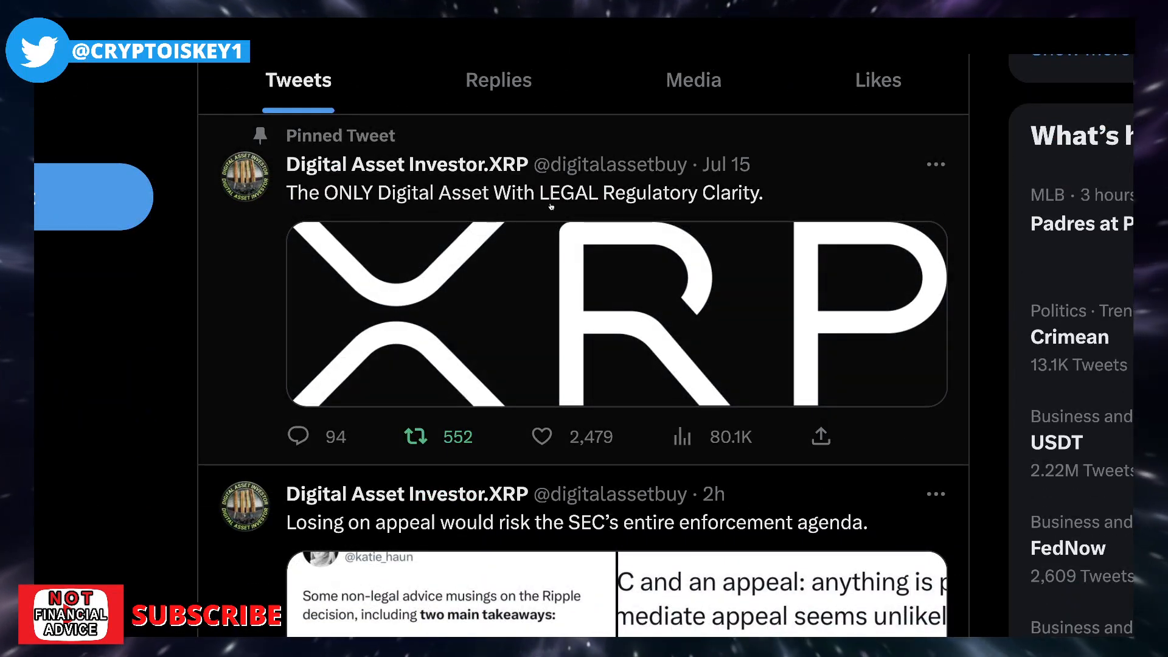
pyautogui.moveTo(750, 221)
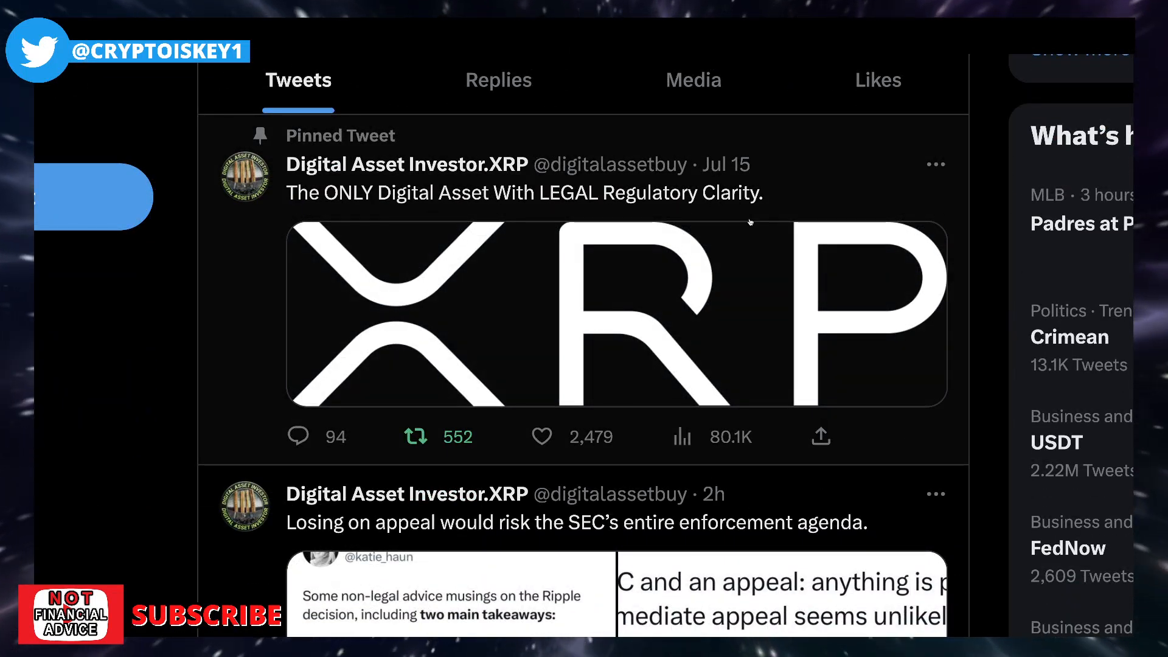
pyautogui.scroll(-3)
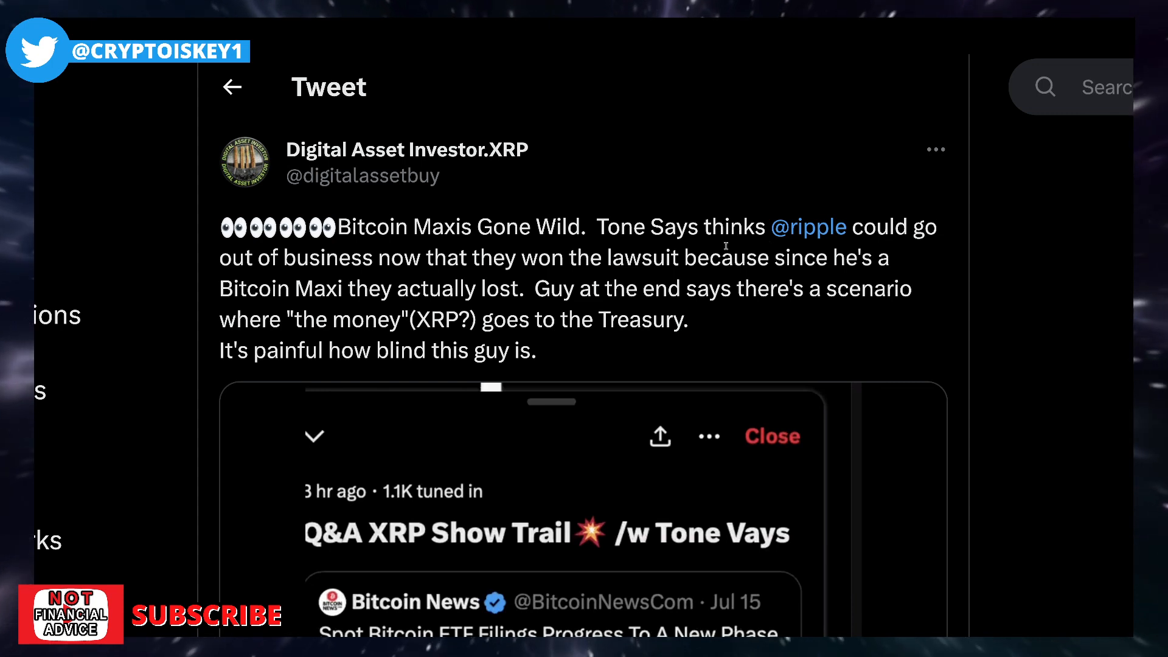
pyautogui.moveTo(529, 299)
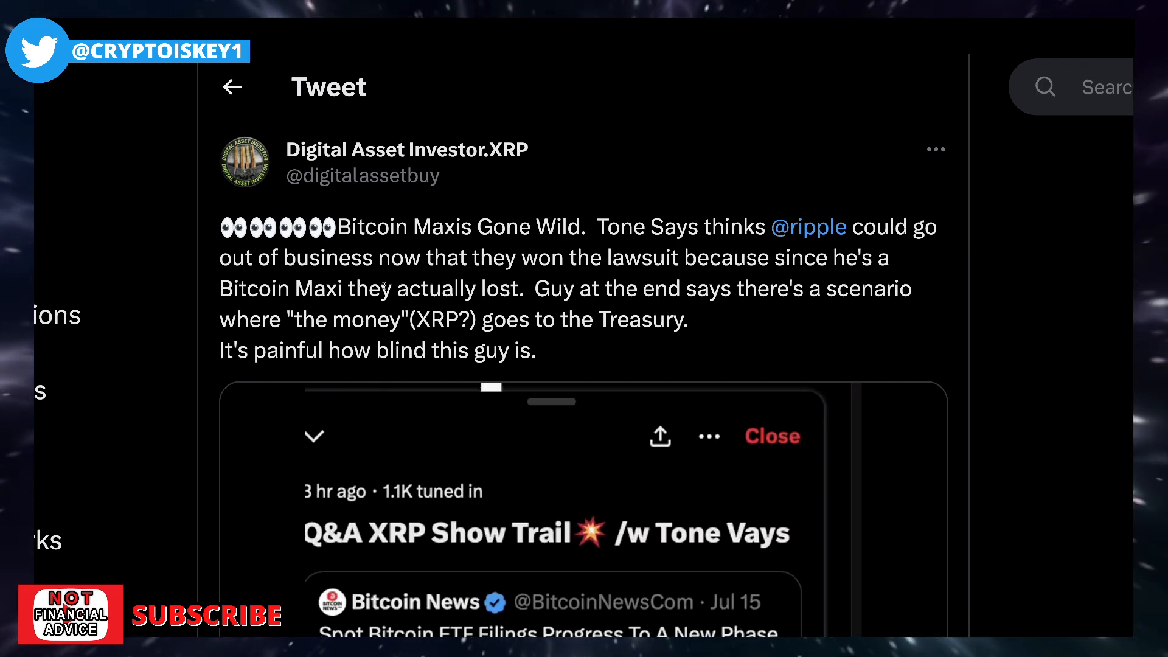
pyautogui.scroll(-3)
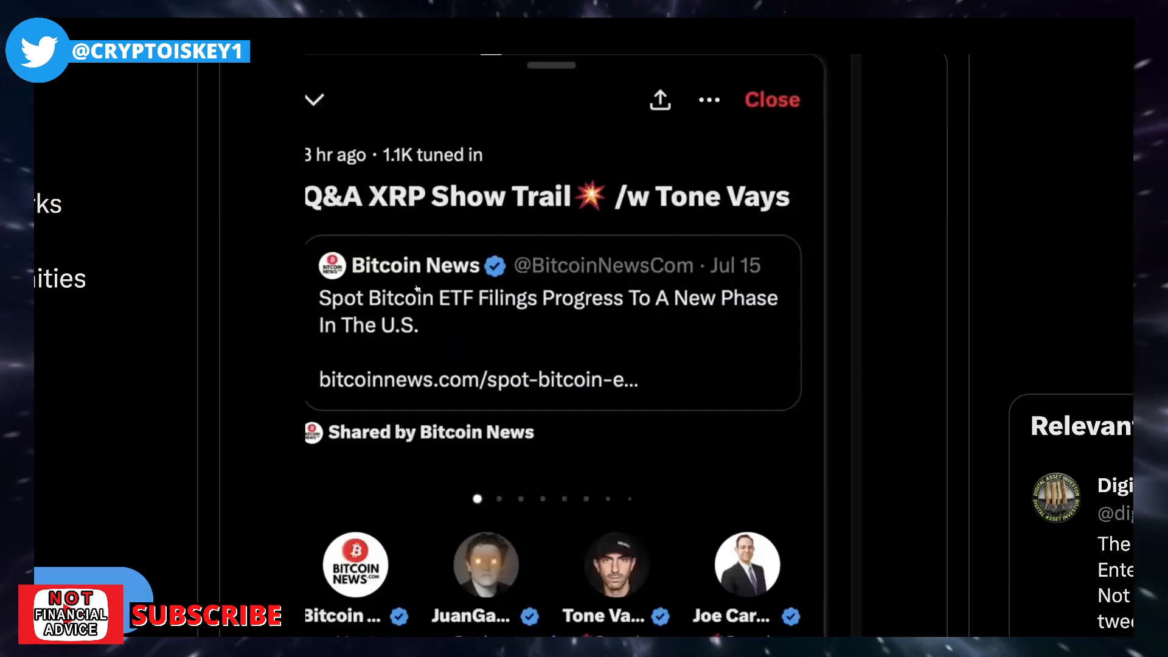
pyautogui.scroll(-3)
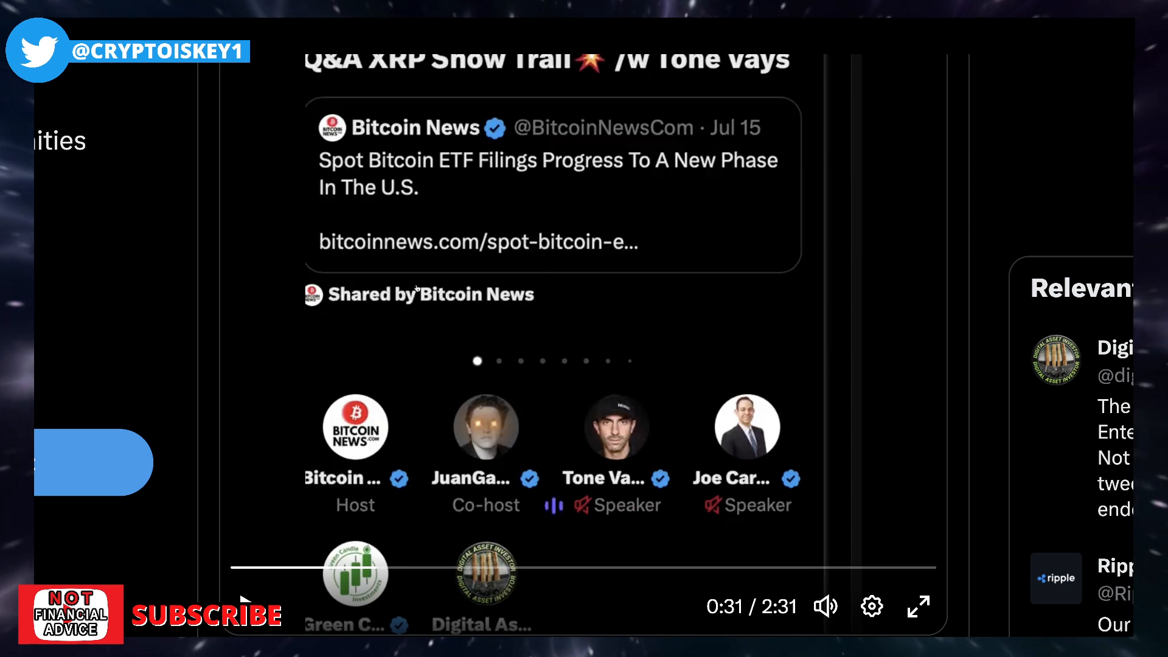
pyautogui.moveTo(493, 323)
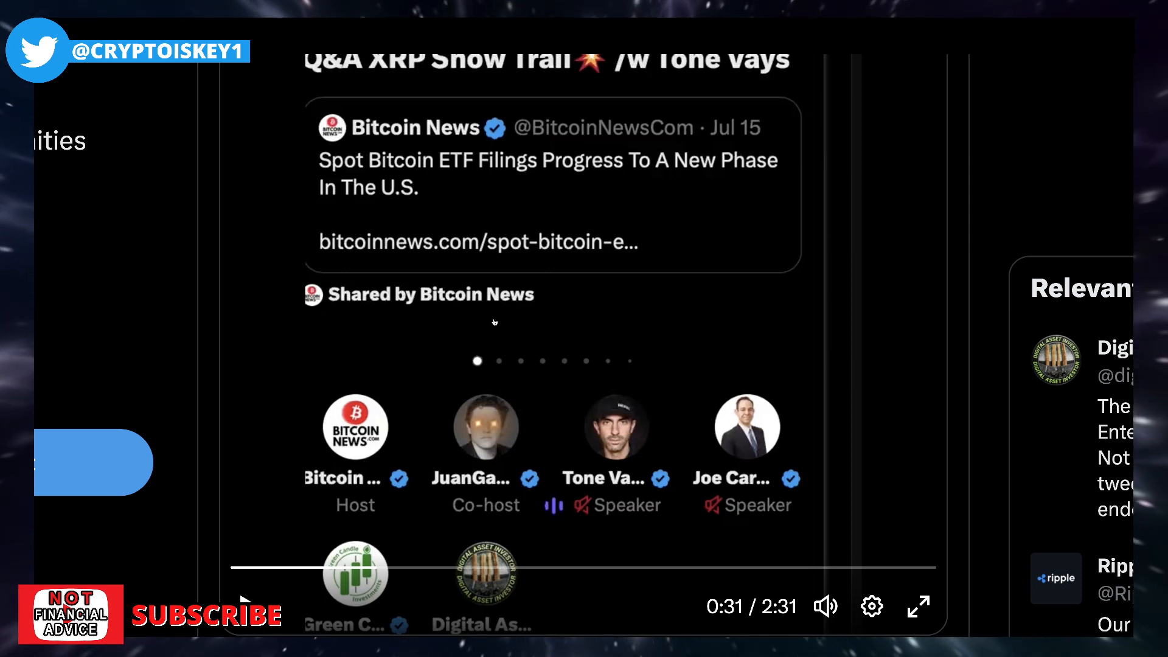
pyautogui.moveTo(450, 295)
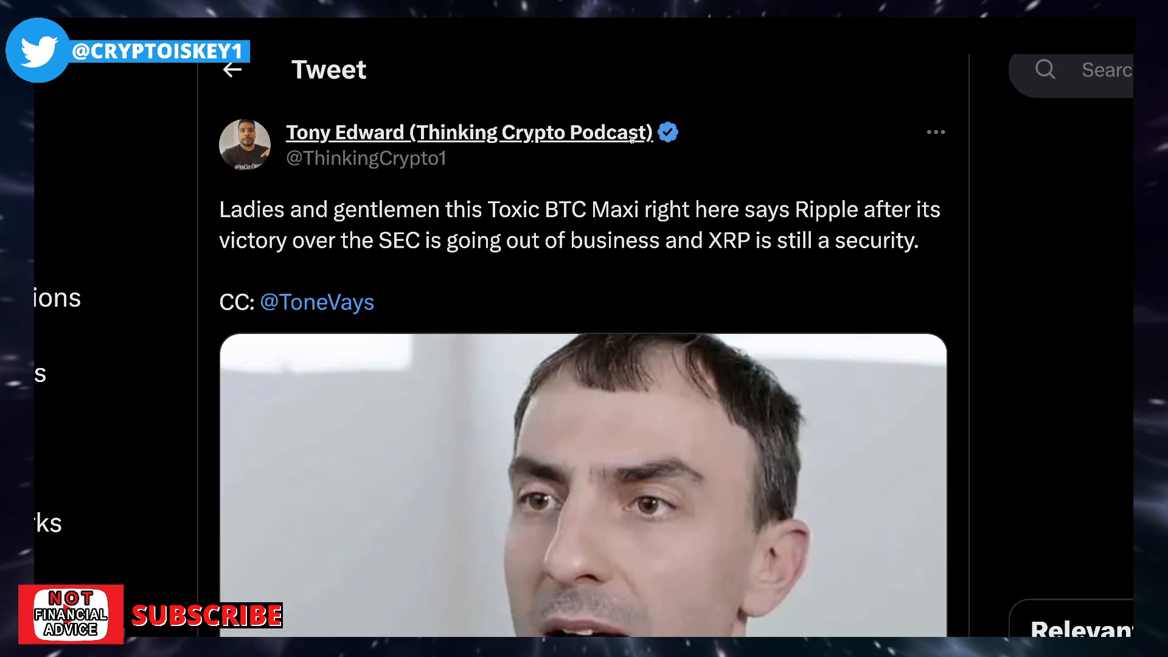
pyautogui.moveTo(832, 149)
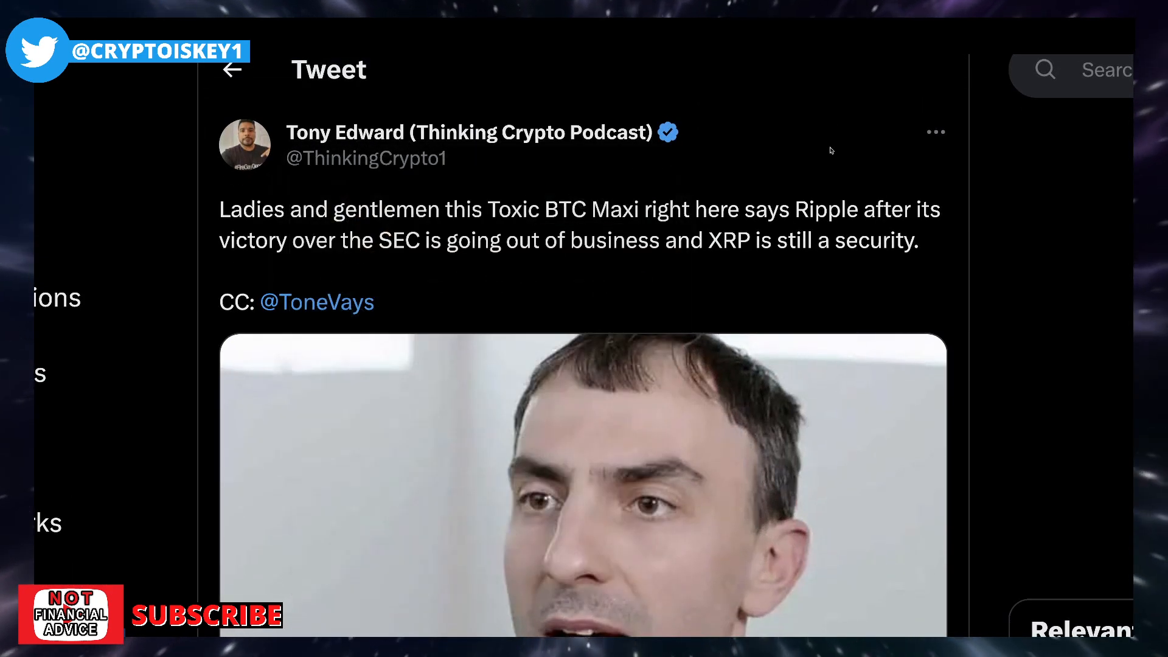
pyautogui.moveTo(810, 153)
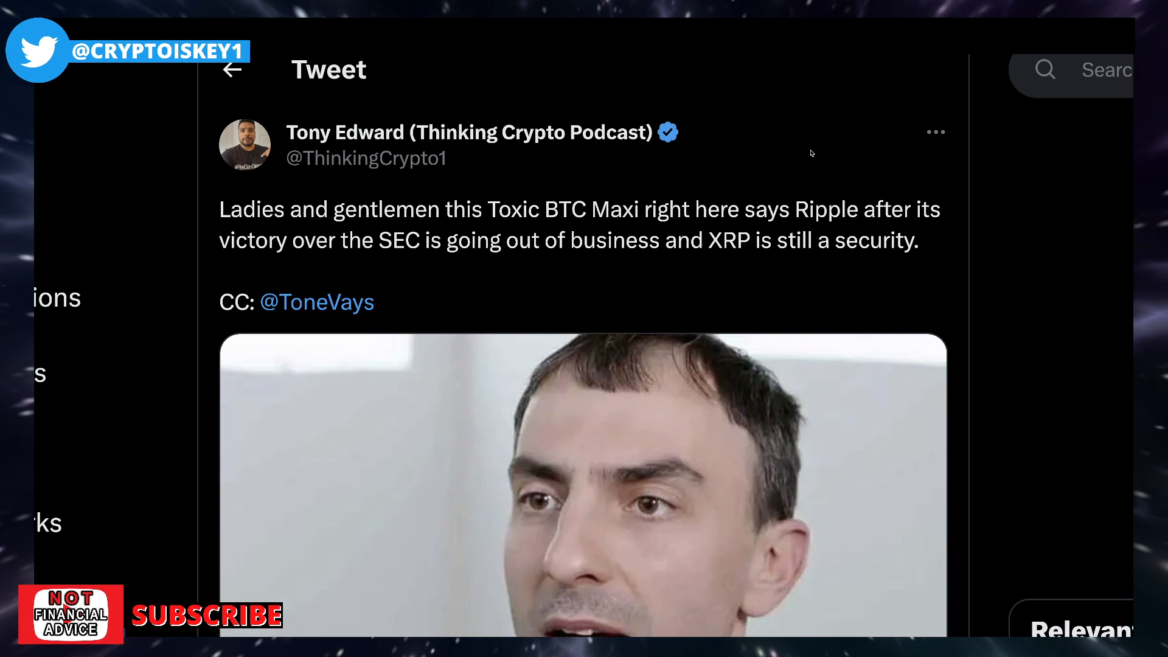
pyautogui.moveTo(824, 179)
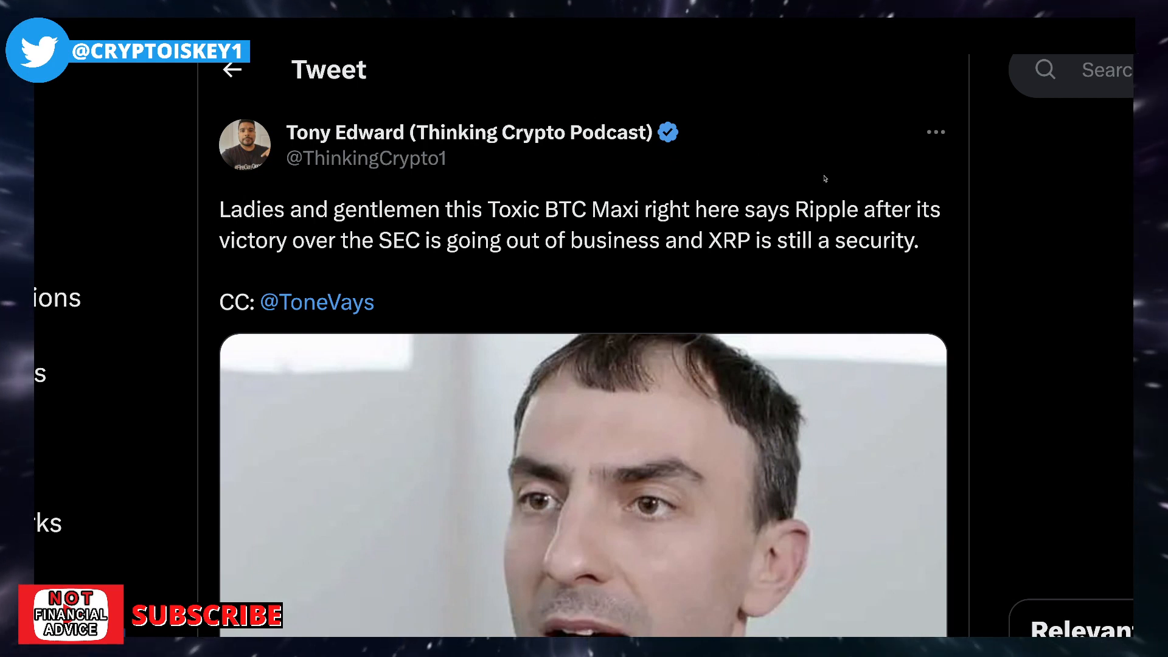
pyautogui.moveTo(692, 148)
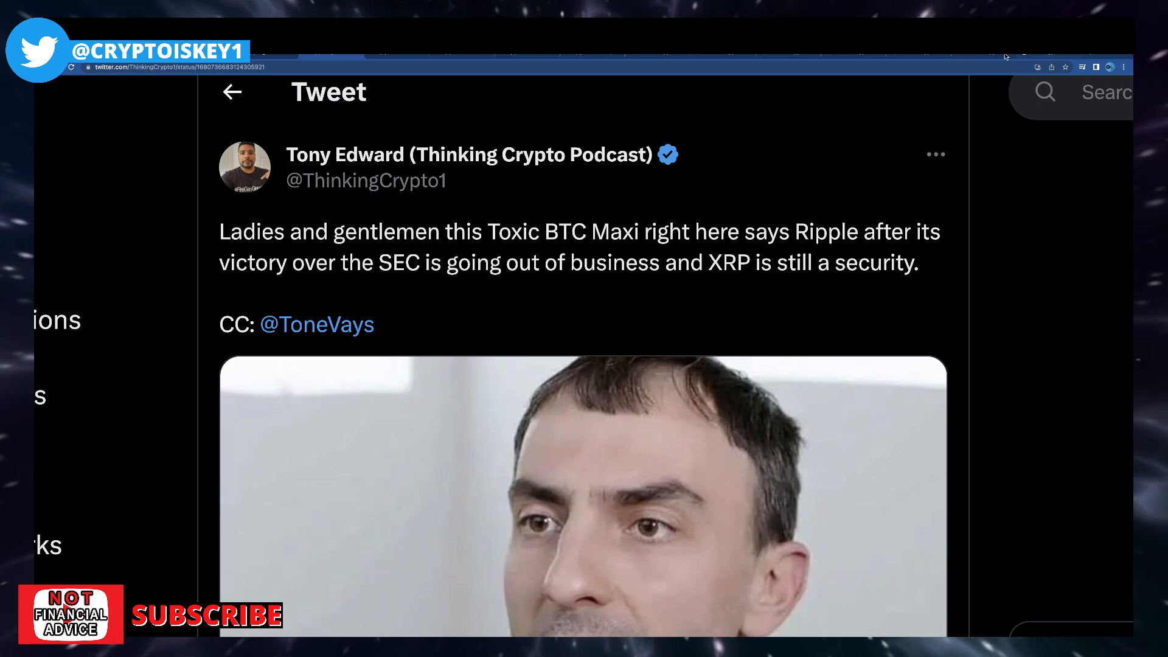
pyautogui.moveTo(593, 57)
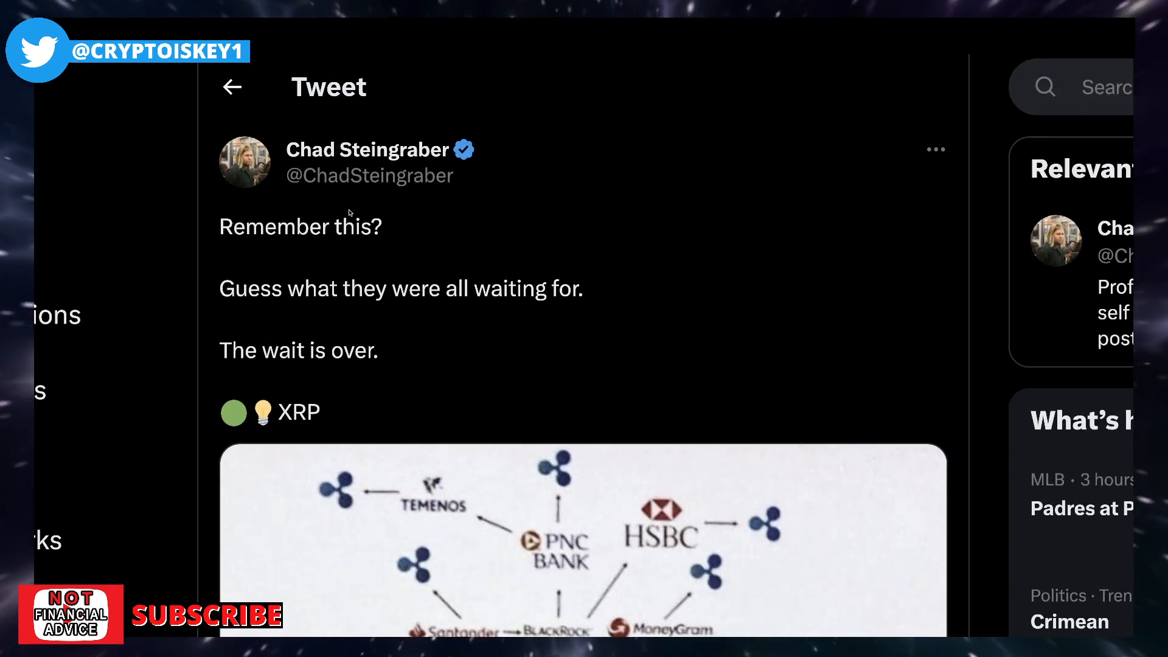
# - Scroll through Chad Steingraber's XRP bank-network chart image
pyautogui.scroll(-3)
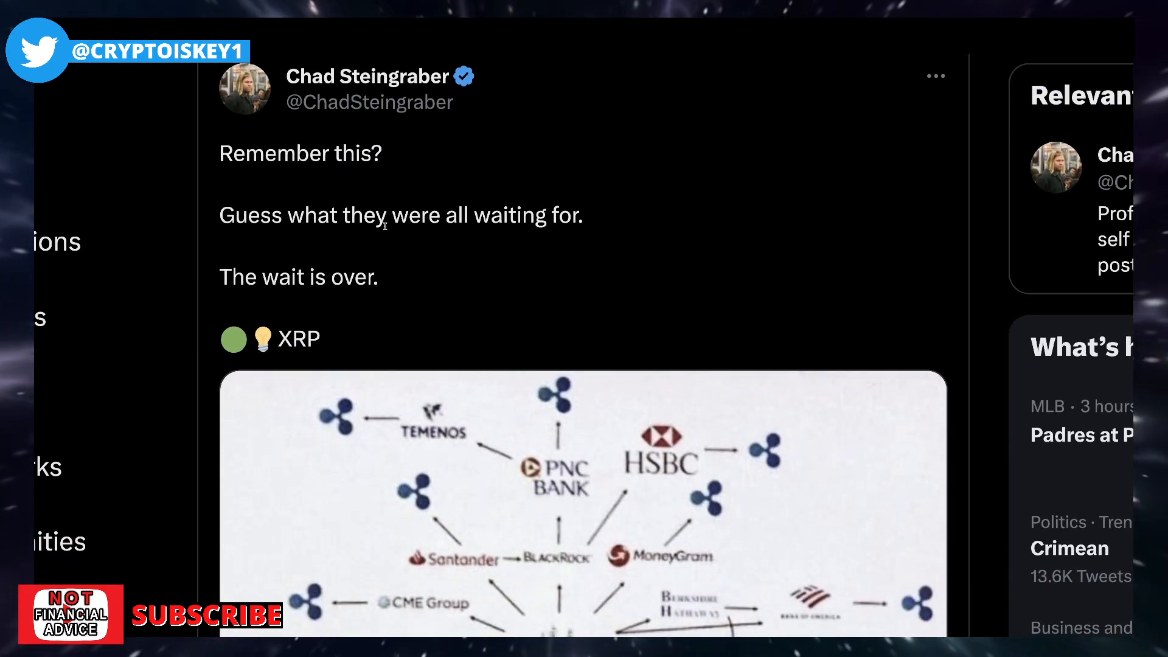
pyautogui.moveTo(518, 233)
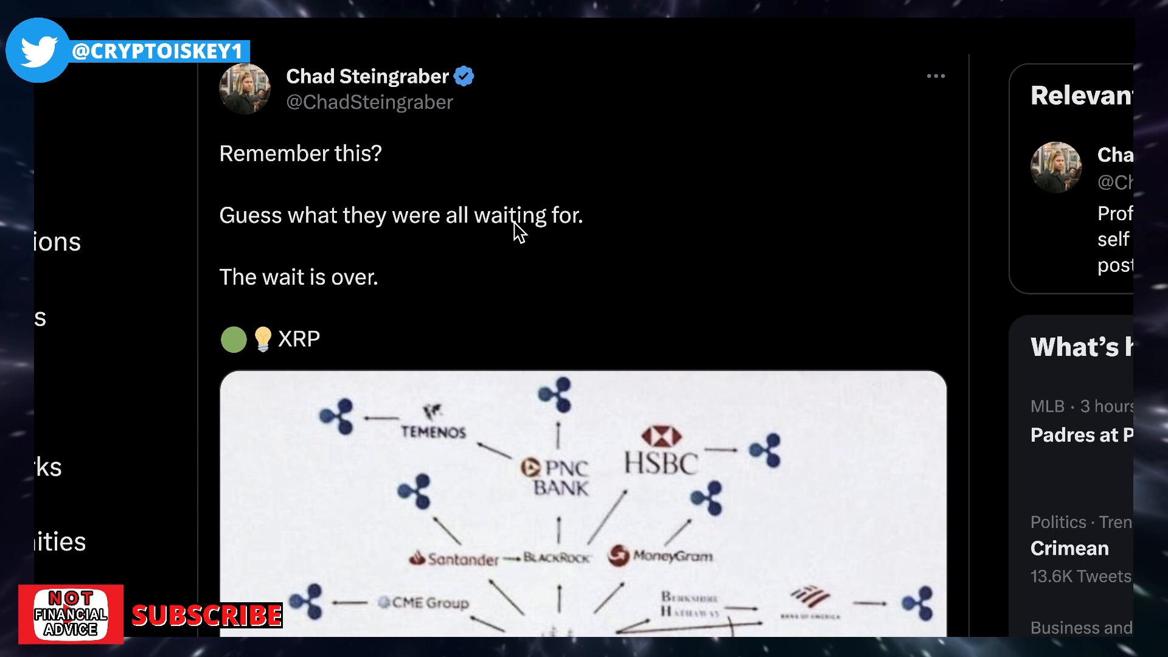
pyautogui.scroll(-3)
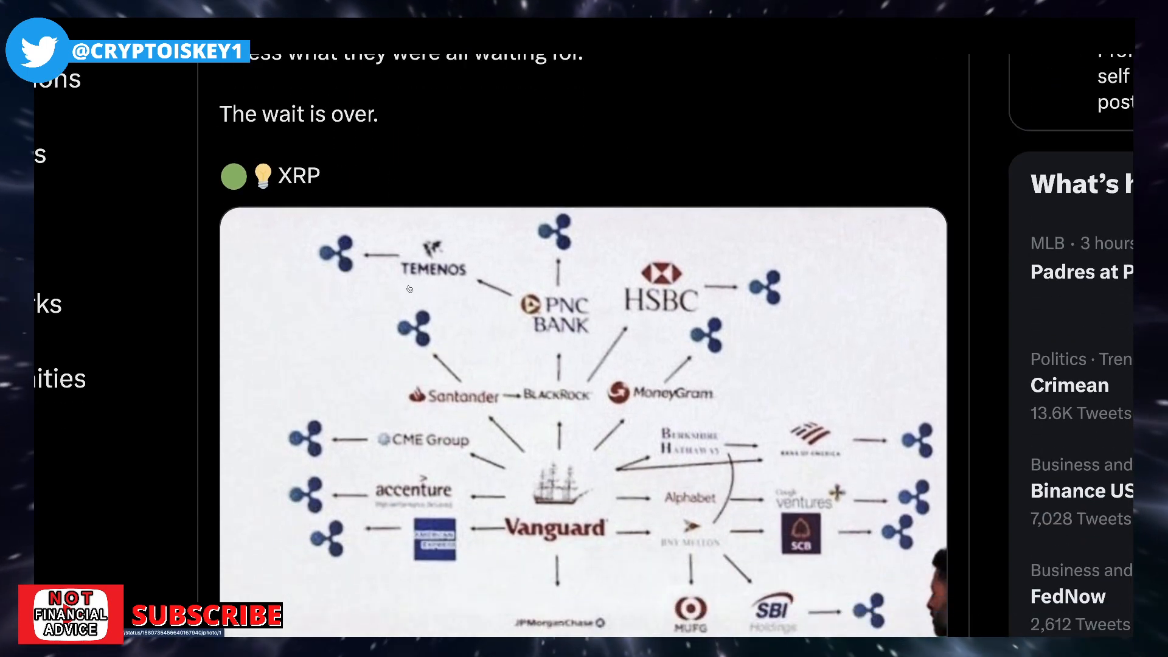
pyautogui.scroll(-3)
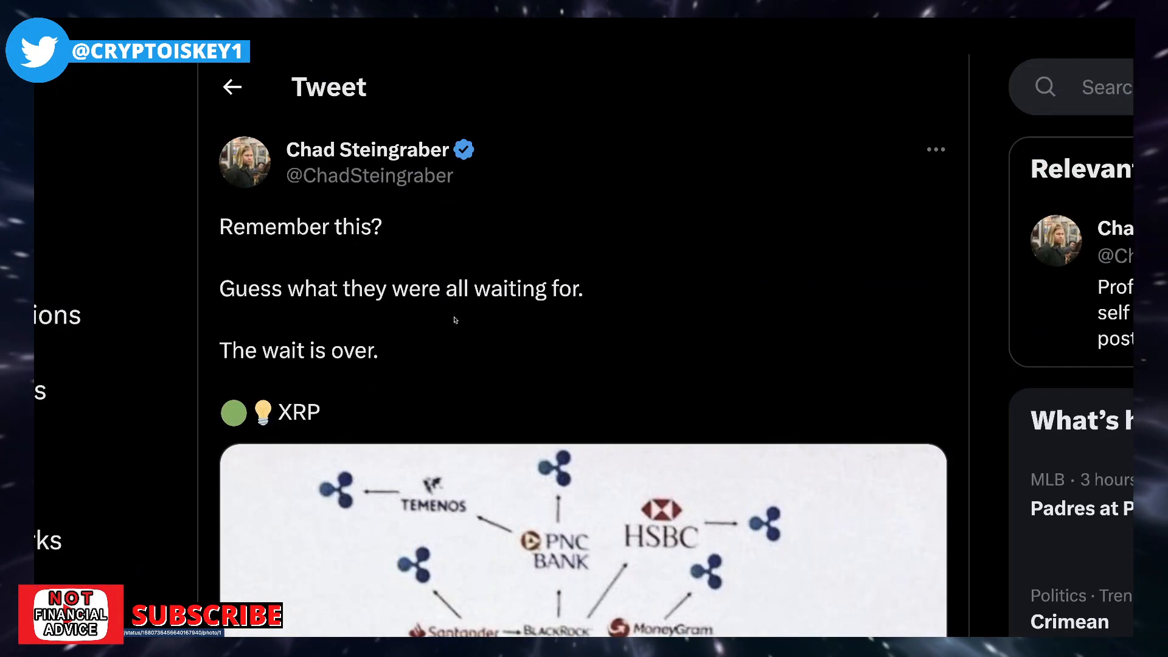
pyautogui.moveTo(436, 193)
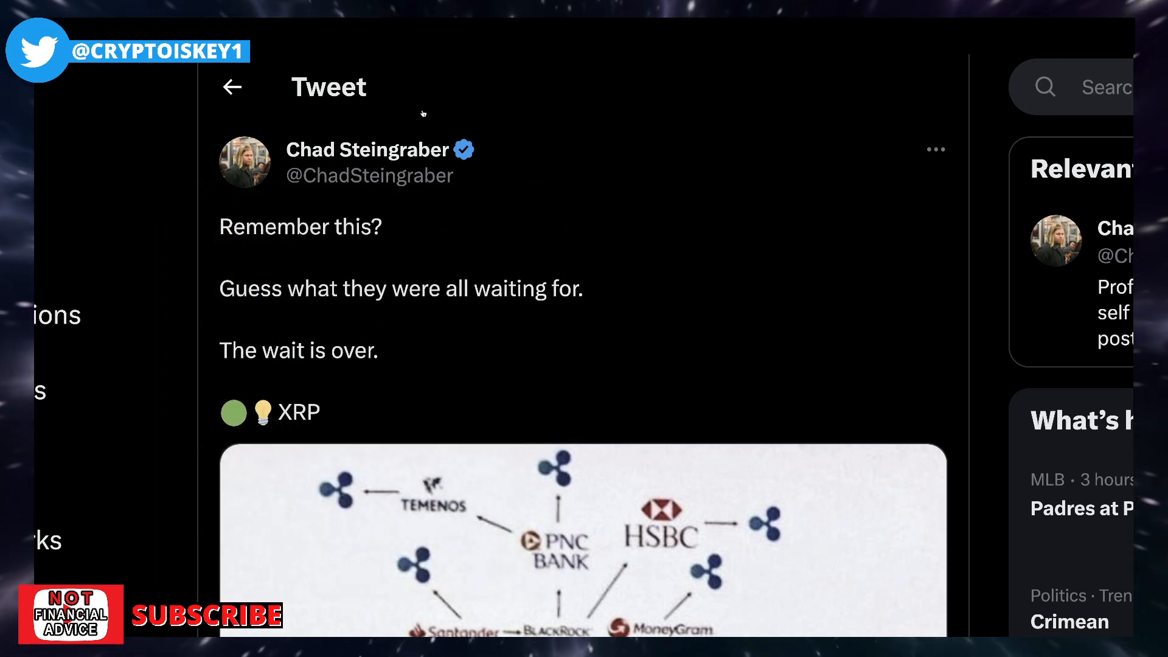
pyautogui.moveTo(597, 129)
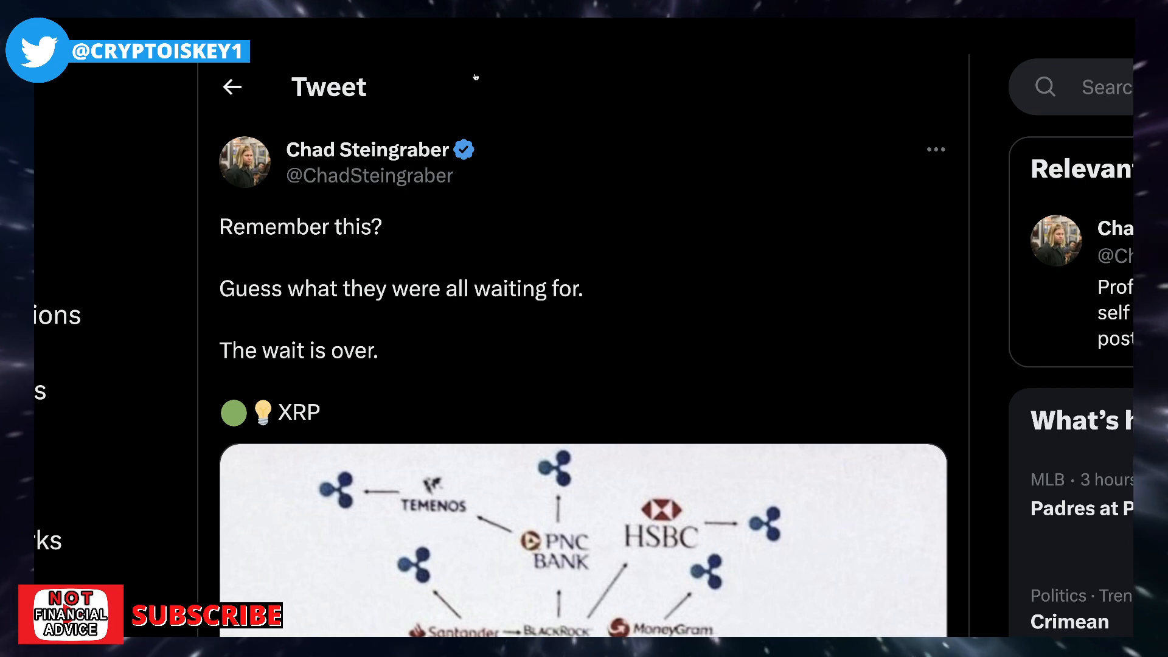
pyautogui.moveTo(509, 57)
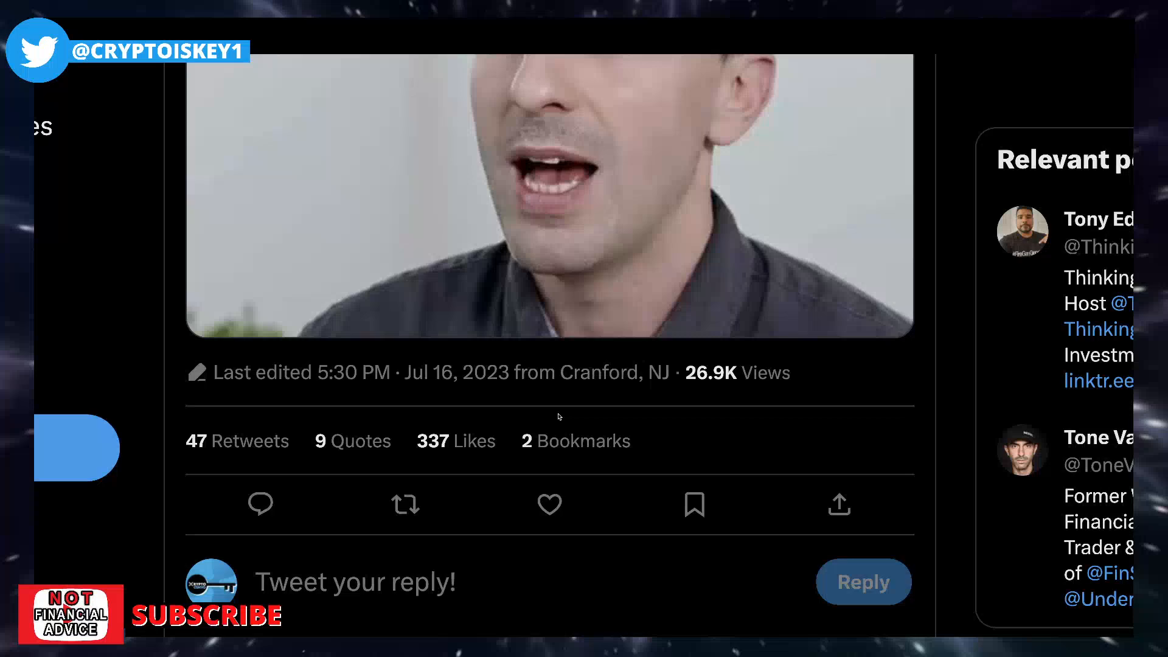
# - Scroll through the replies saying bitcoiners don't understand XRP, then back up
pyautogui.scroll(-3)
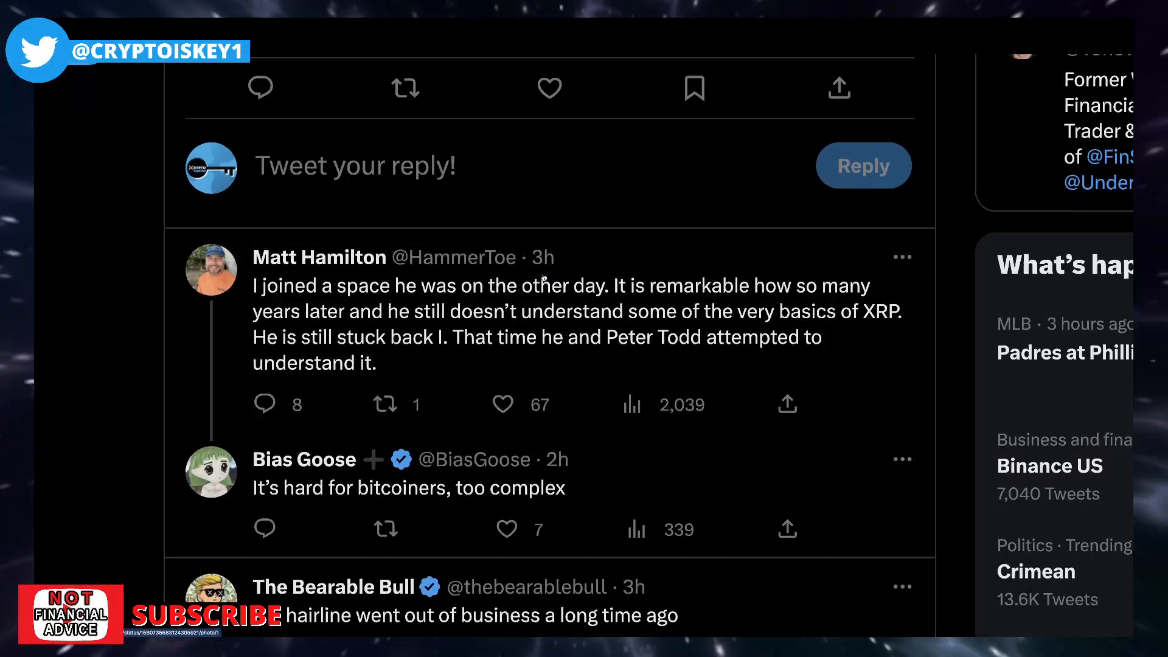
pyautogui.scroll(-3)
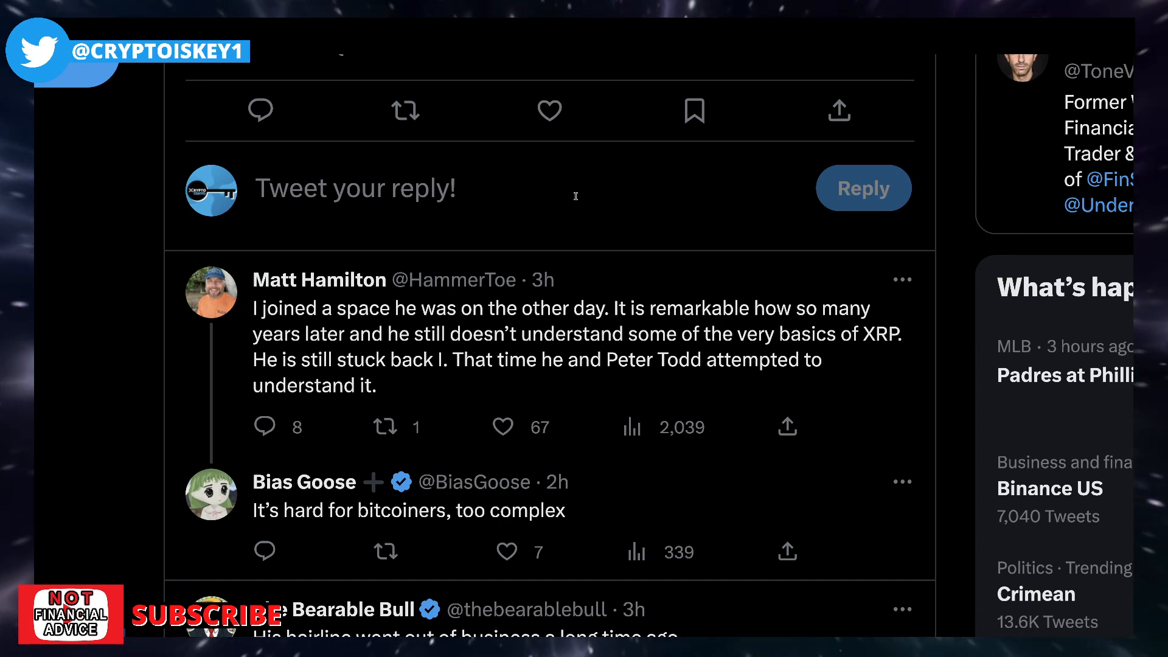
pyautogui.scroll(3)
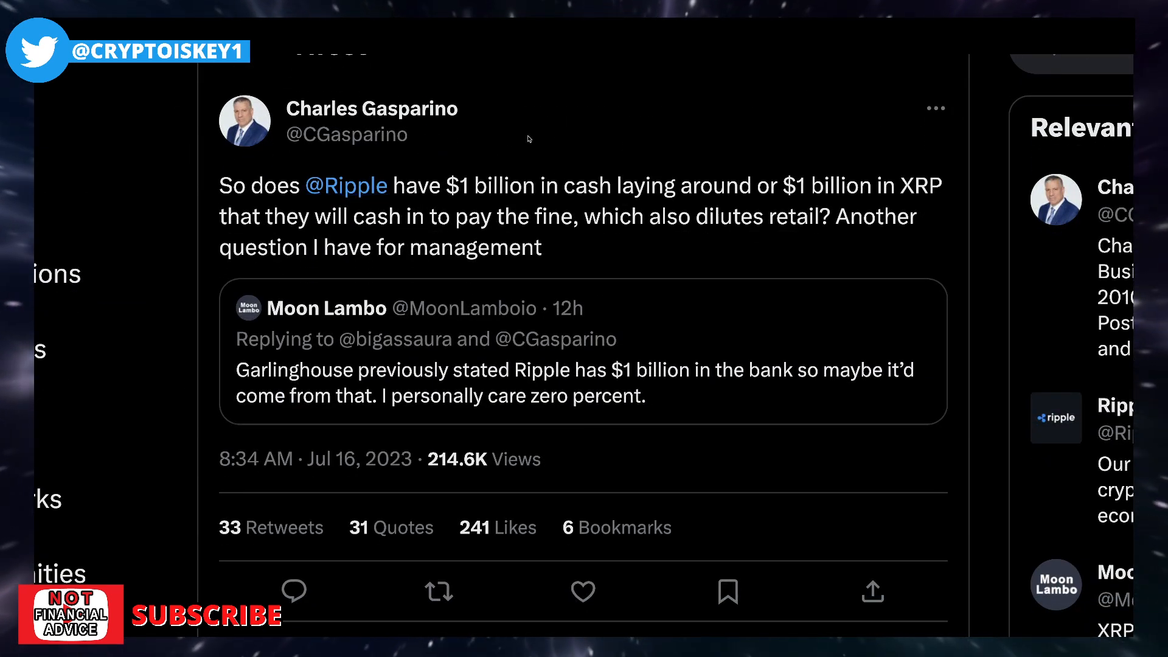
pyautogui.moveTo(613, 142)
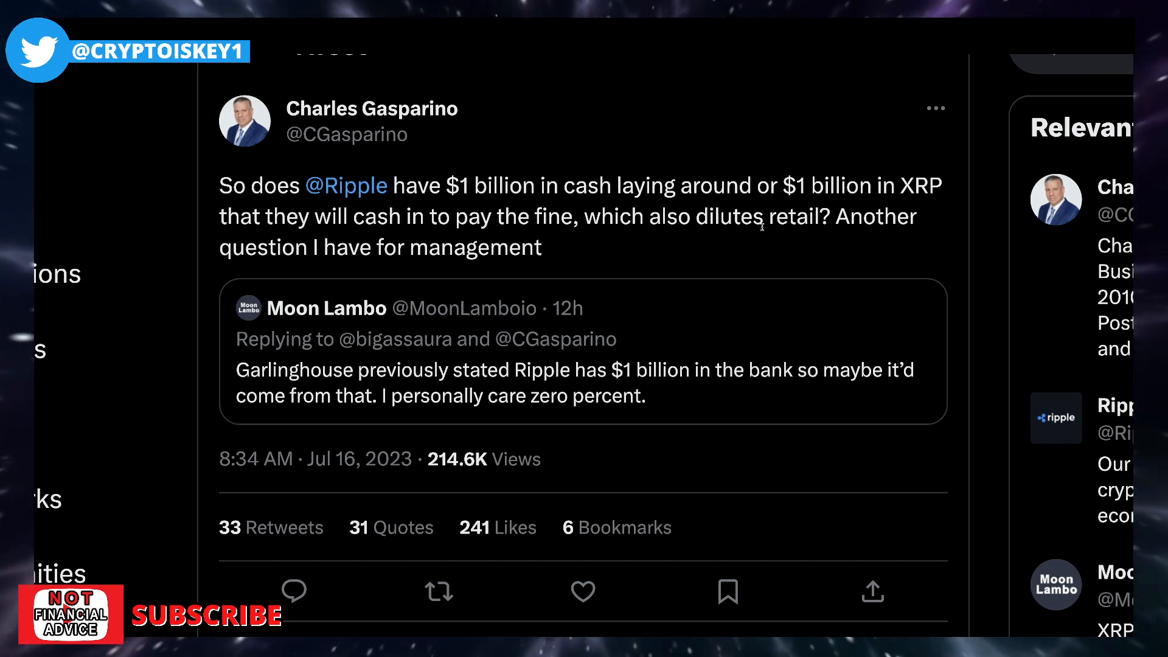
pyautogui.moveTo(416, 264)
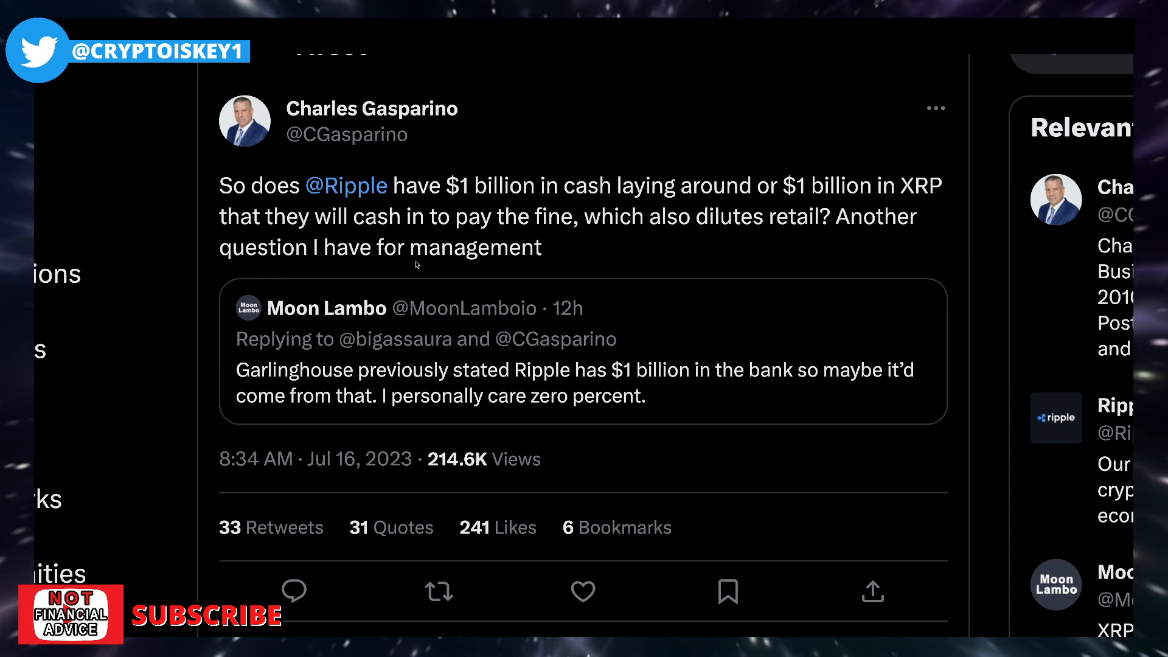
# - Scroll the Gasparino $1 billion fine tweet down to its stats and back to the top
pyautogui.scroll(-3)
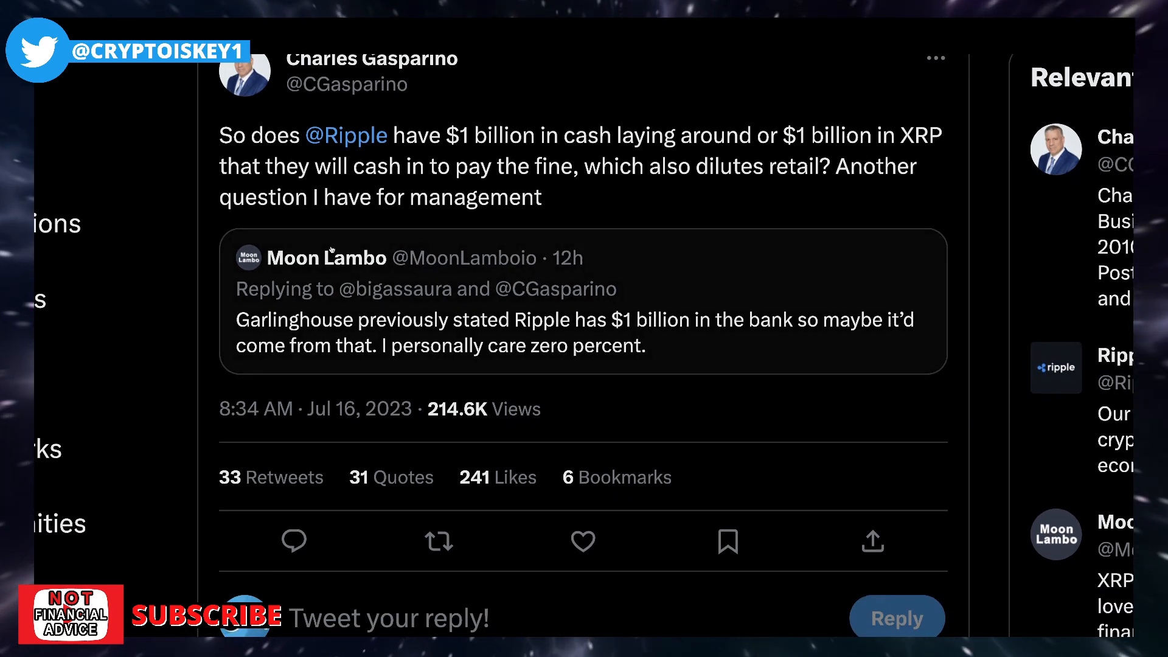
pyautogui.moveTo(326, 258)
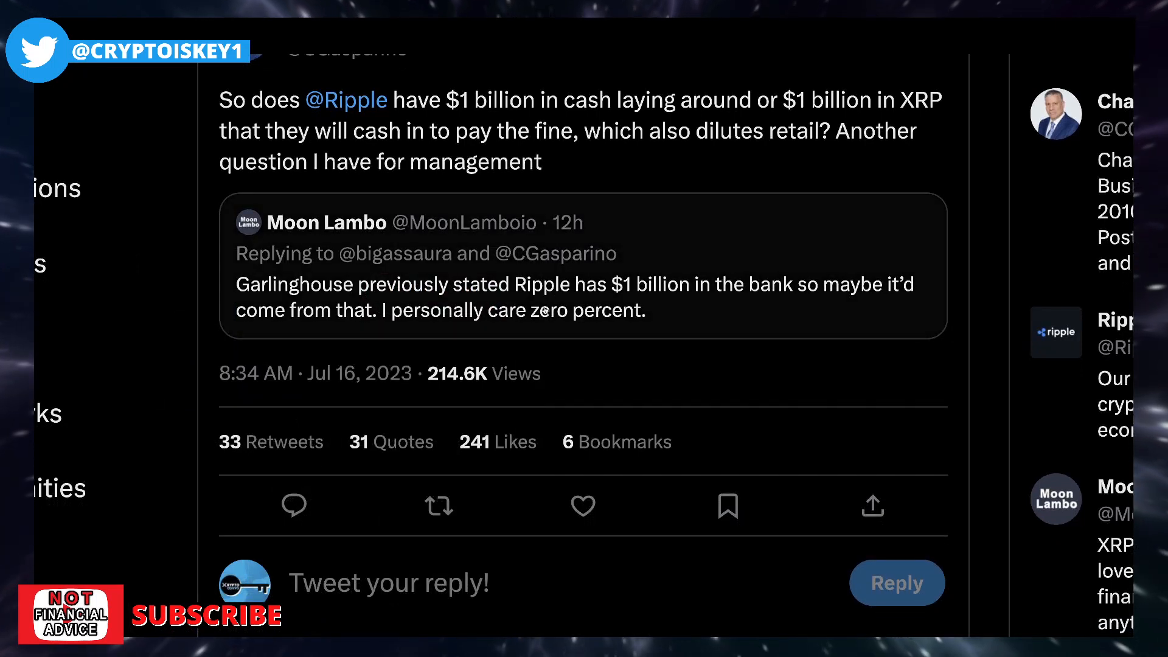
pyautogui.moveTo(864, 295)
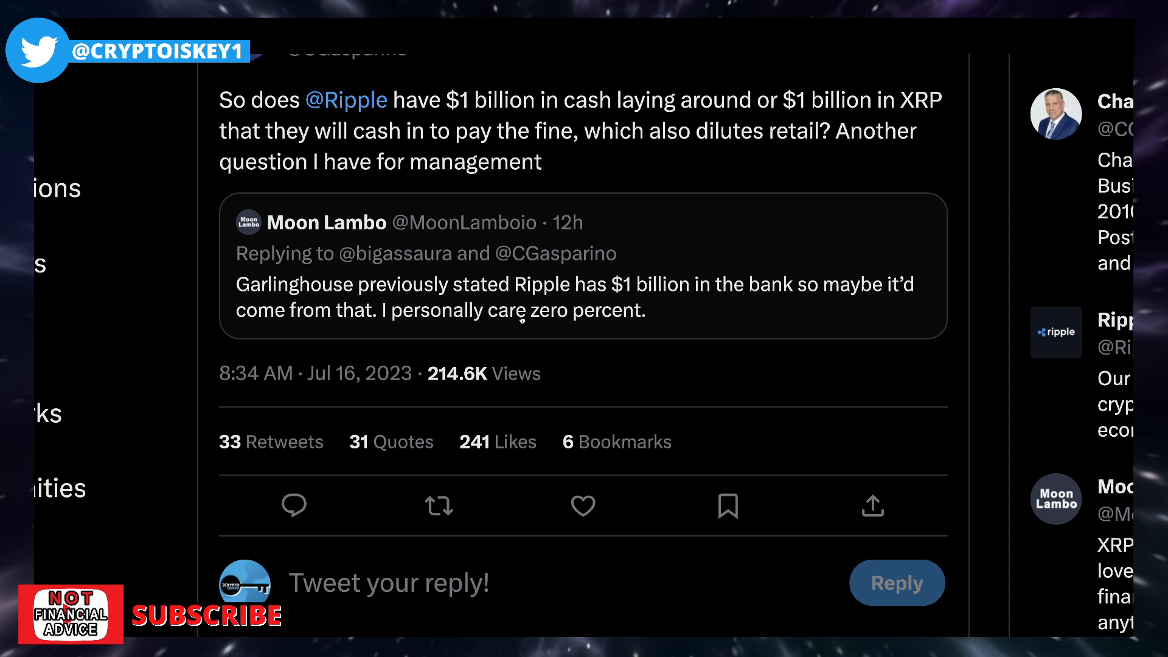
pyautogui.moveTo(616, 326)
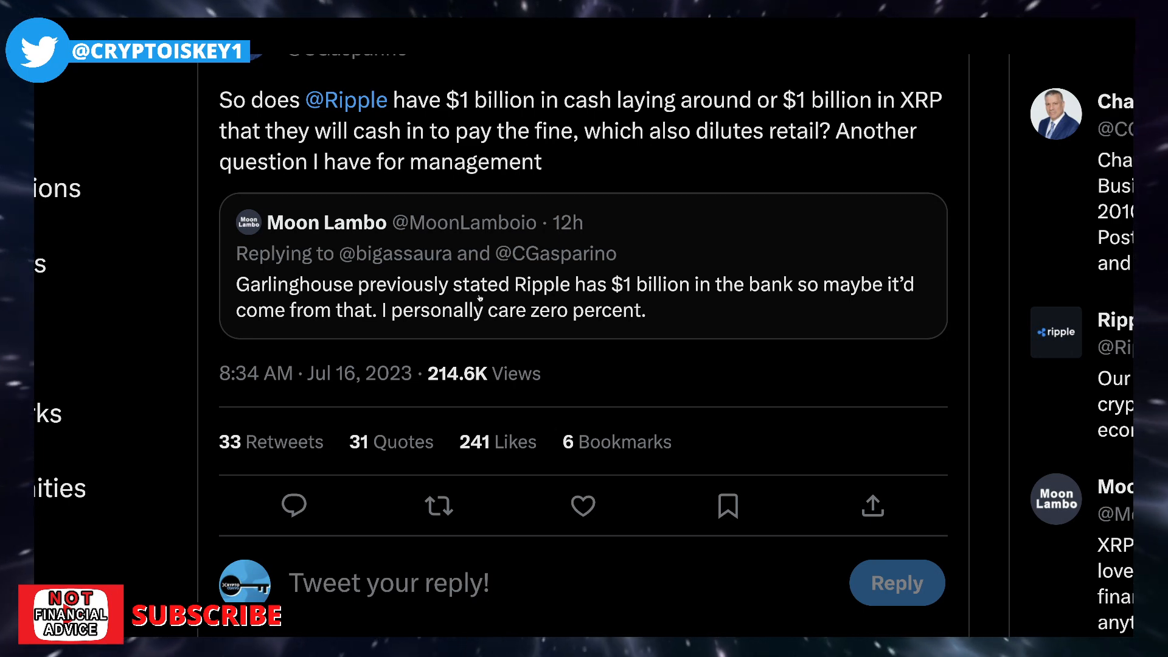
pyautogui.scroll(3)
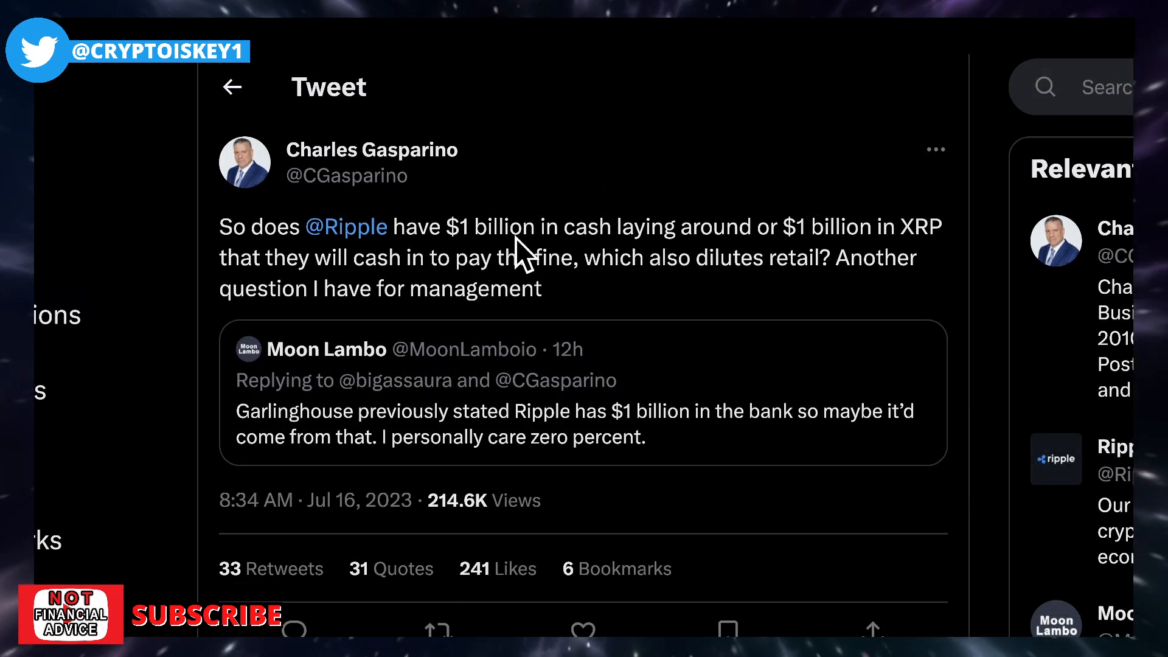
pyautogui.moveTo(522, 218)
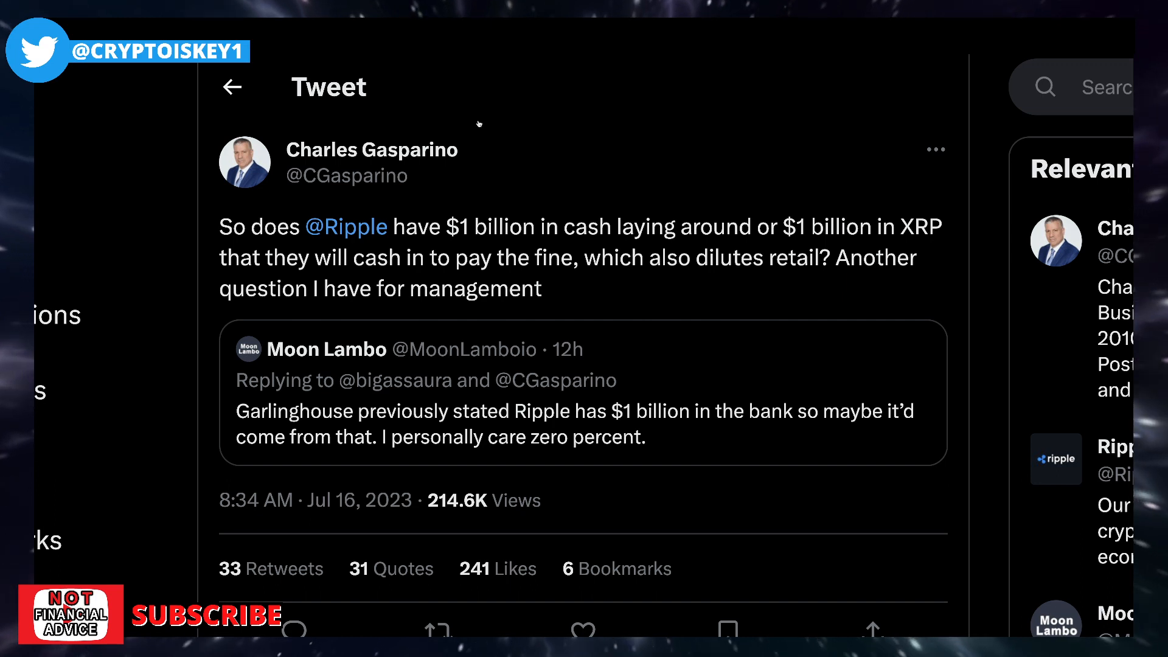
pyautogui.moveTo(473, 193)
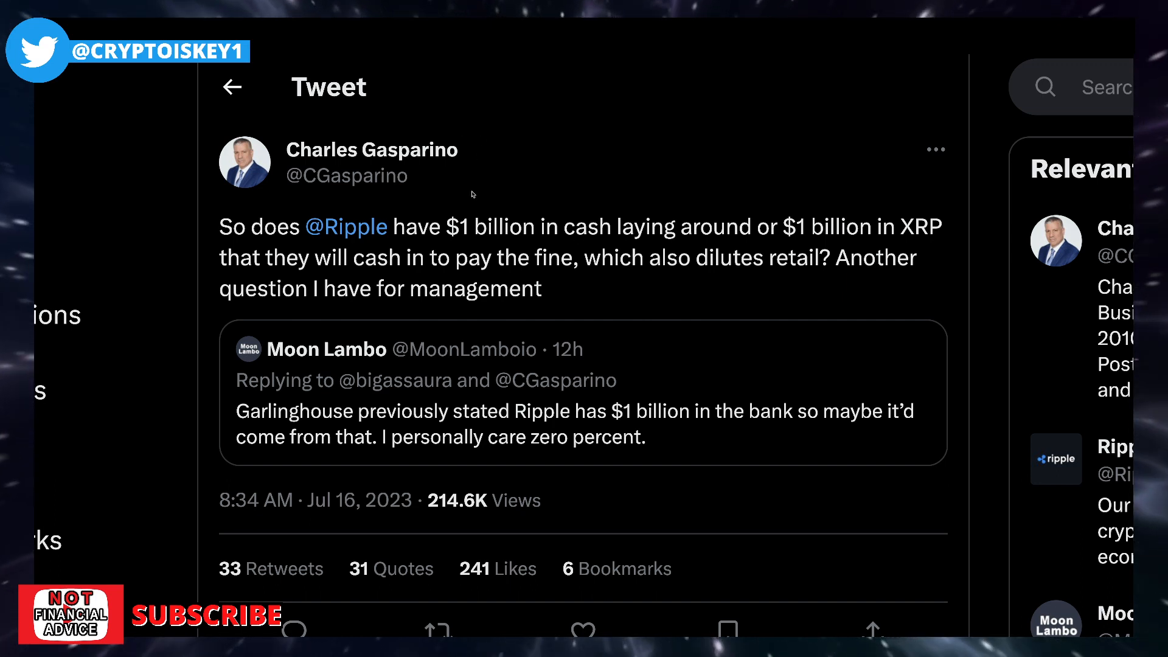
pyautogui.moveTo(529, 258)
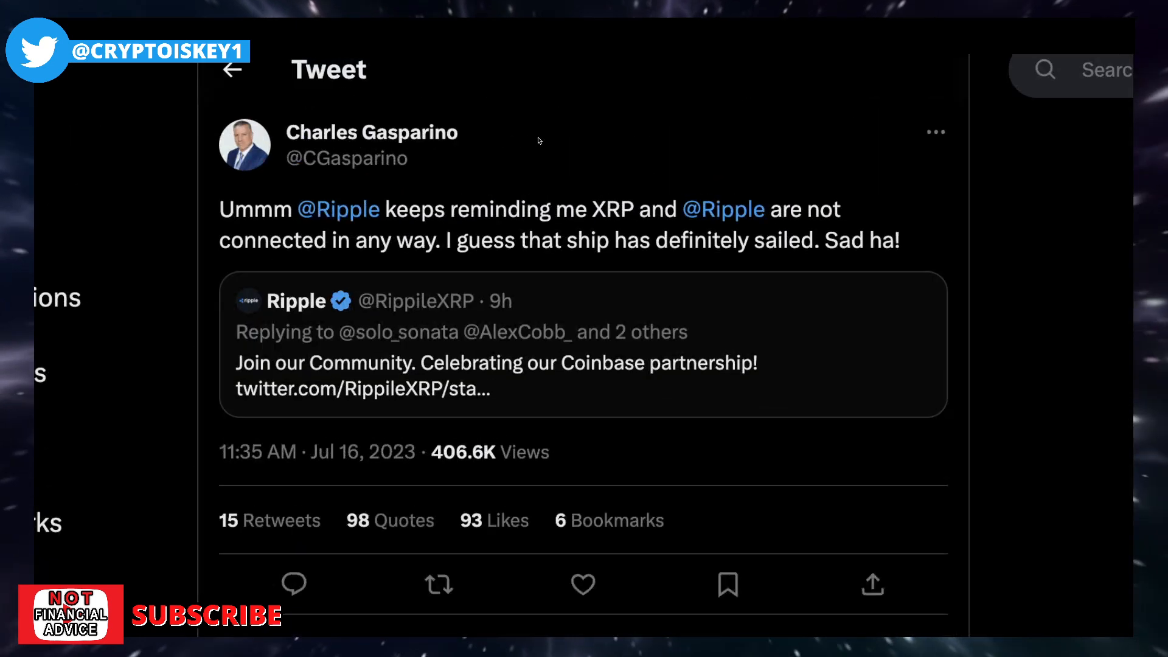
pyautogui.scroll(3)
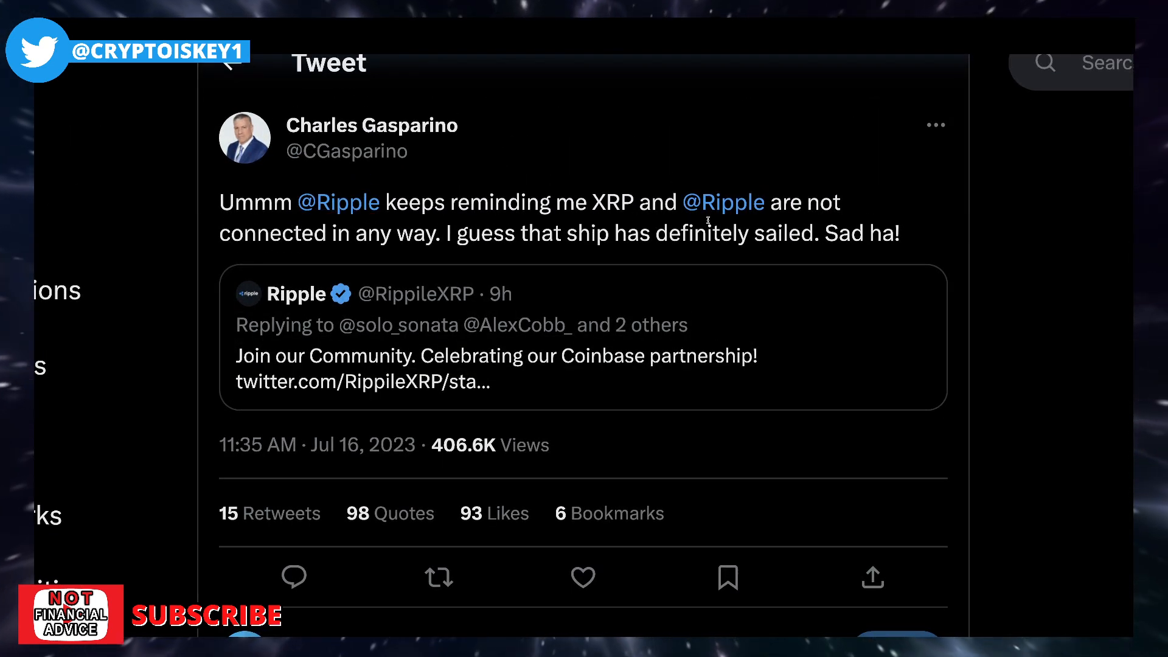
pyautogui.moveTo(526, 242)
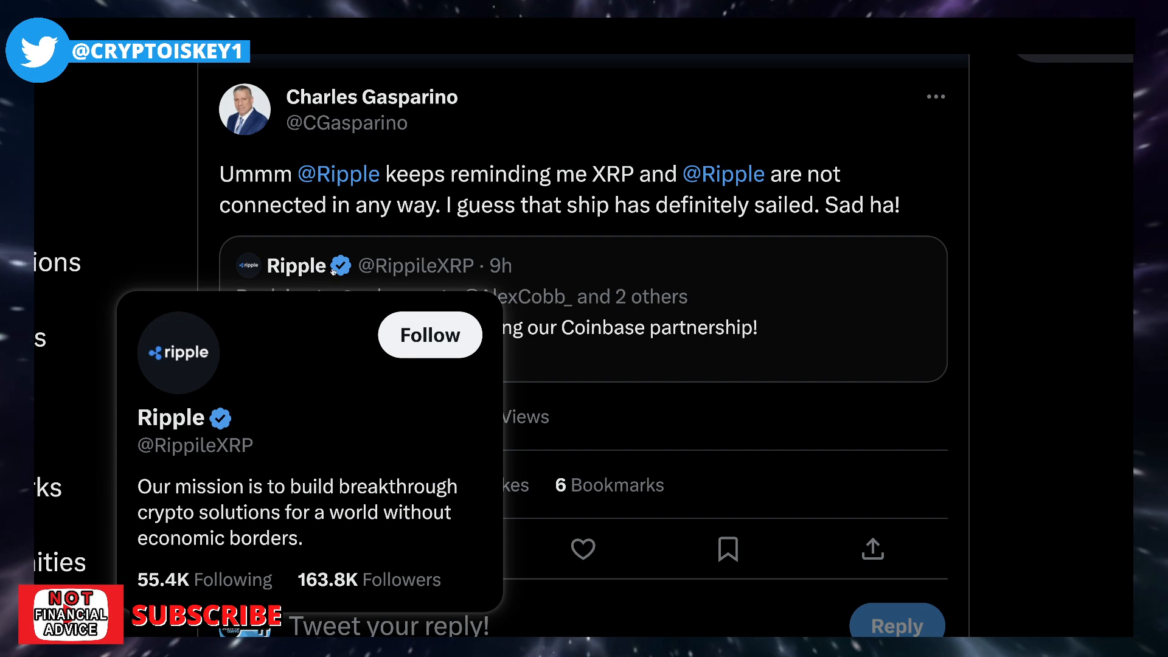
pyautogui.moveTo(529, 320)
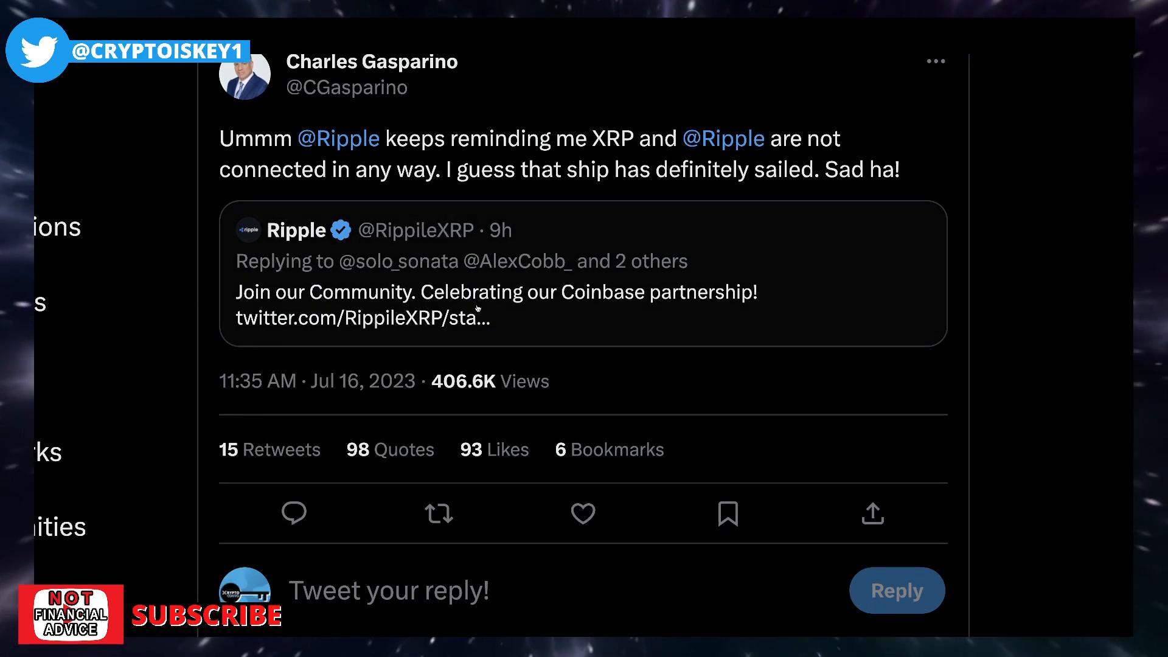
# - Scroll through replies calling the quoted Ripple account a scam, down to Joey Swoll's fake Ripple image
pyautogui.scroll(-3)
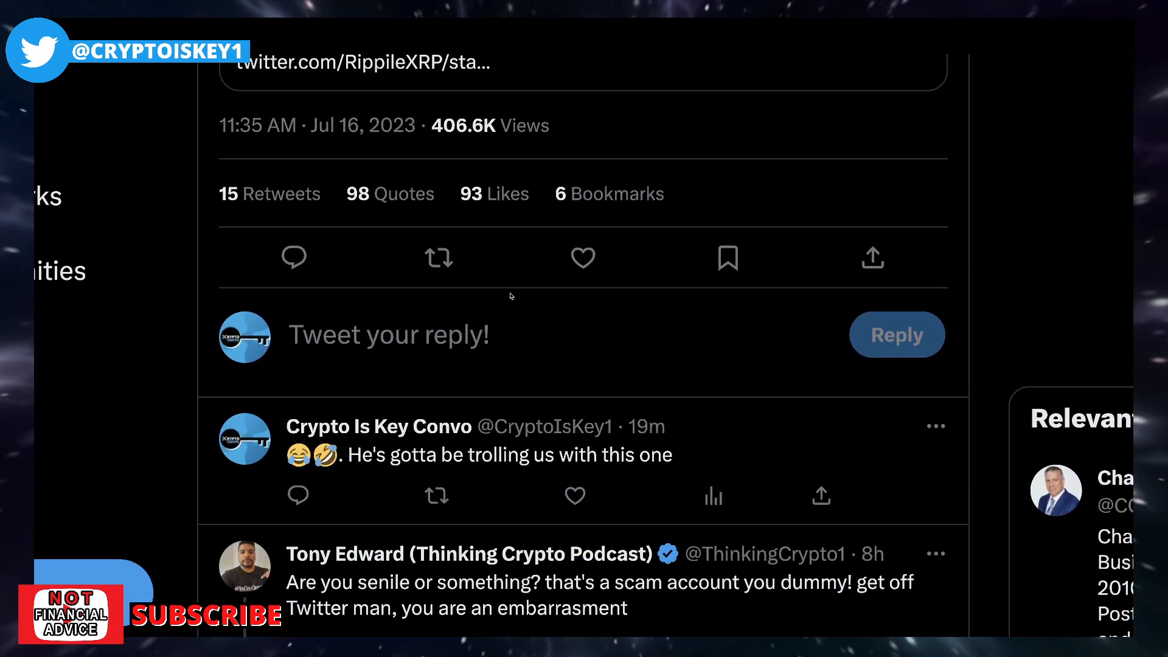
pyautogui.scroll(-3)
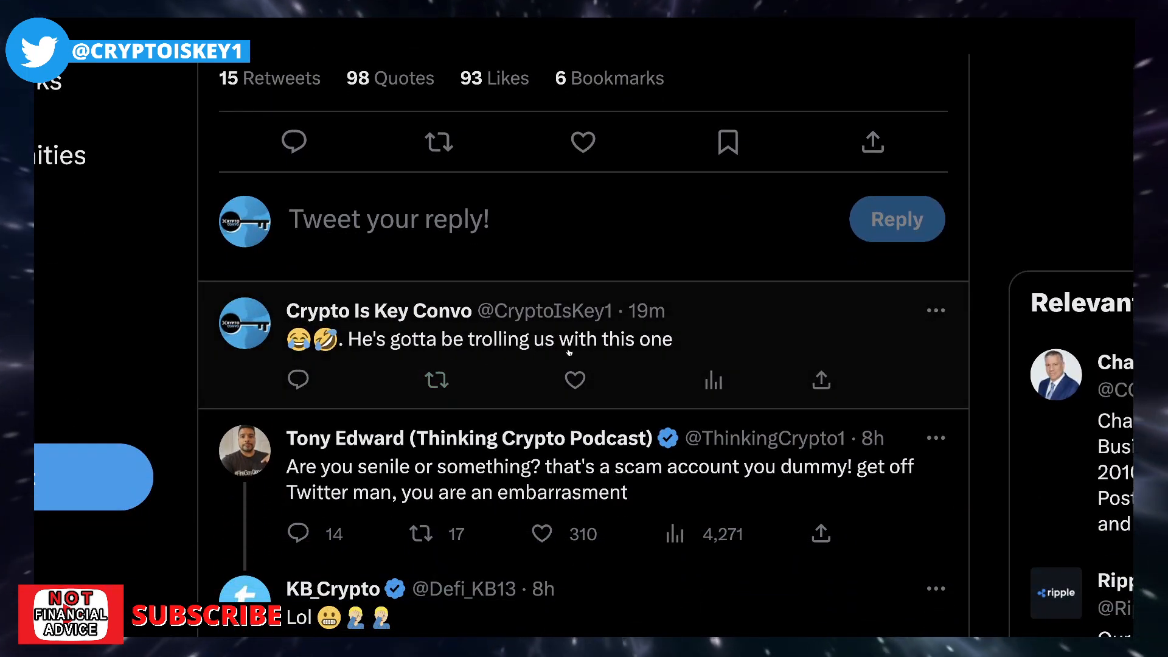
pyautogui.scroll(-3)
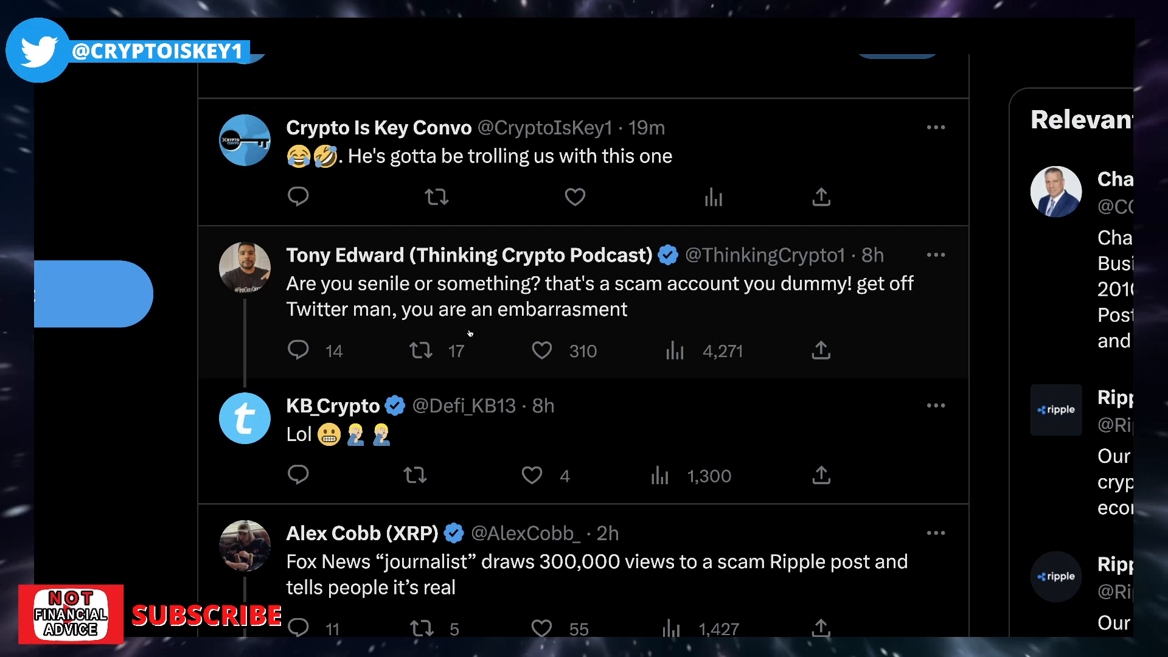
pyautogui.moveTo(380, 306)
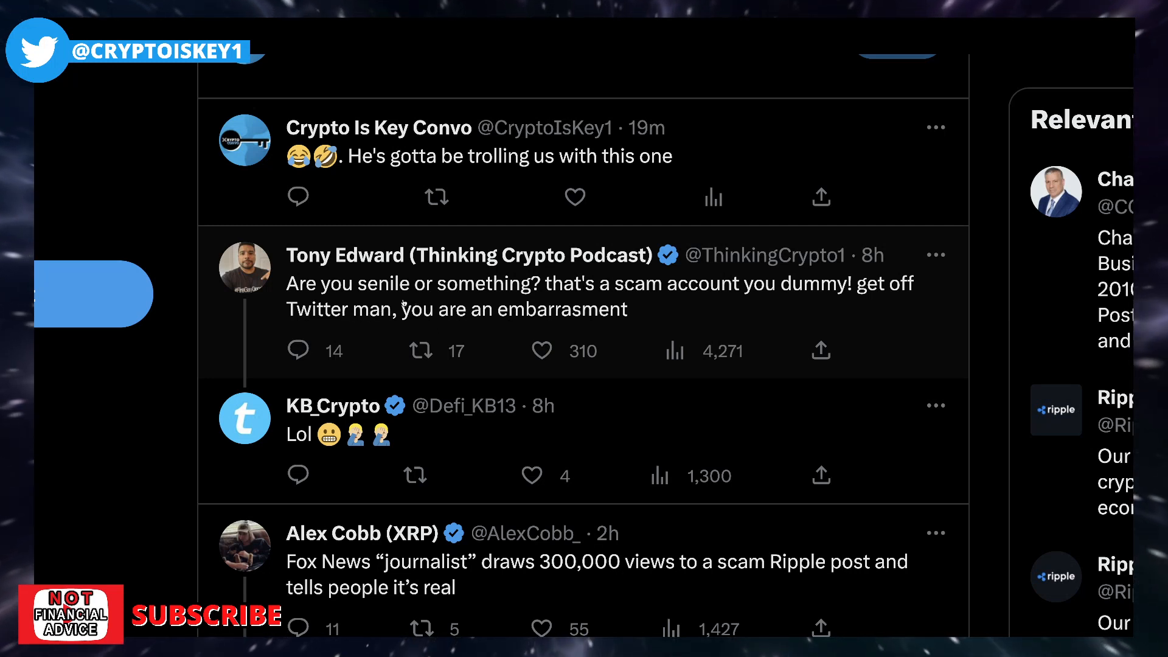
pyautogui.scroll(-3)
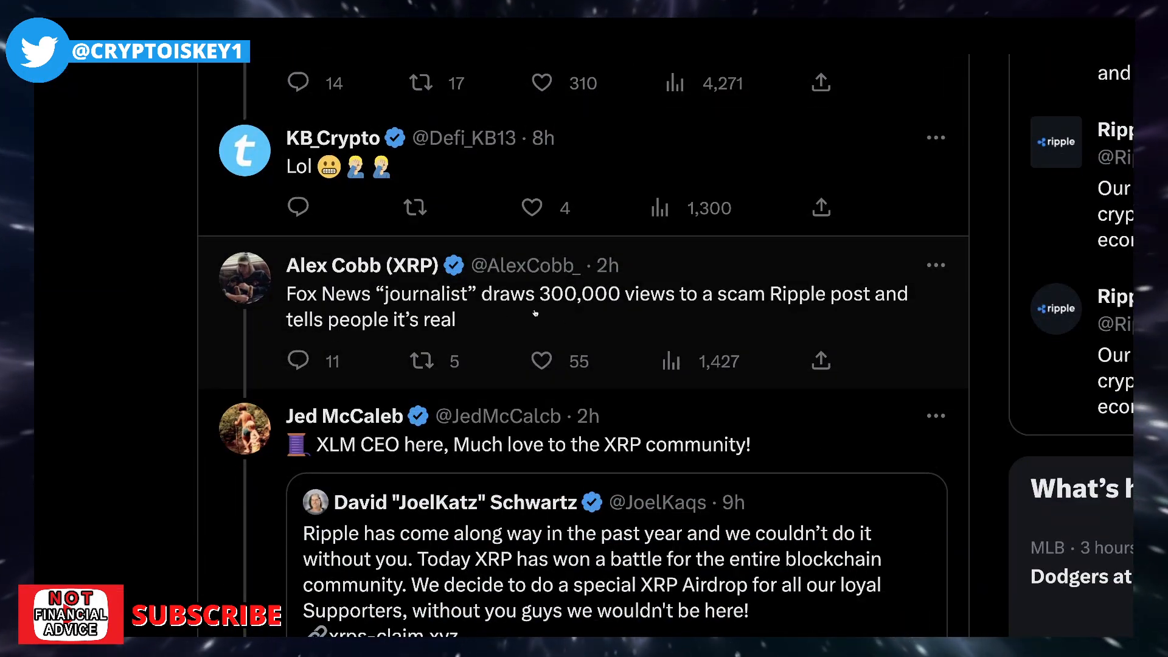
pyautogui.moveTo(671, 312)
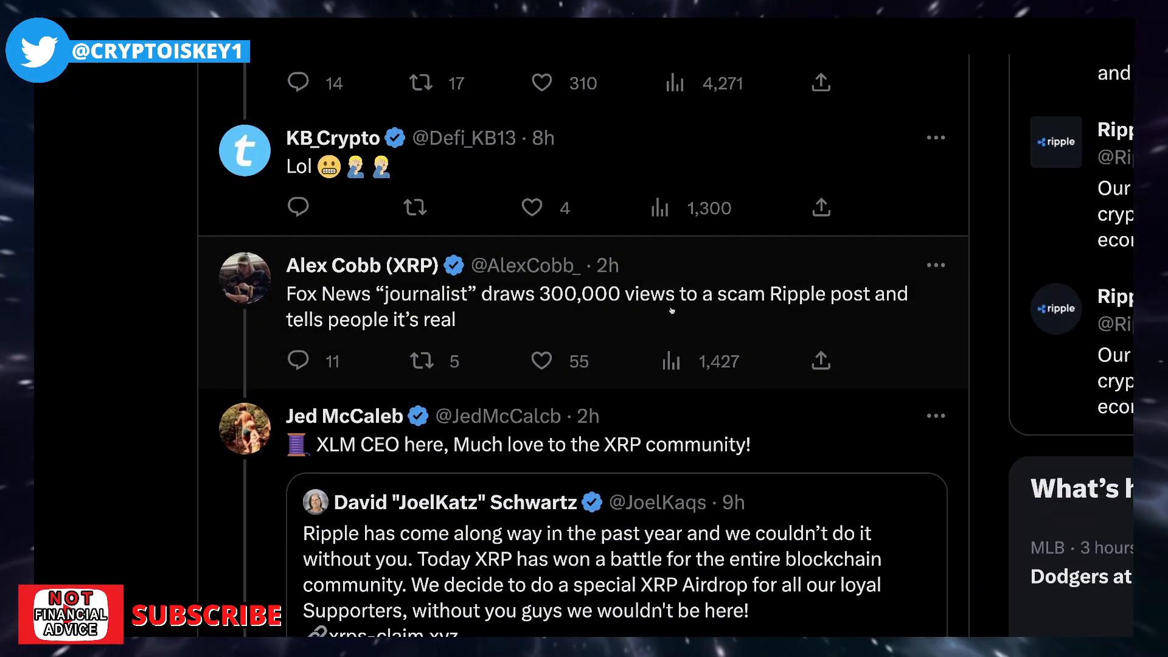
pyautogui.scroll(-3)
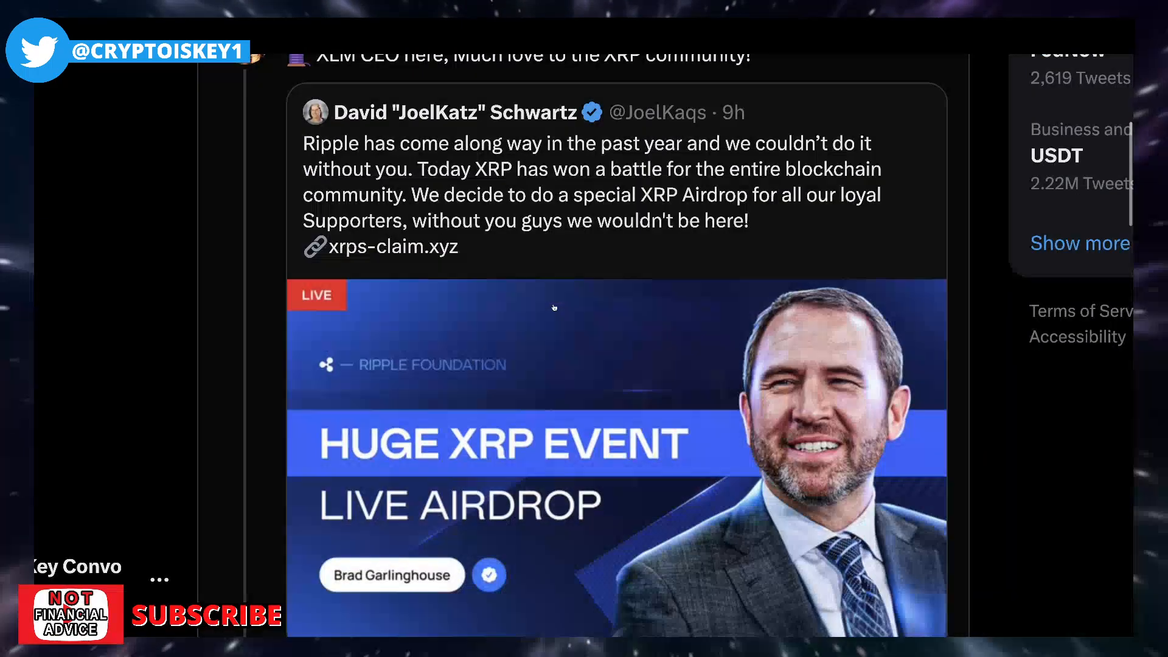
pyautogui.scroll(-3)
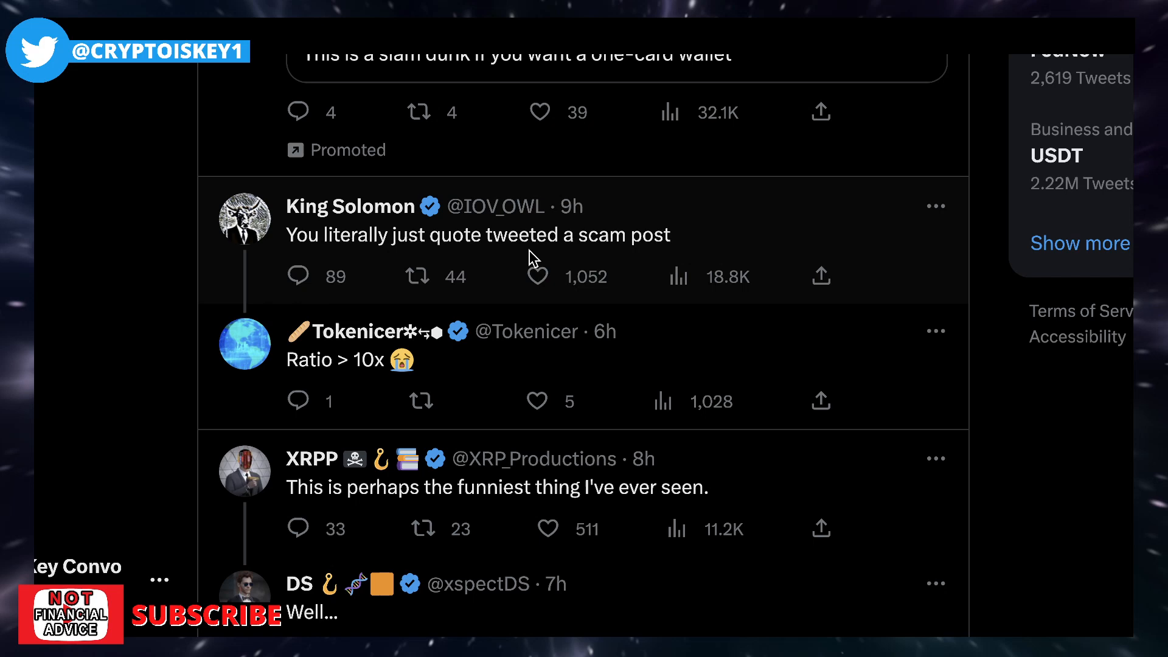
pyautogui.scroll(-3)
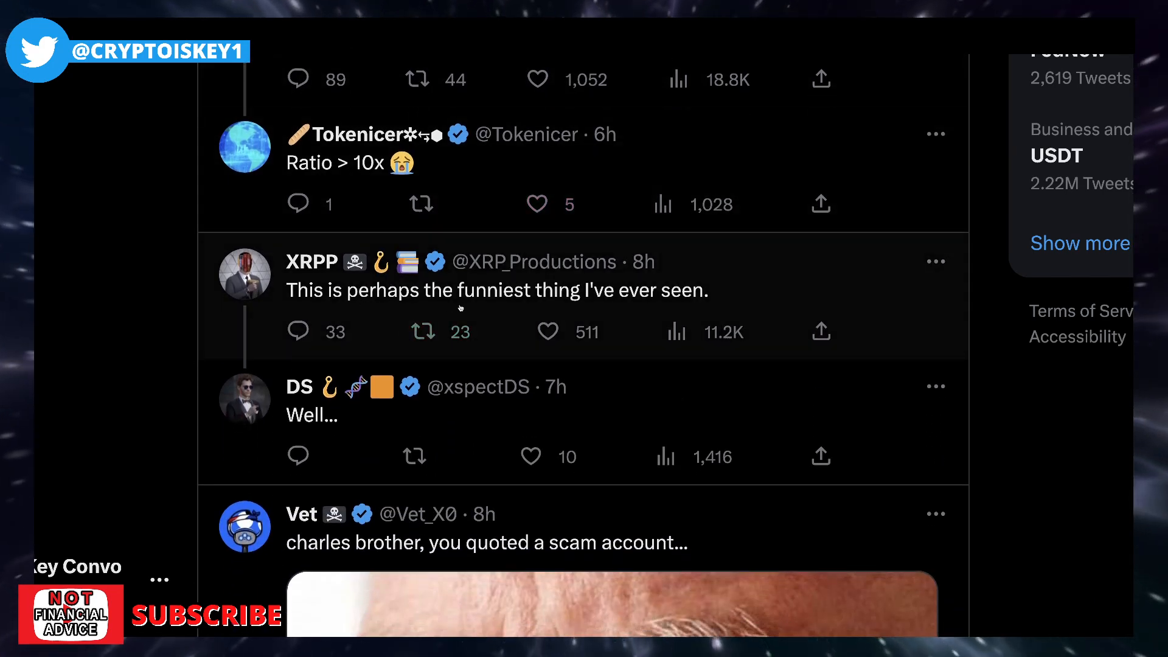
pyautogui.scroll(-3)
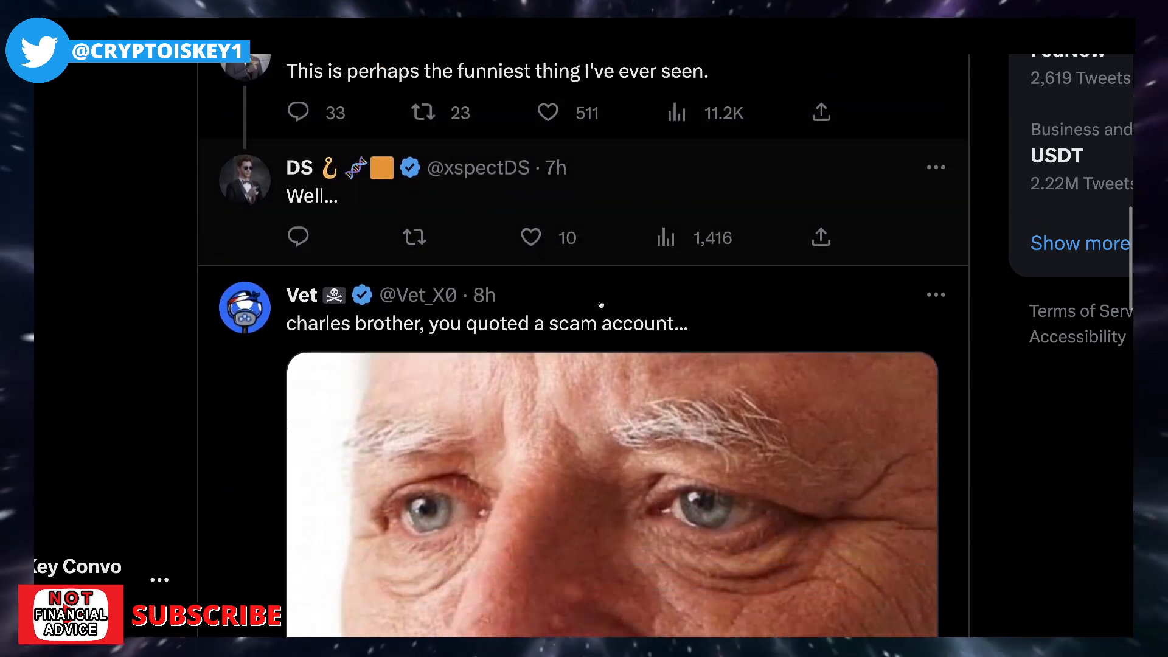
pyautogui.scroll(-3)
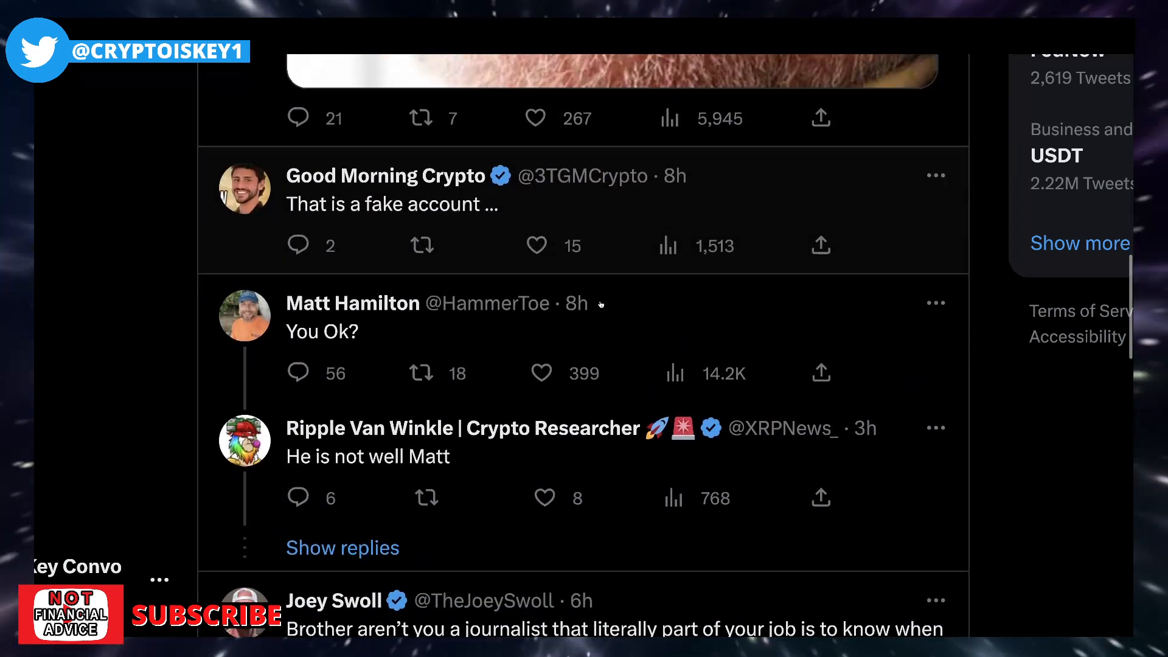
pyautogui.scroll(-3)
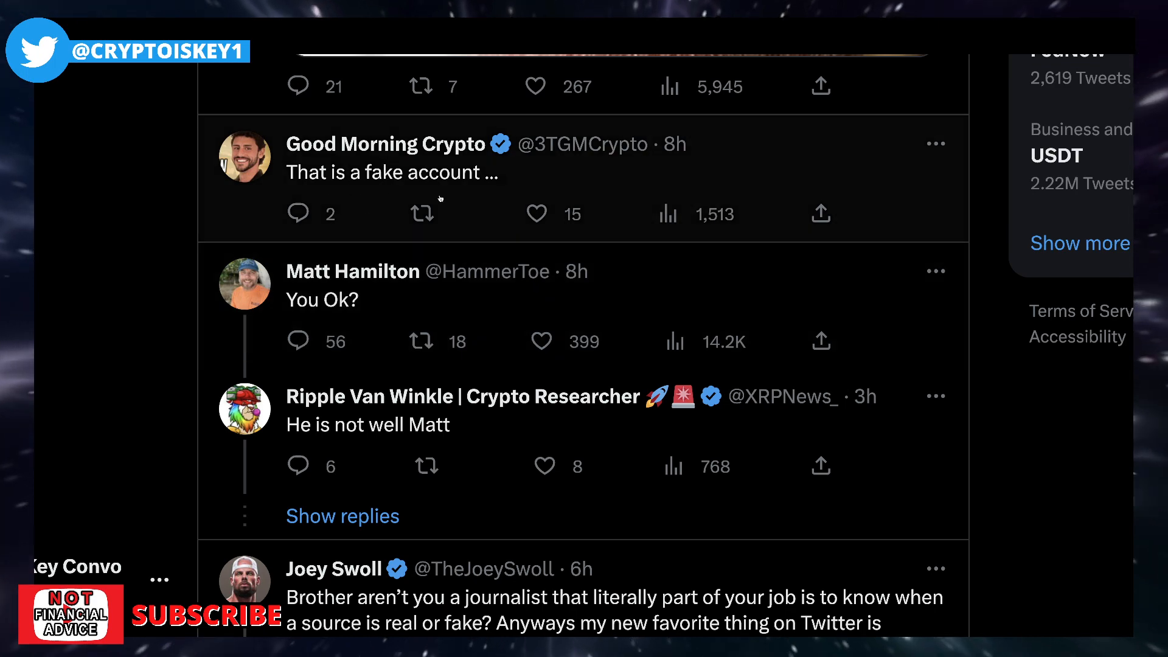
pyautogui.scroll(-3)
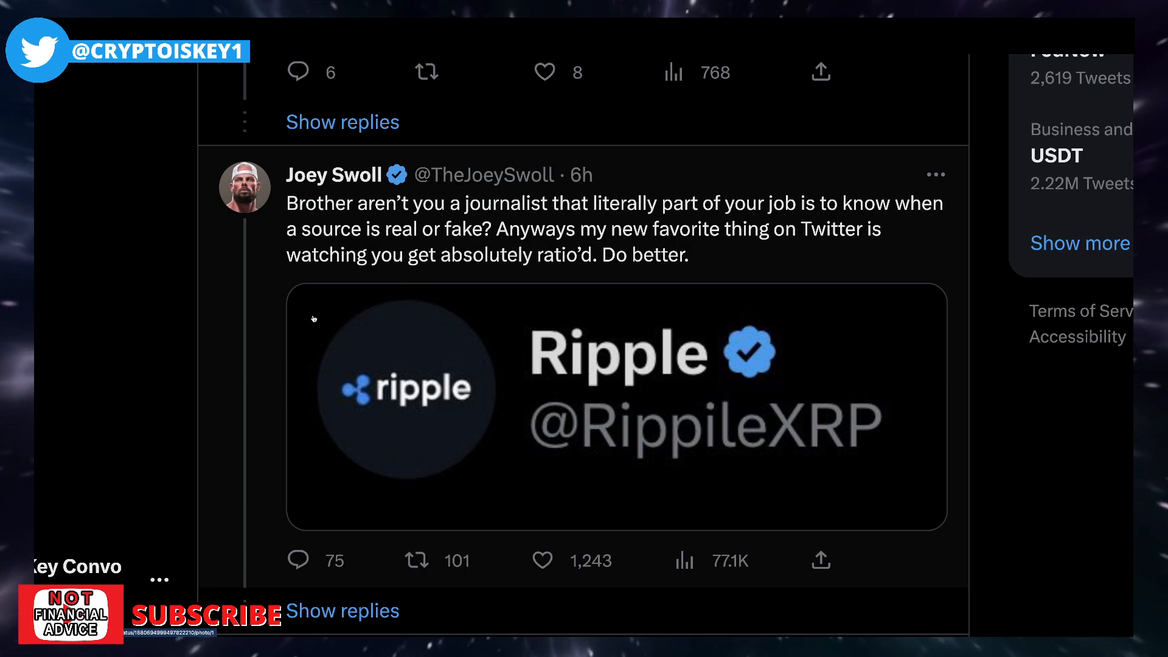
pyautogui.moveTo(572, 272)
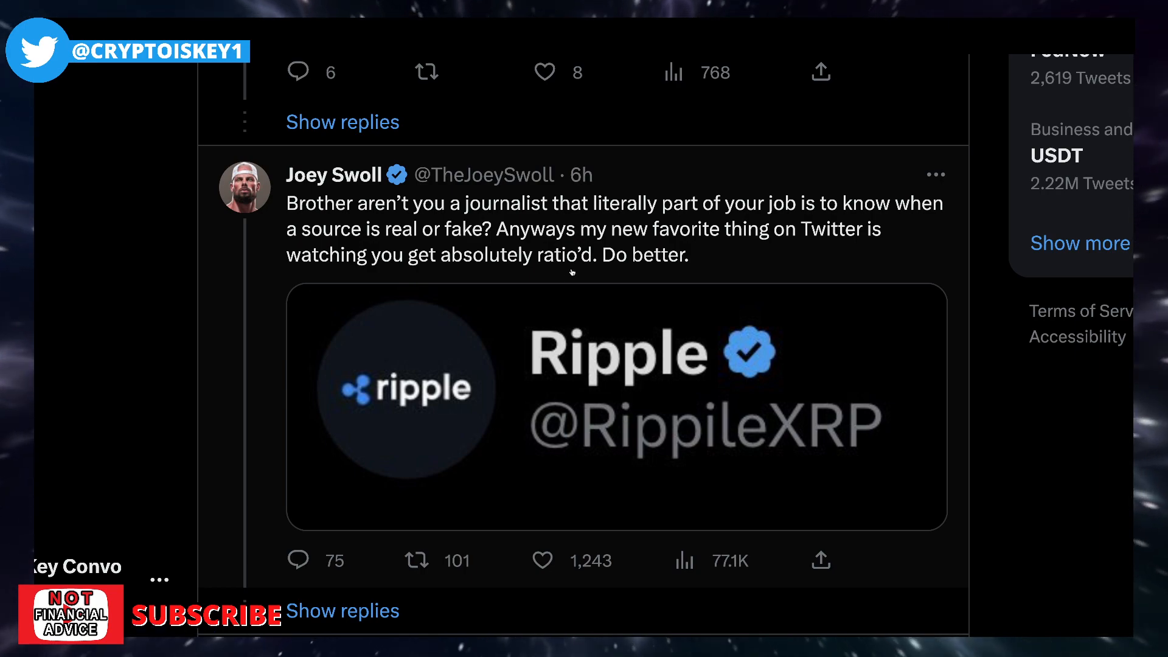
pyautogui.scroll(-3)
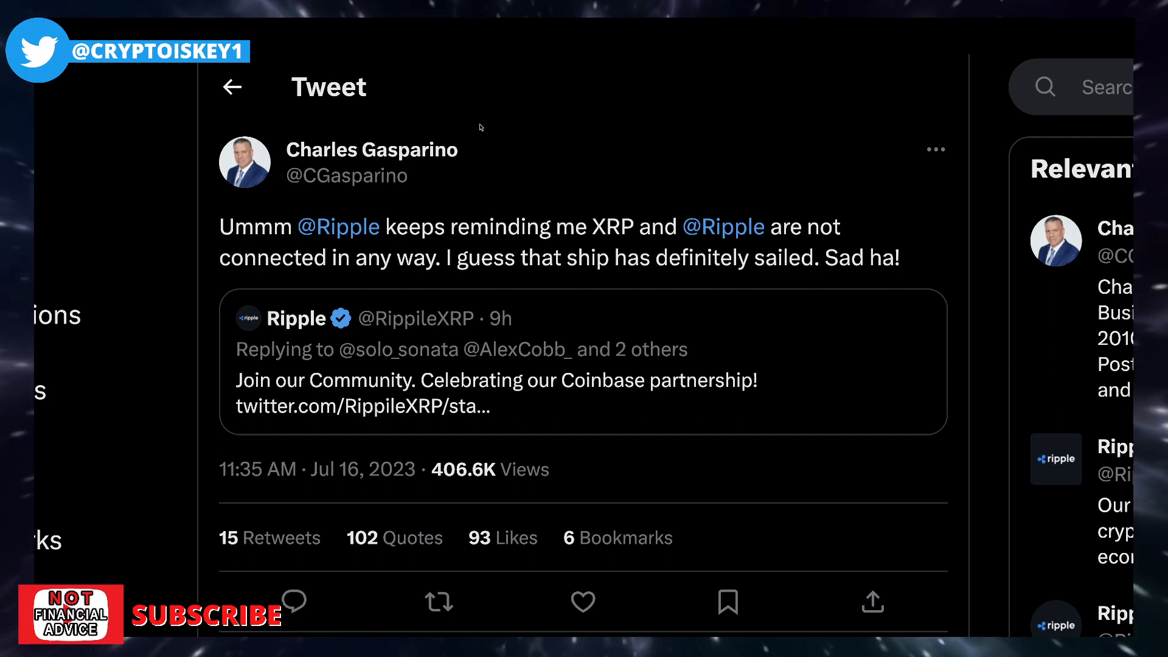
pyautogui.moveTo(565, 58)
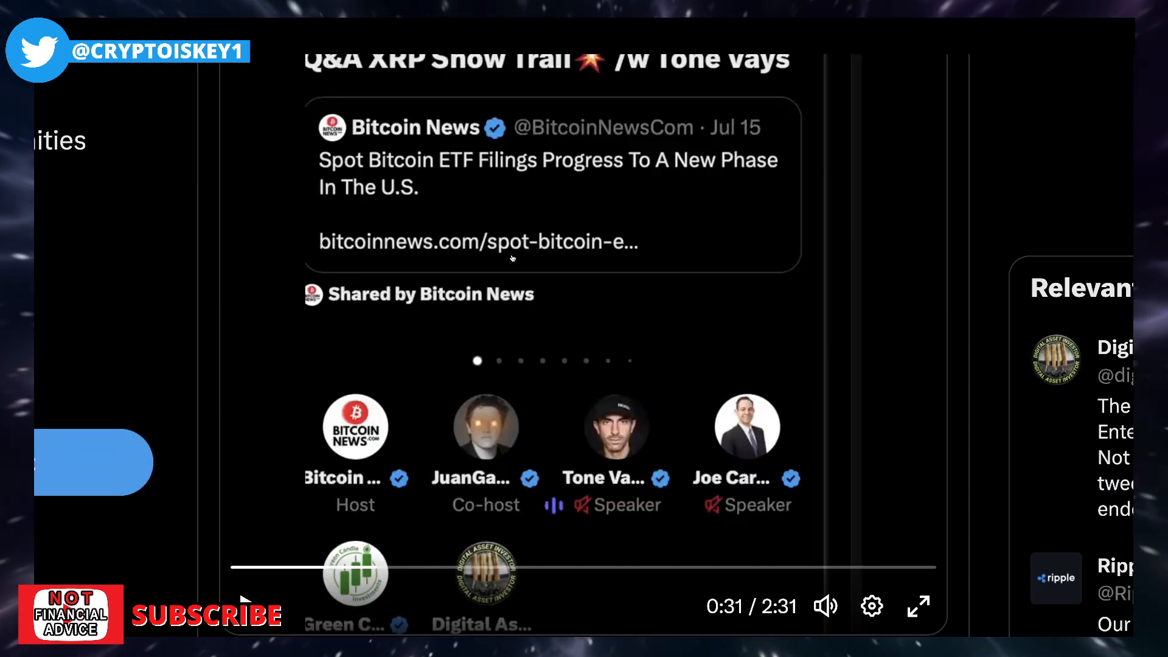
# - Scroll back to the top of Gasparino's tweet before leaving the thread
pyautogui.scroll(3)
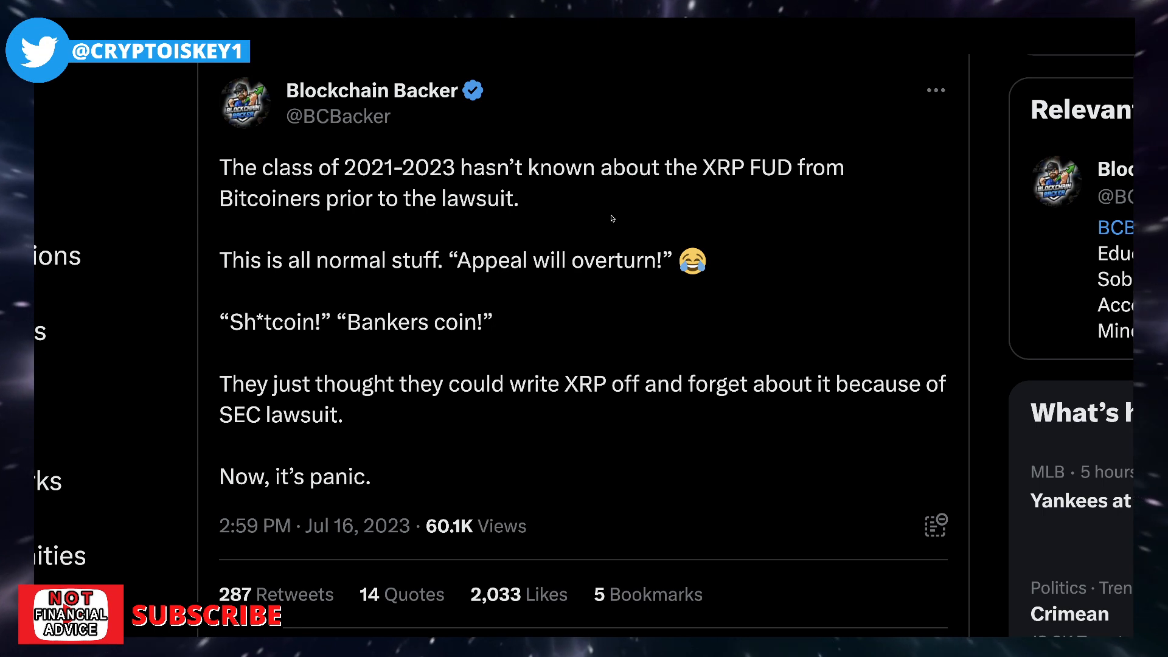
pyautogui.moveTo(365, 290)
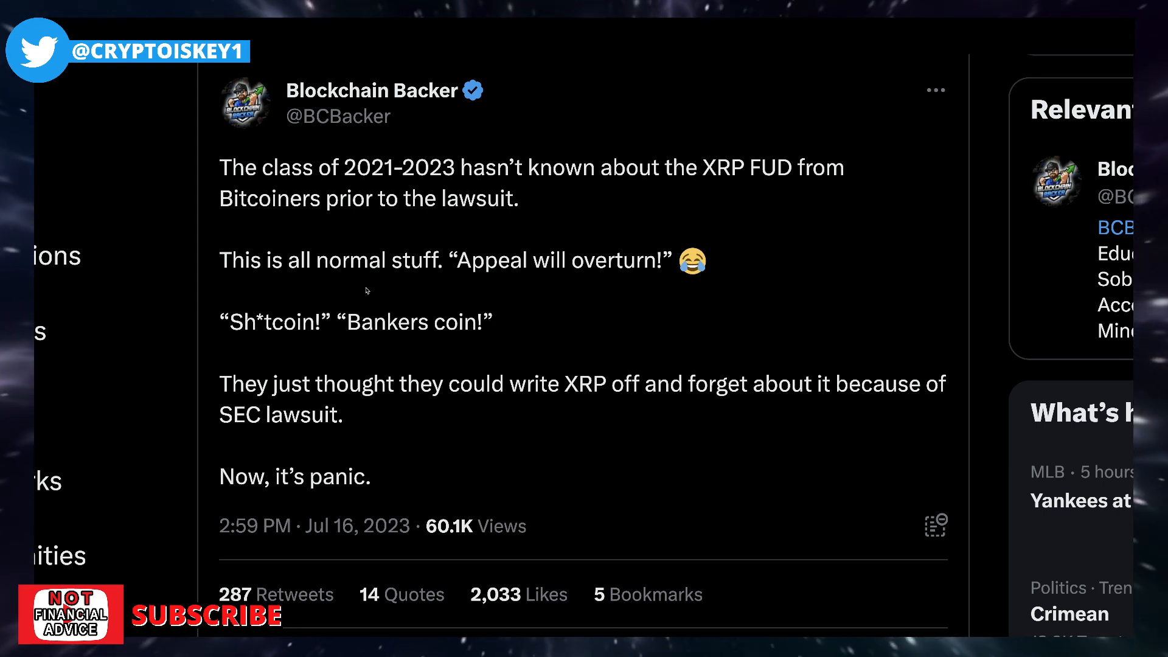
pyautogui.moveTo(621, 274)
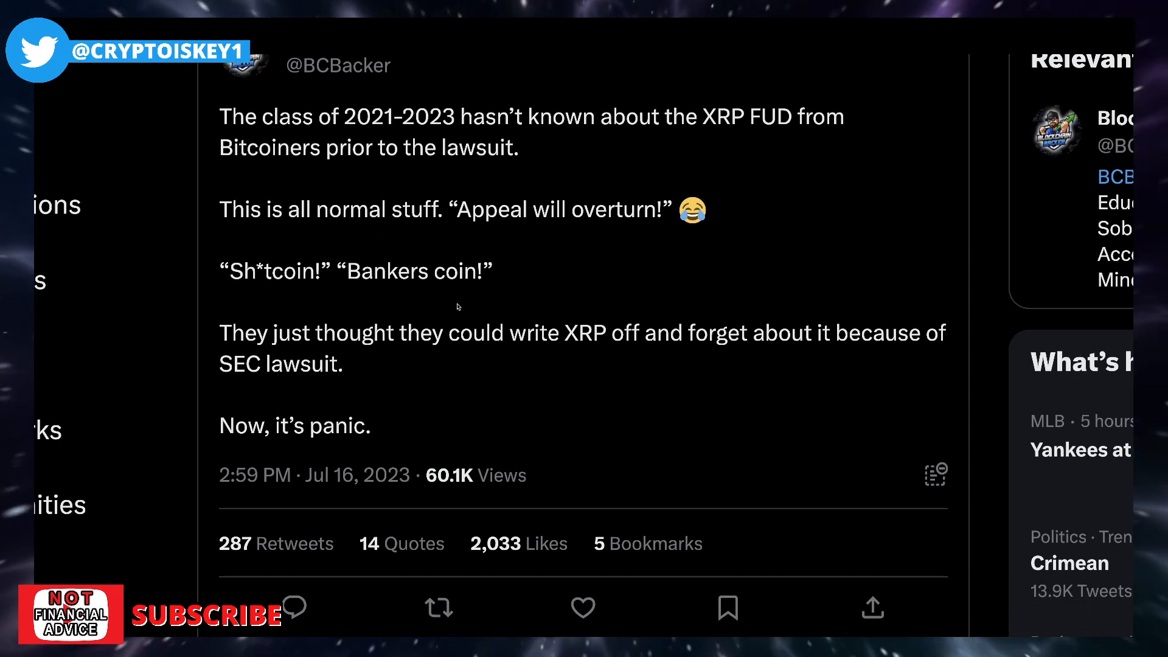
pyautogui.scroll(-3)
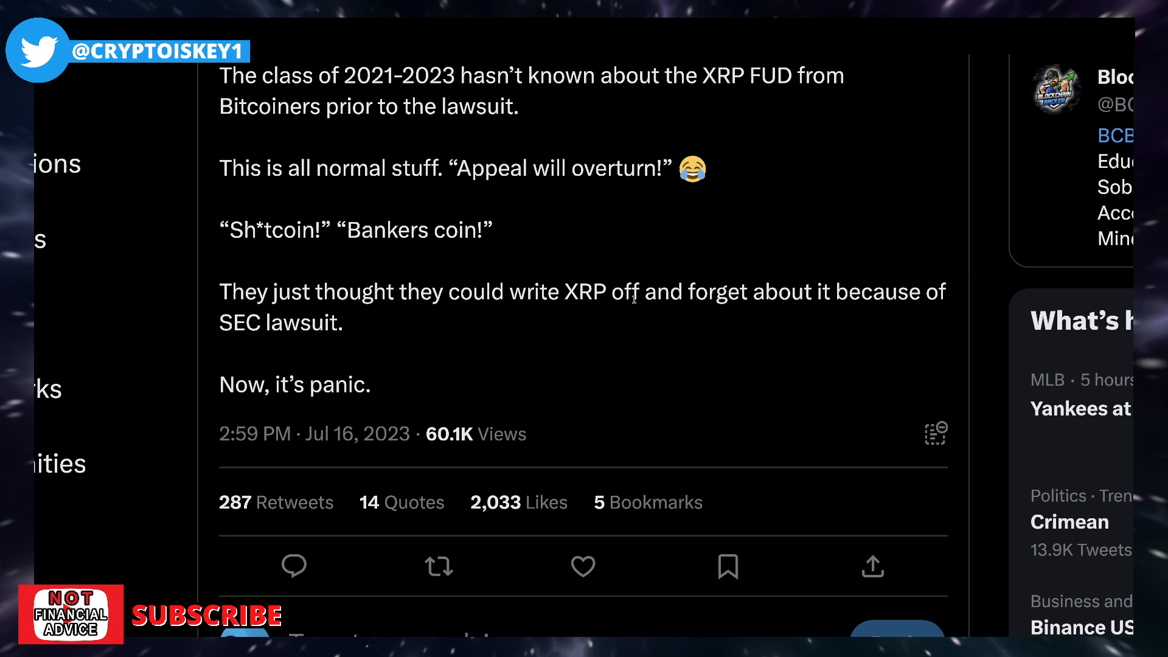
pyautogui.scroll(3)
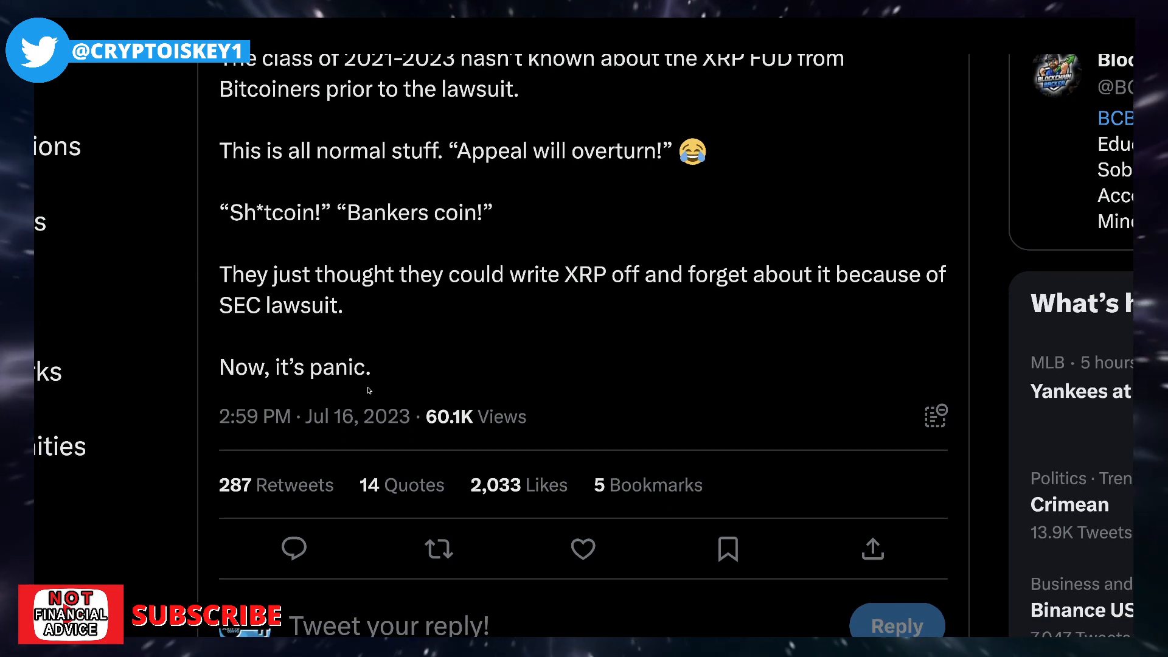
pyautogui.scroll(3)
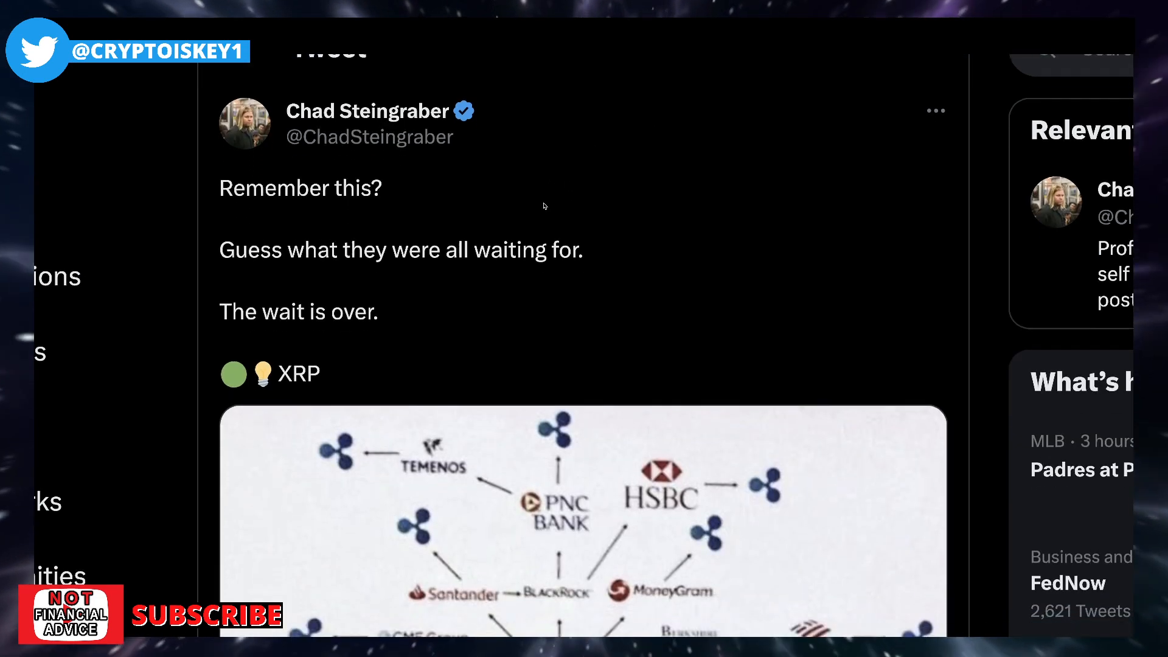
# - Scroll down to the XRP banks-and-companies network diagram and back up
pyautogui.scroll(-3)
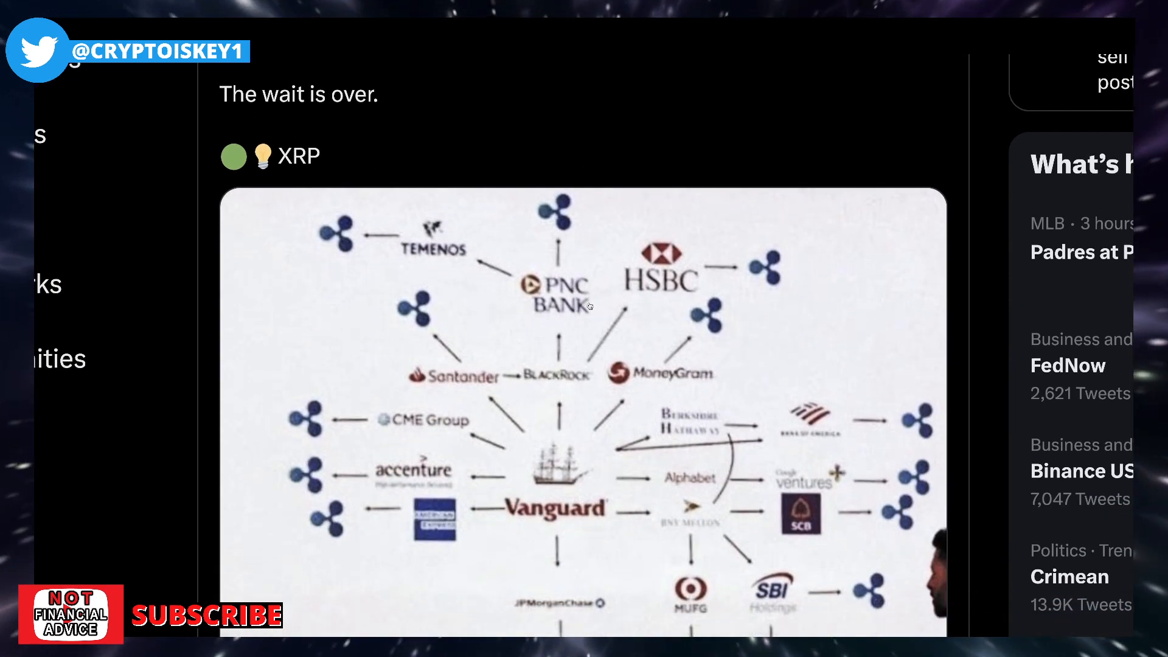
pyautogui.scroll(3)
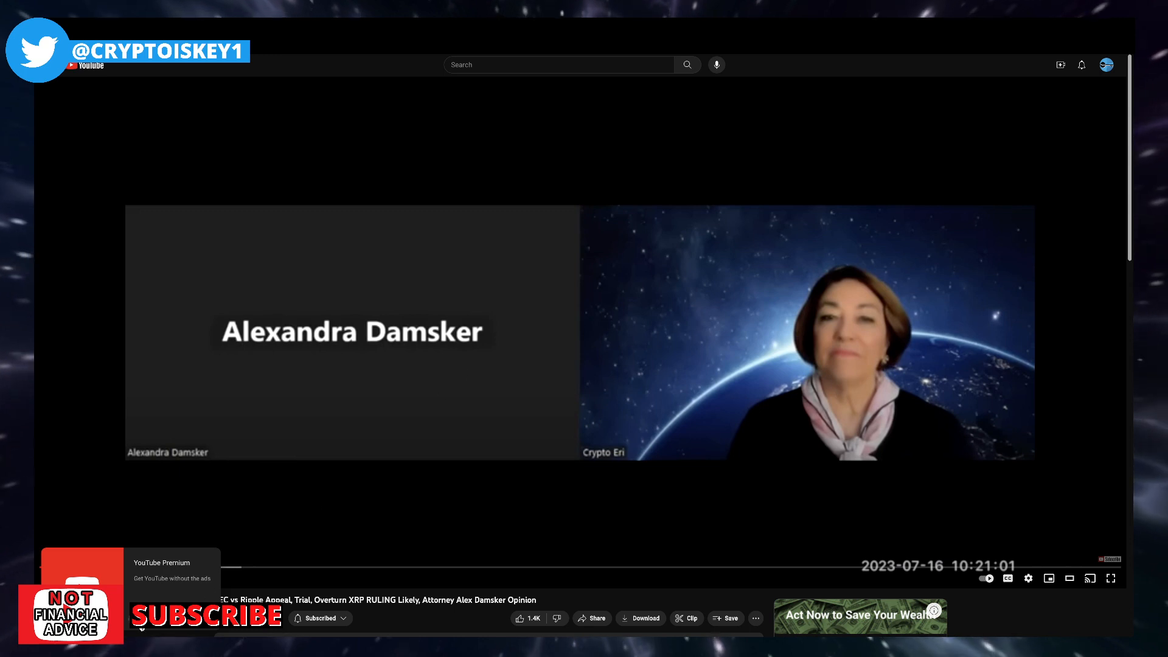
pyautogui.moveTo(274, 532)
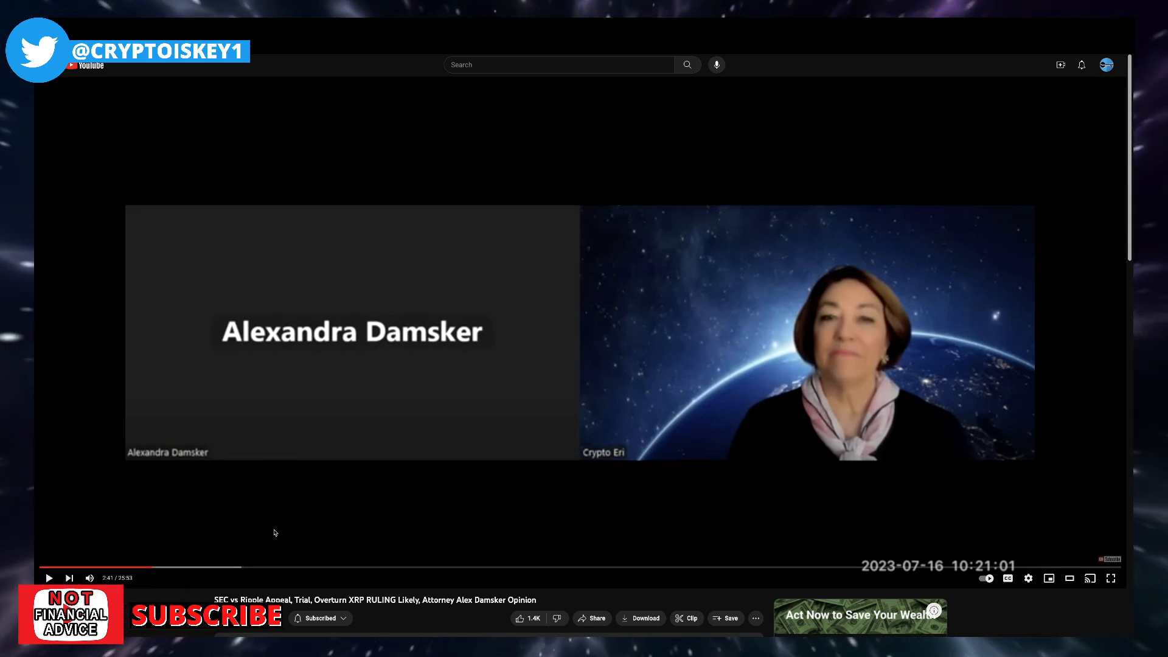
pyautogui.moveTo(353, 473)
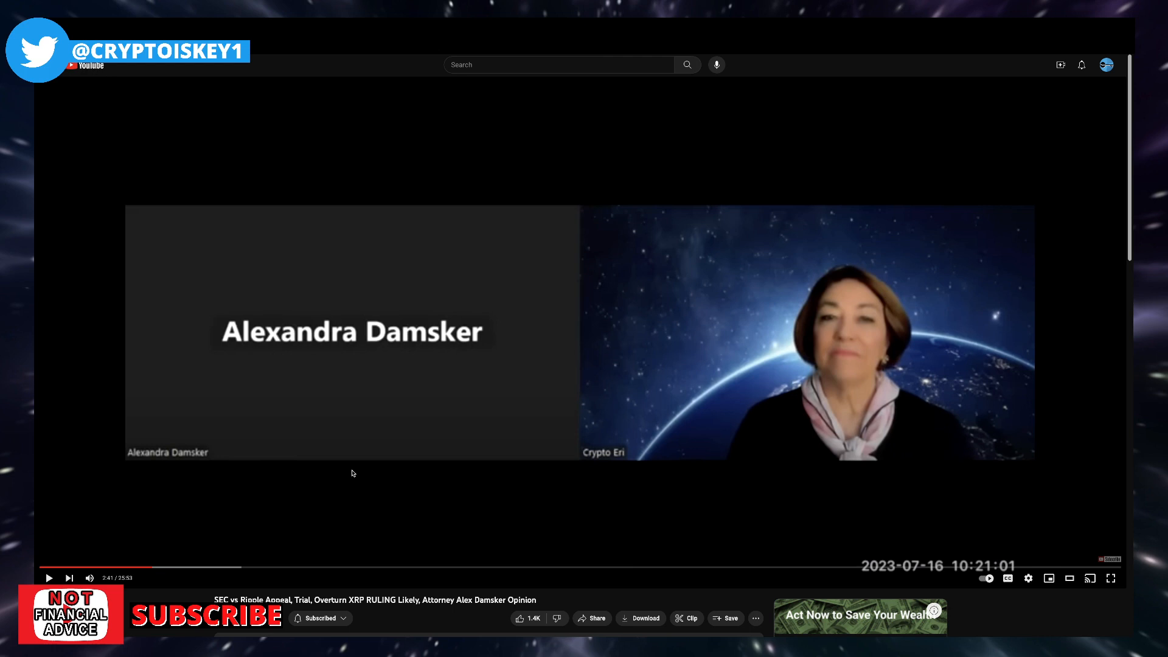
pyautogui.moveTo(49, 578)
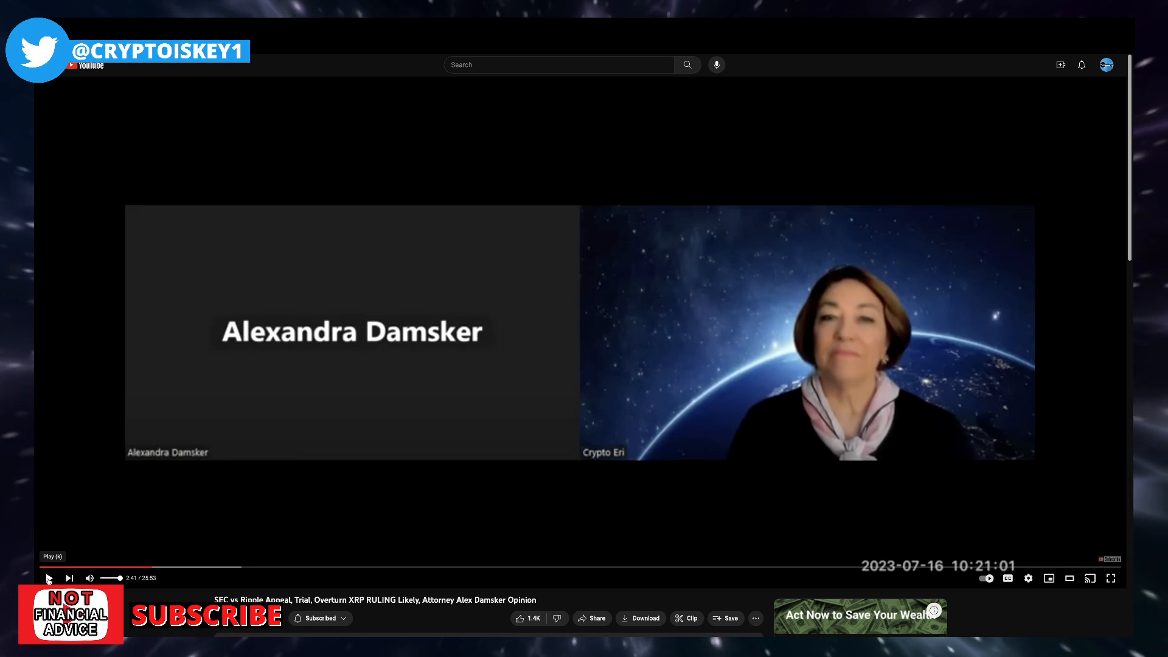
# - Resume the Alexandra Damsker interview and pause it again at about 3:05
pyautogui.click(49, 578)
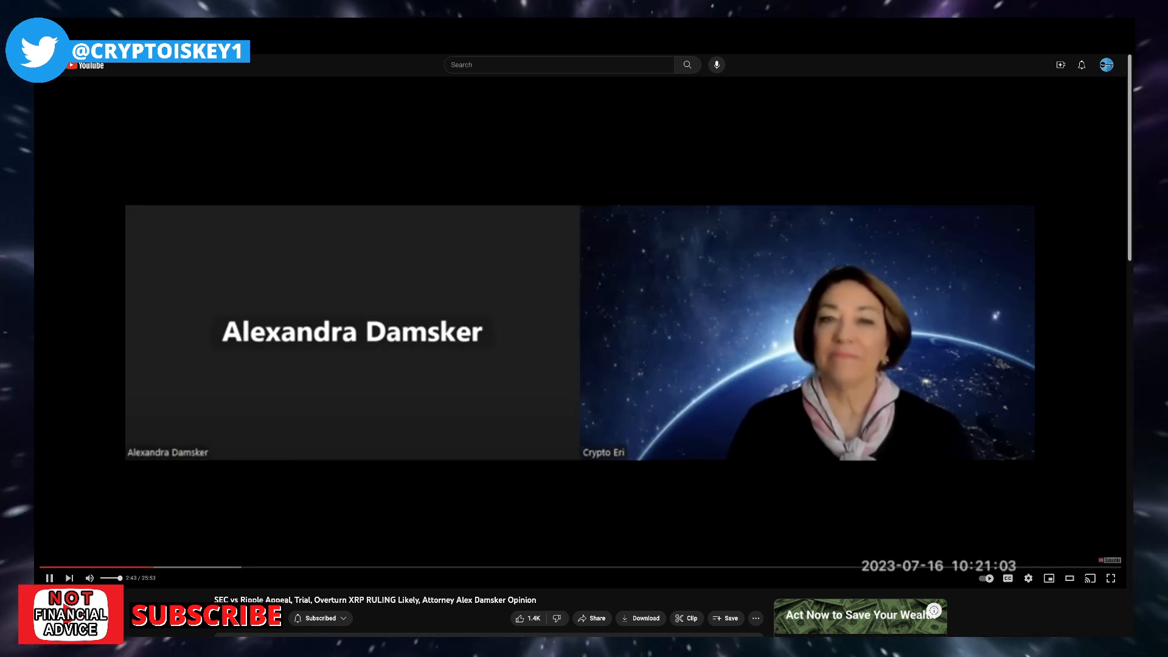
pyautogui.moveTo(89, 578)
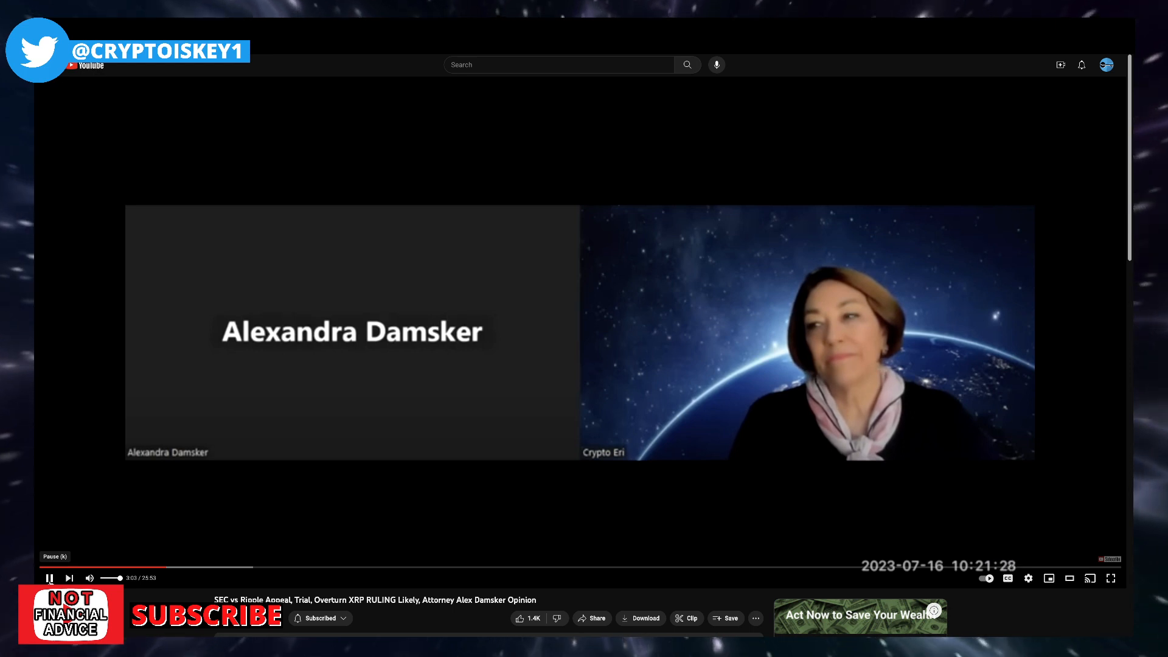
pyautogui.click(48, 578)
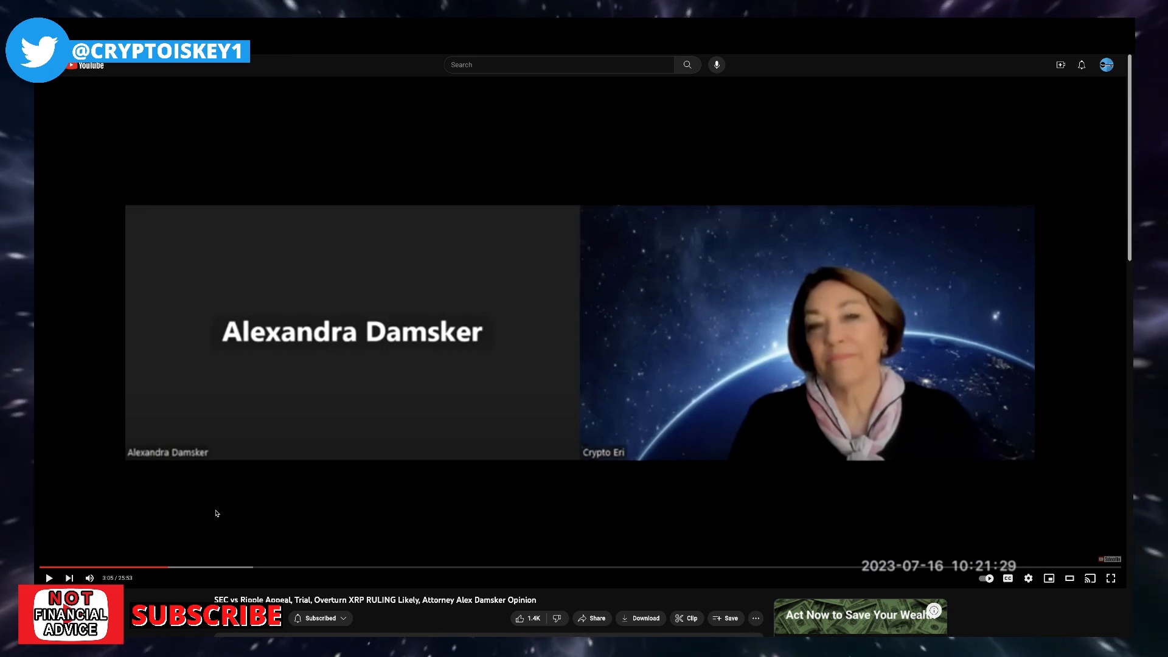
pyautogui.moveTo(774, 486)
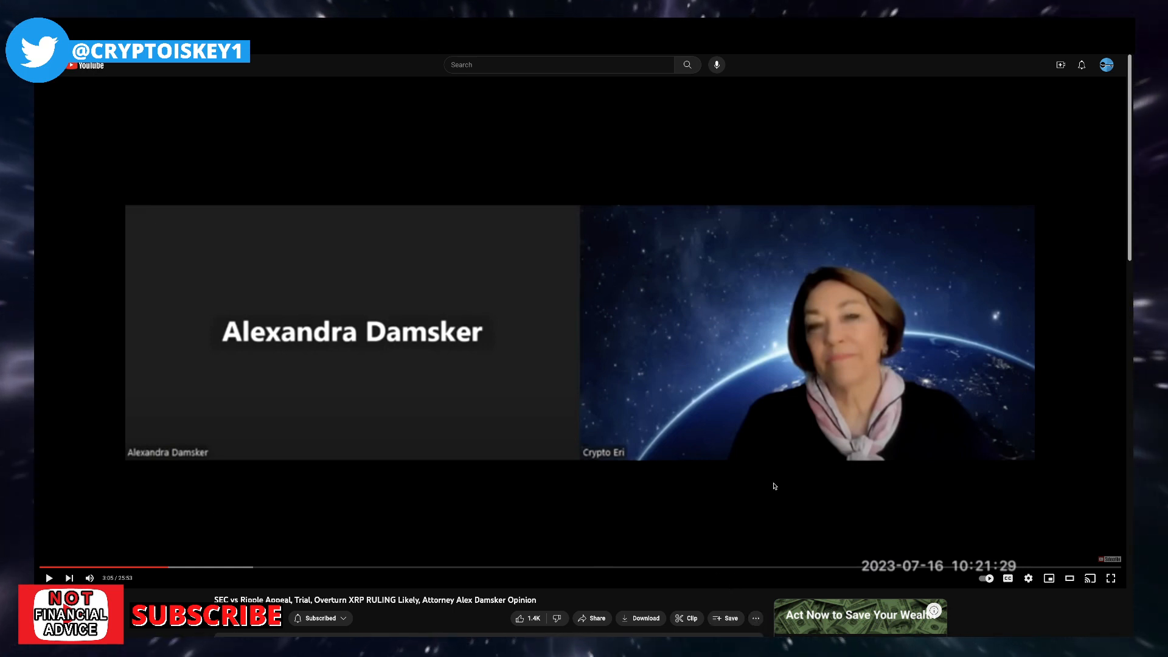
pyautogui.moveTo(797, 365)
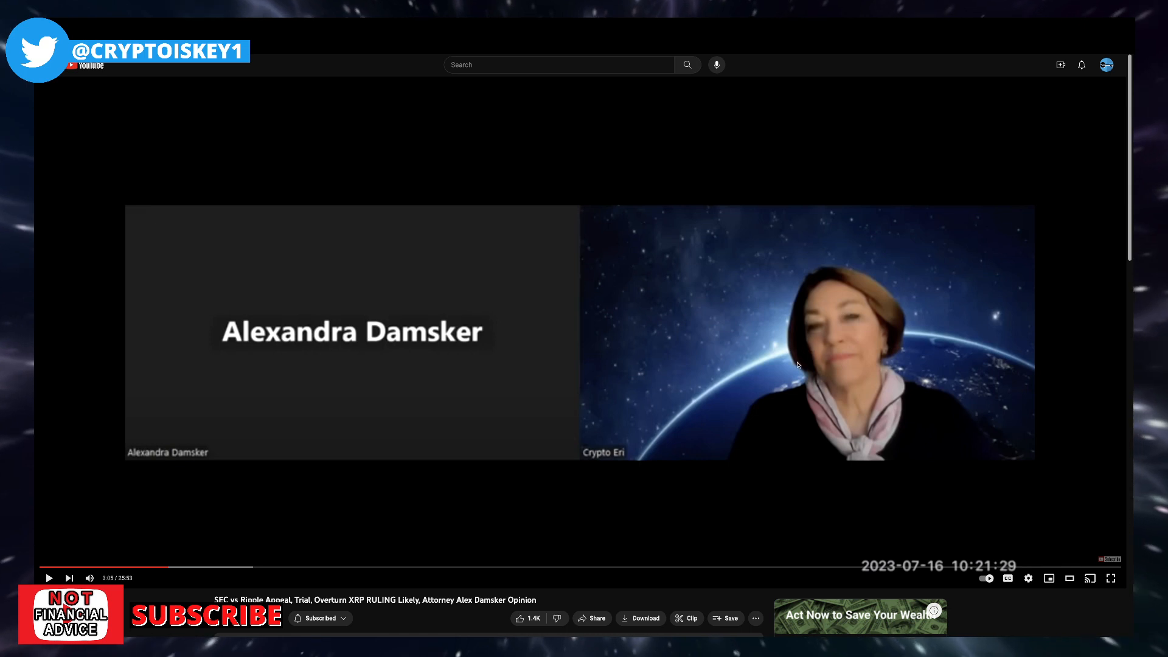
pyautogui.moveTo(785, 162)
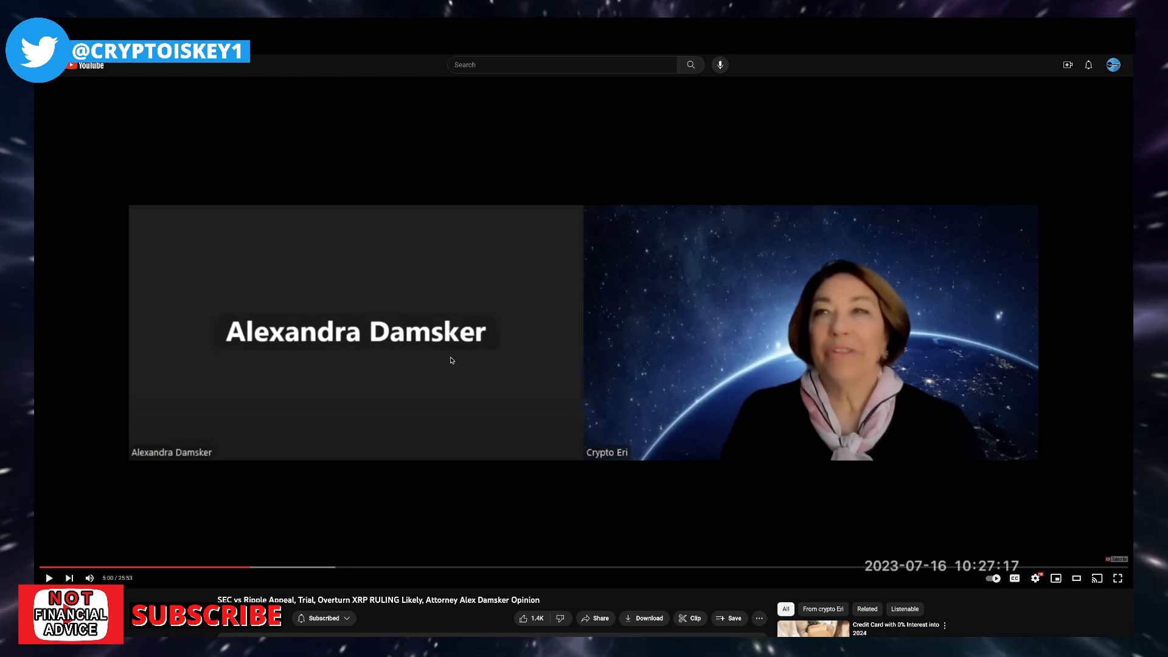
pyautogui.moveTo(89, 577)
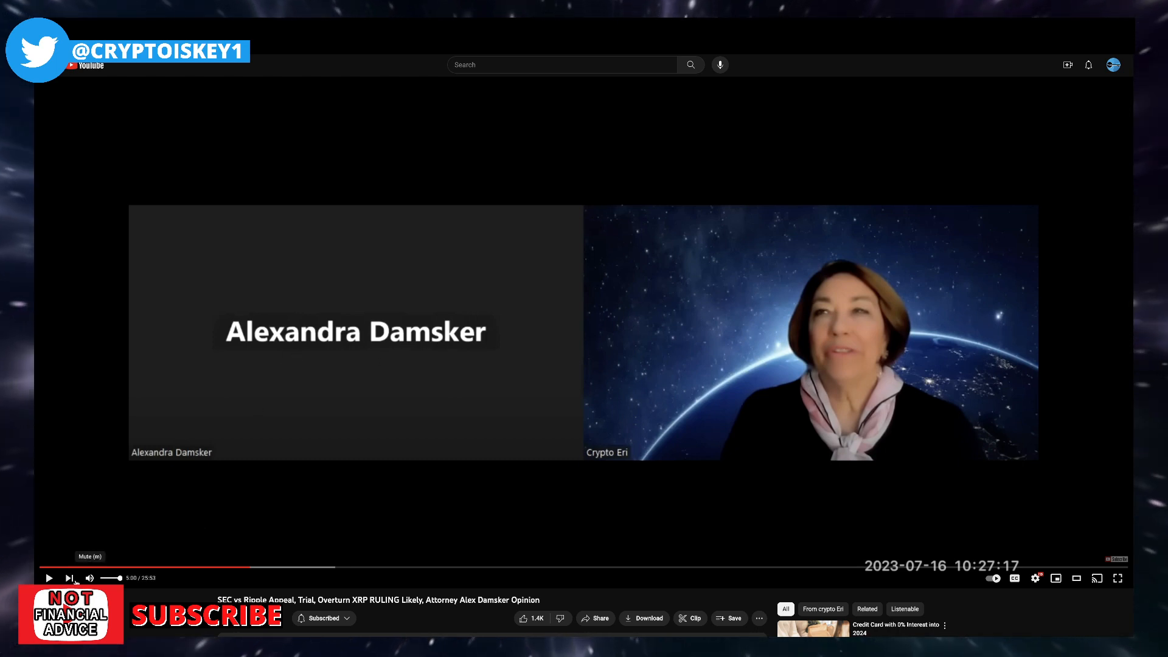
# - Play the interview from 5:00, pause at 5:23, then resume playback
pyautogui.click(48, 577)
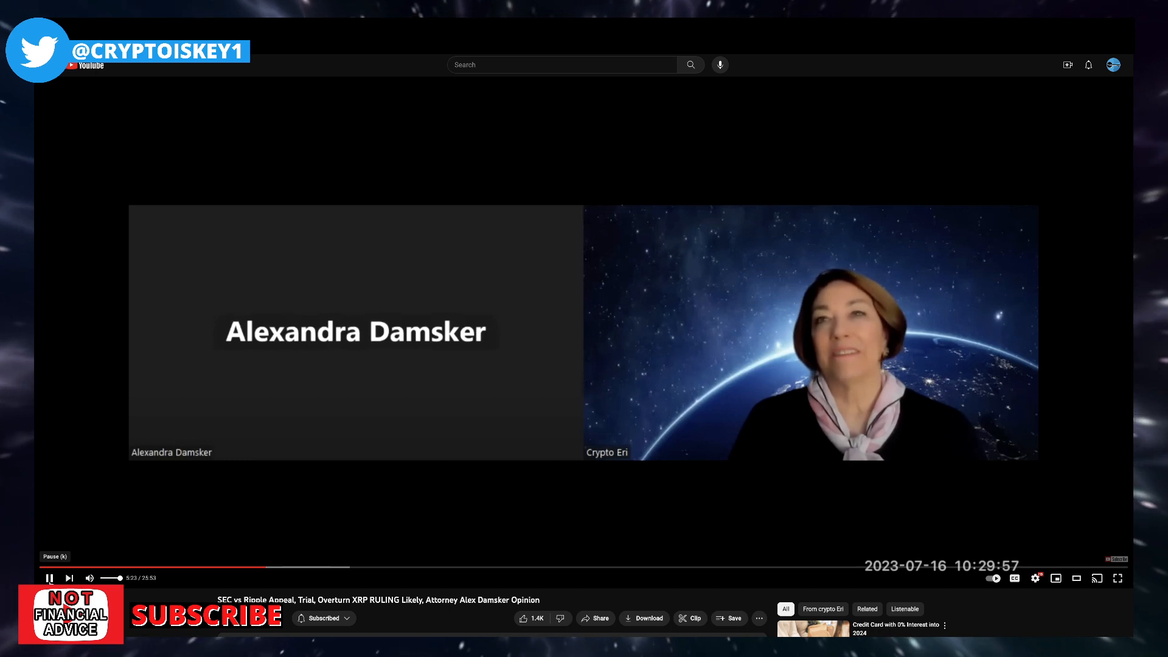
pyautogui.click(48, 577)
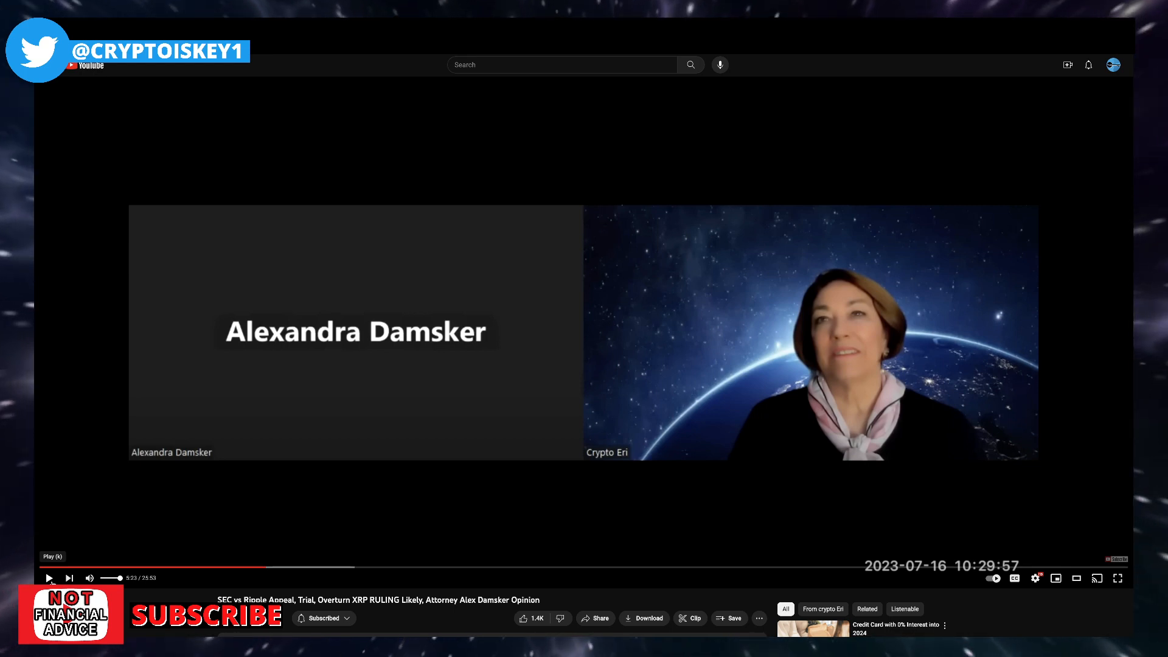
pyautogui.click(49, 576)
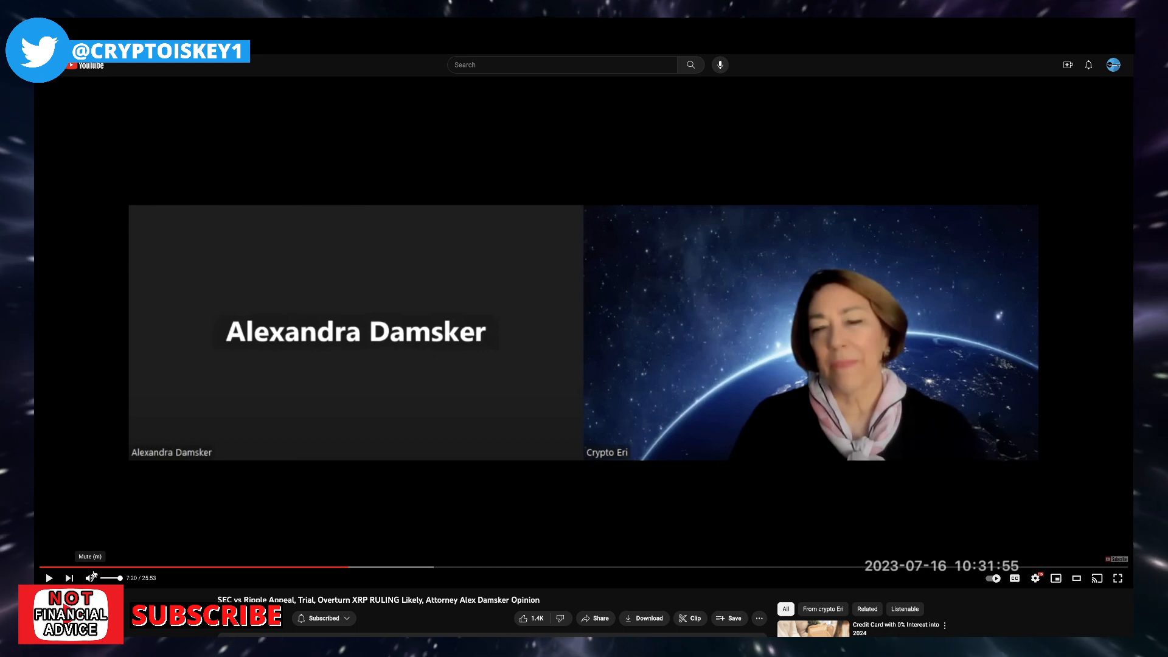
pyautogui.moveTo(239, 537)
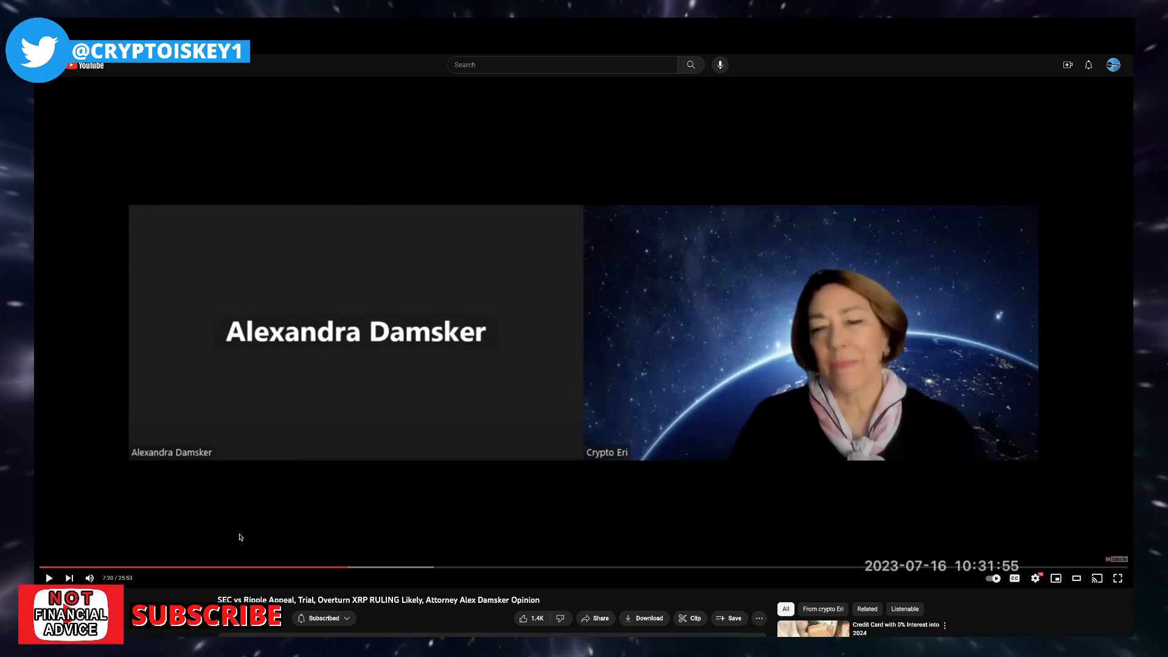
pyautogui.moveTo(296, 533)
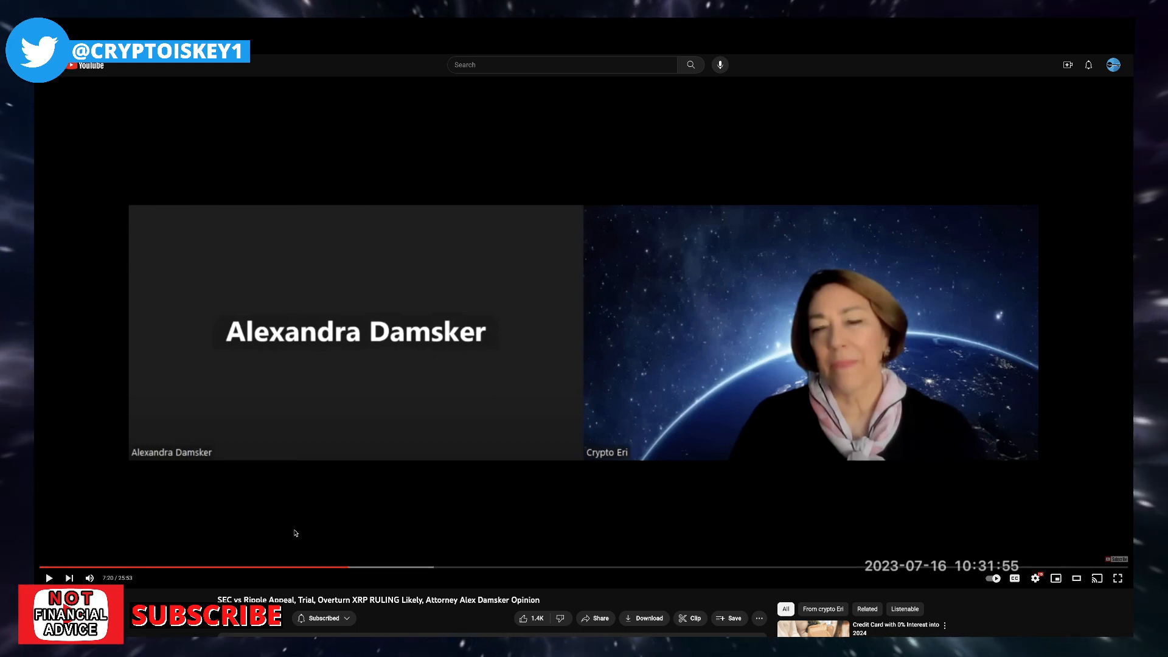
pyautogui.moveTo(312, 544)
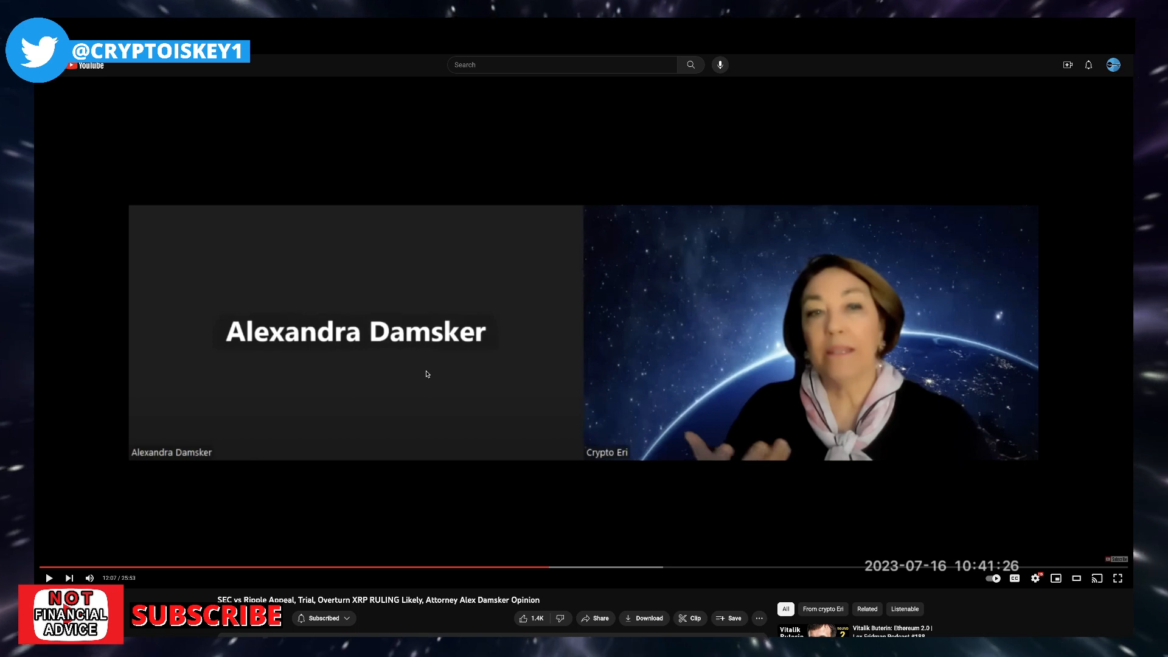
pyautogui.moveTo(72, 415)
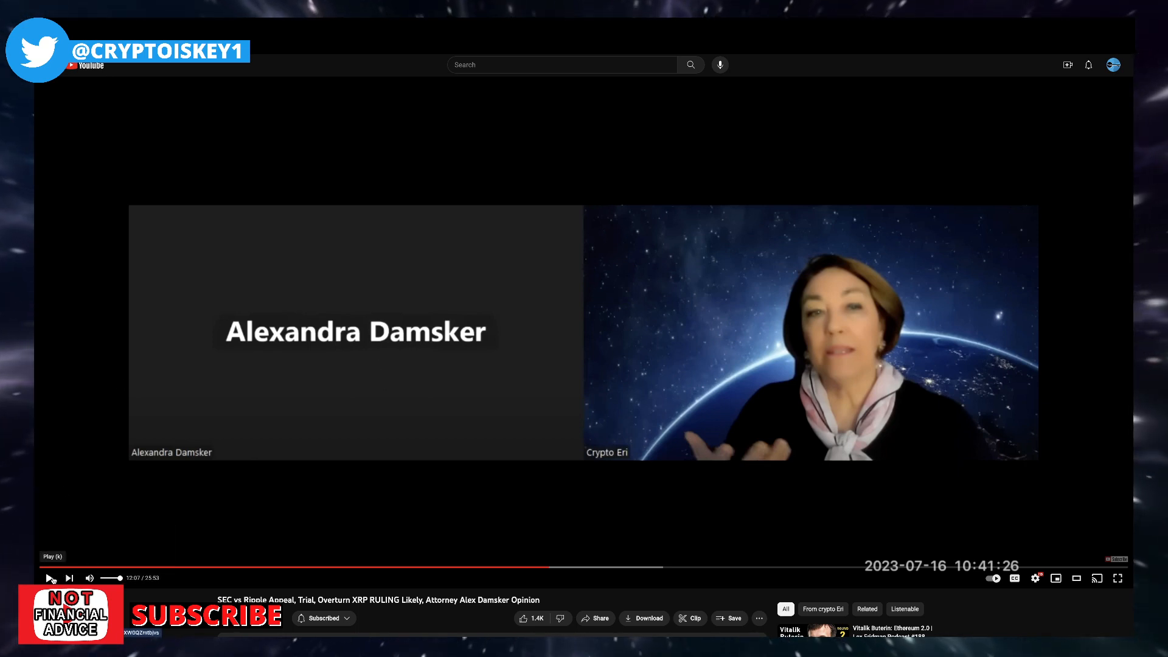
# - Resume playing the interview from about 10:07
pyautogui.click(49, 578)
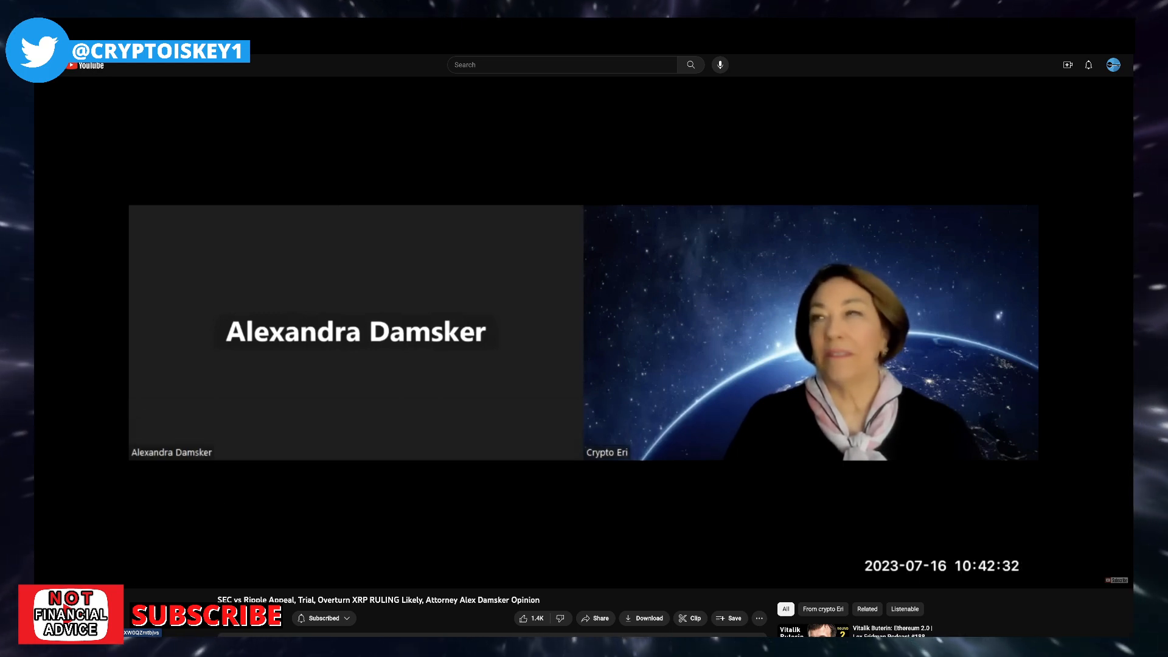
pyautogui.moveTo(200, 480)
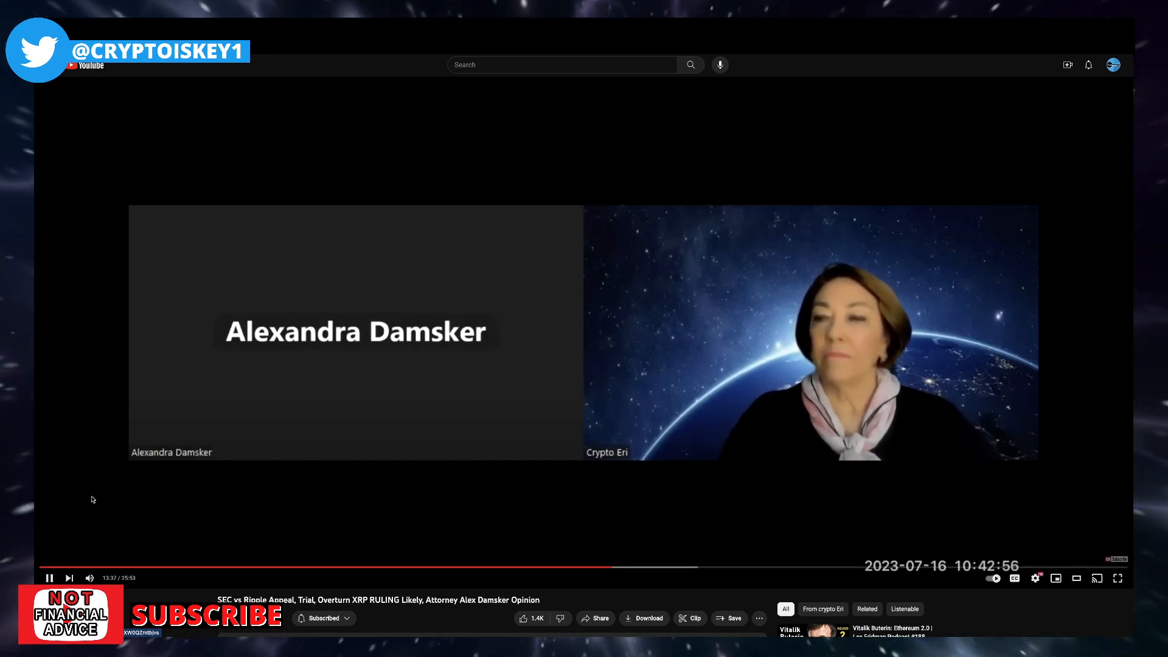
pyautogui.moveTo(108, 500)
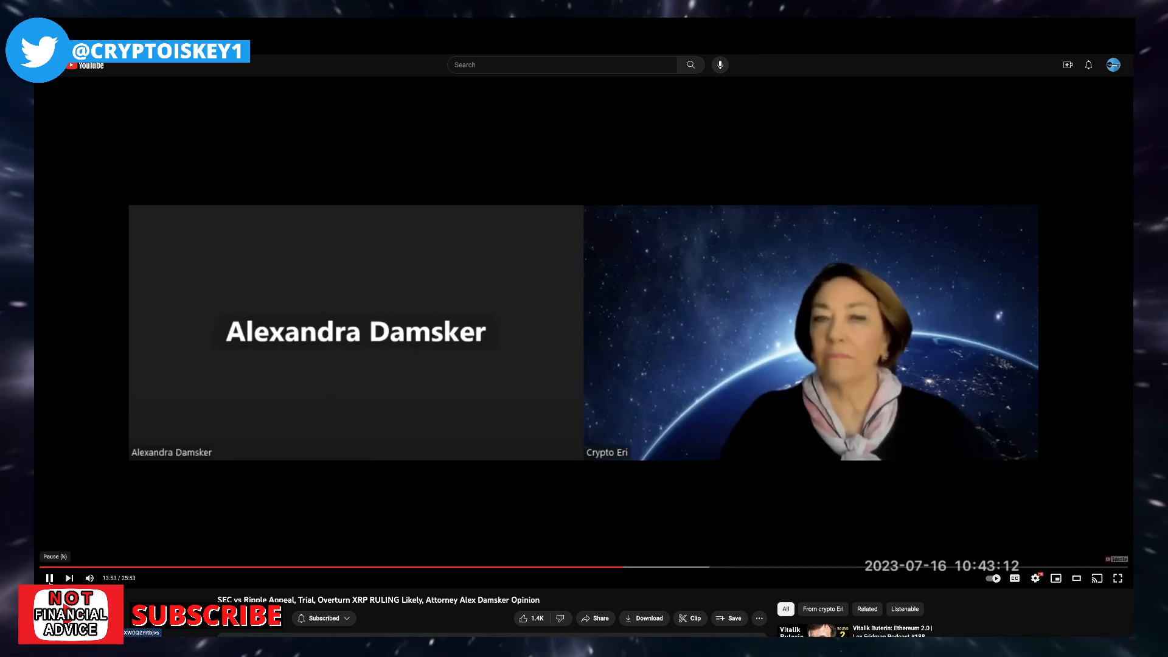
# - Pause the Alexandra Damsker SEC vs Ripple interview at about 13:53
pyautogui.click(49, 578)
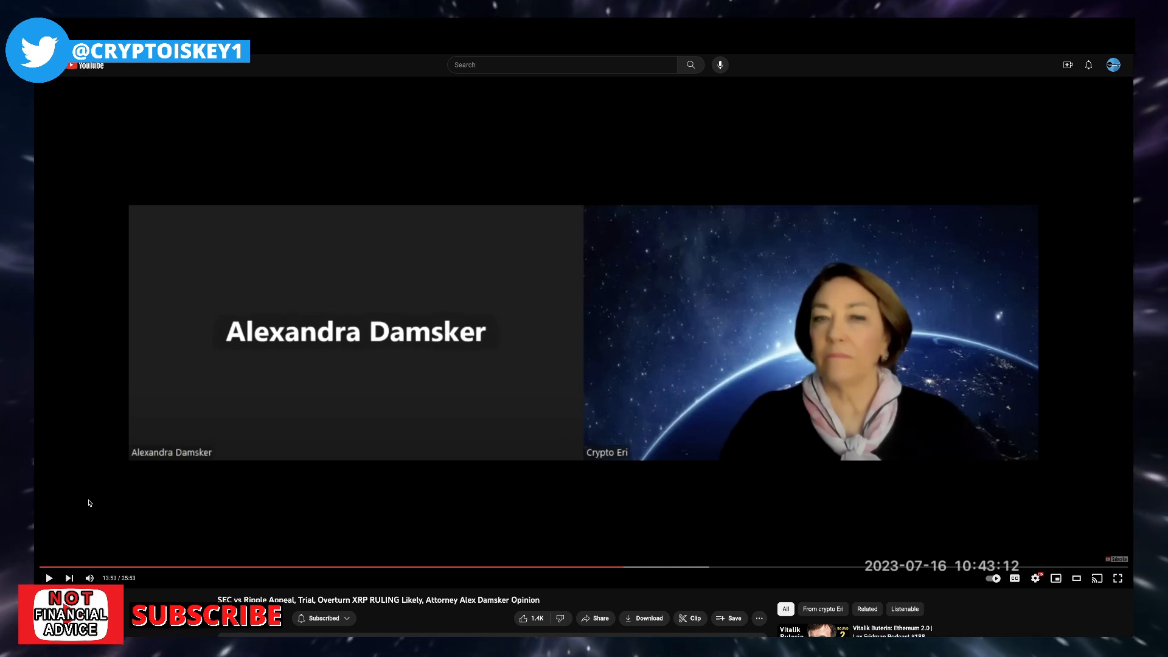
pyautogui.moveTo(608, 460)
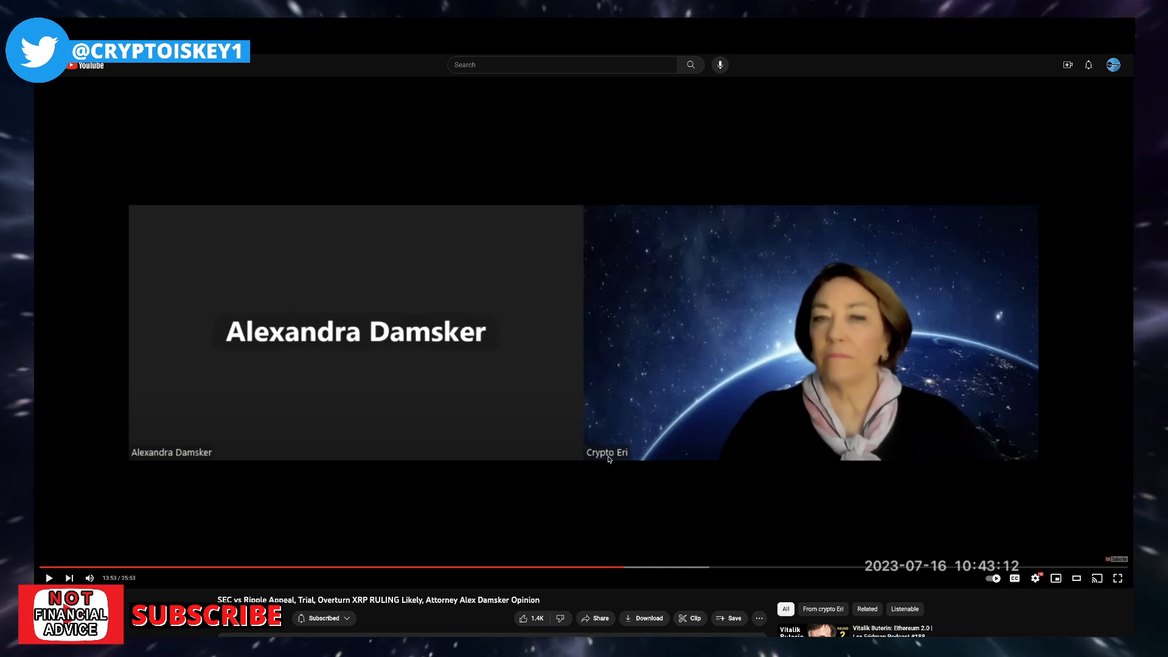
pyautogui.moveTo(741, 464)
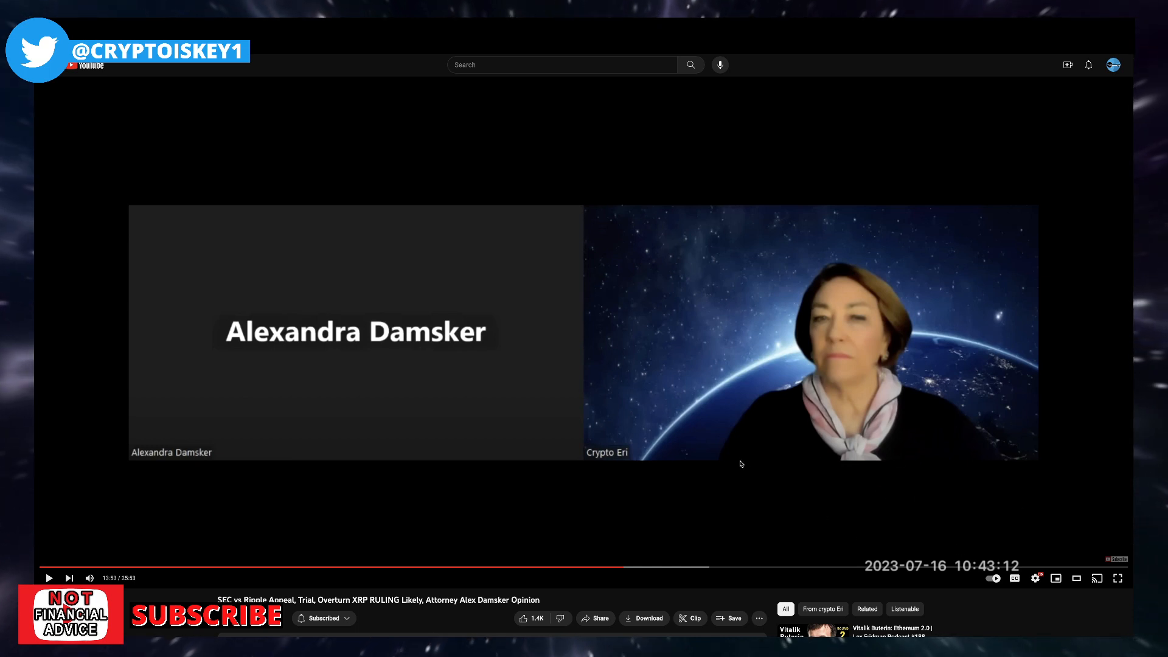
pyautogui.moveTo(743, 441)
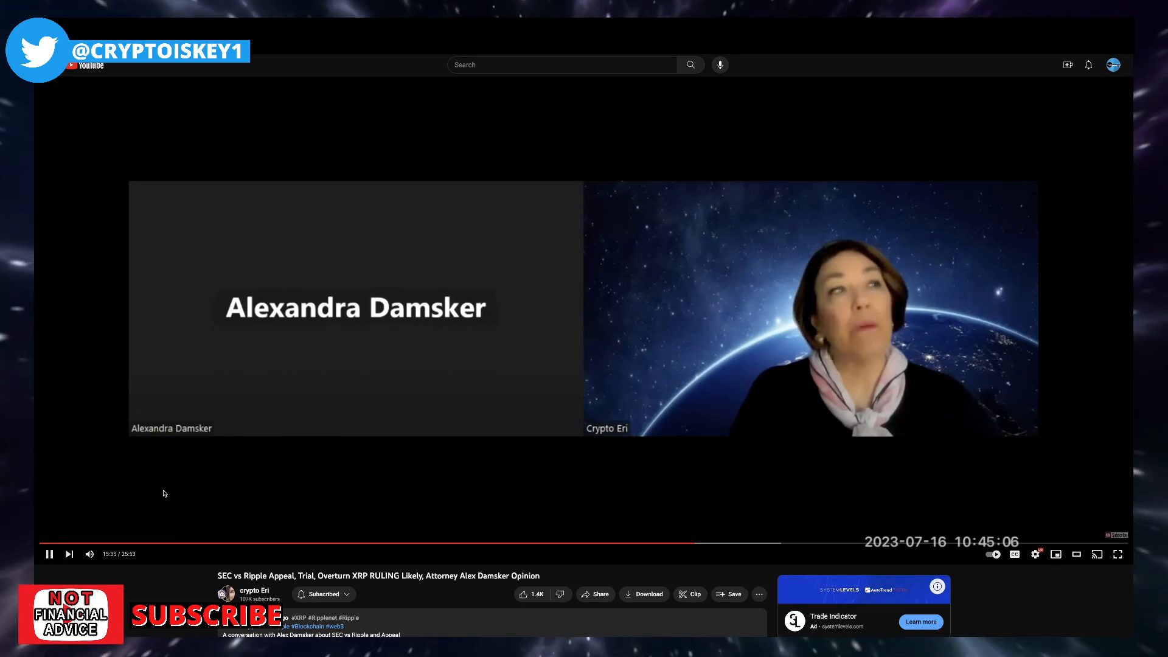
pyautogui.moveTo(208, 480)
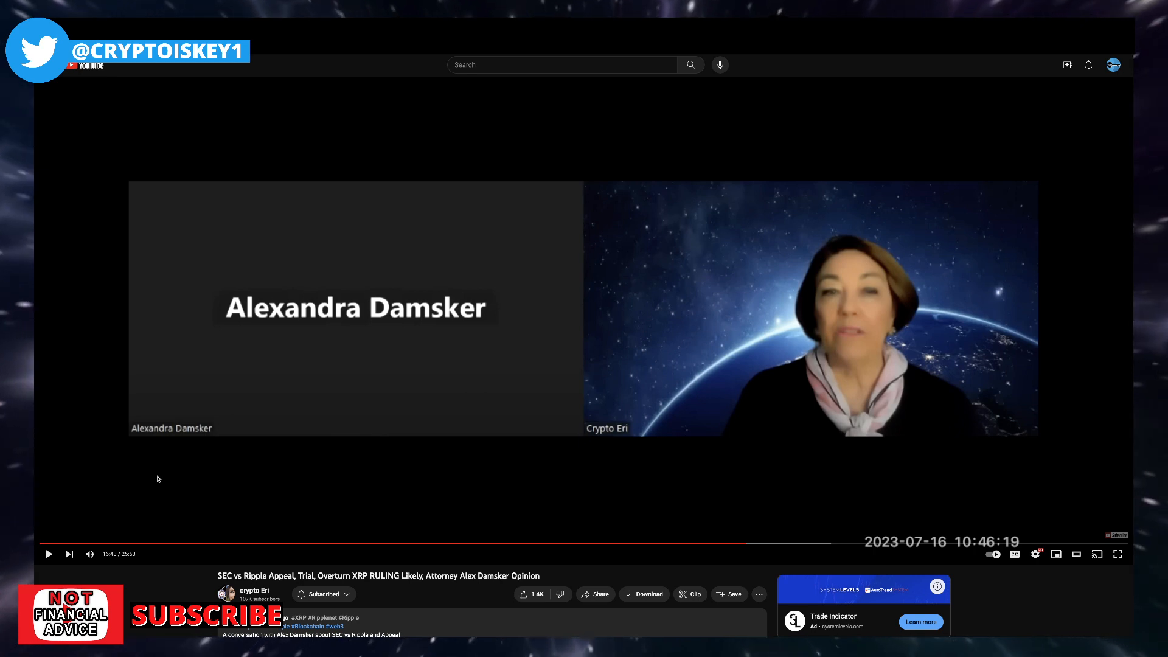
pyautogui.moveTo(408, 274)
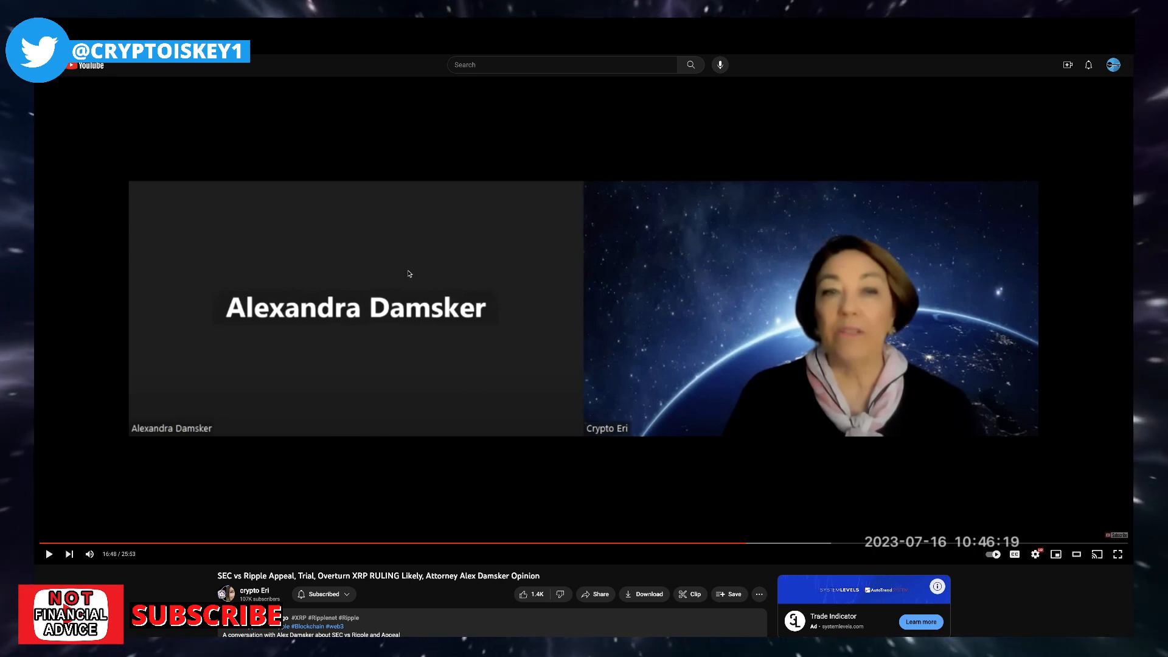
pyautogui.moveTo(373, 313)
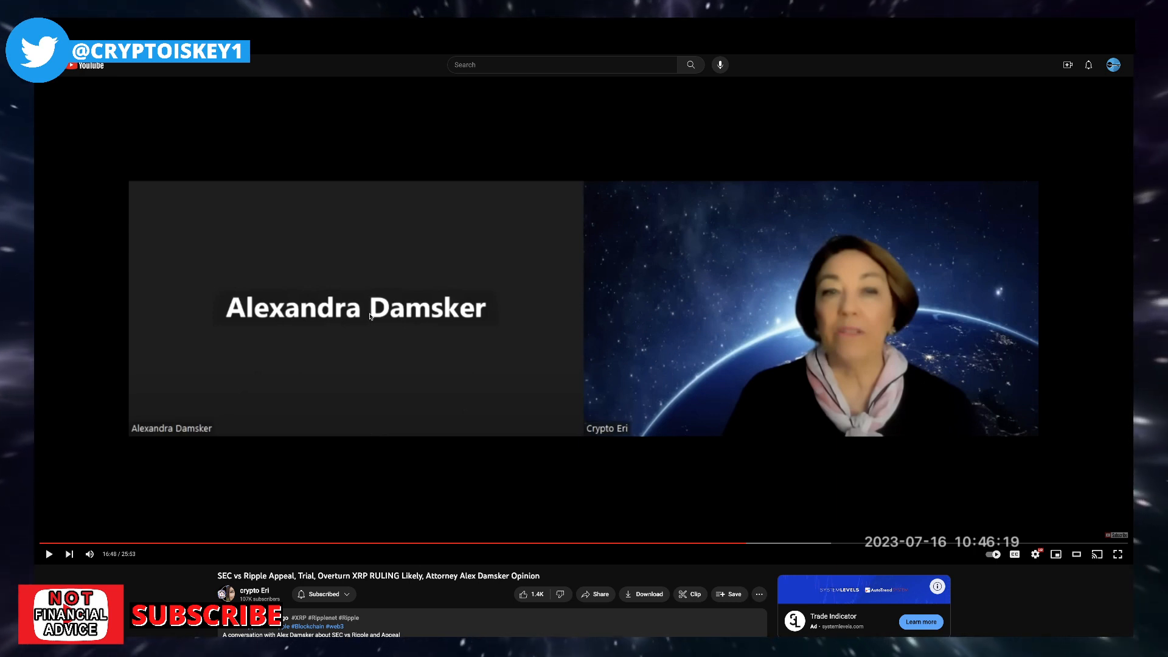
pyautogui.moveTo(757, 206)
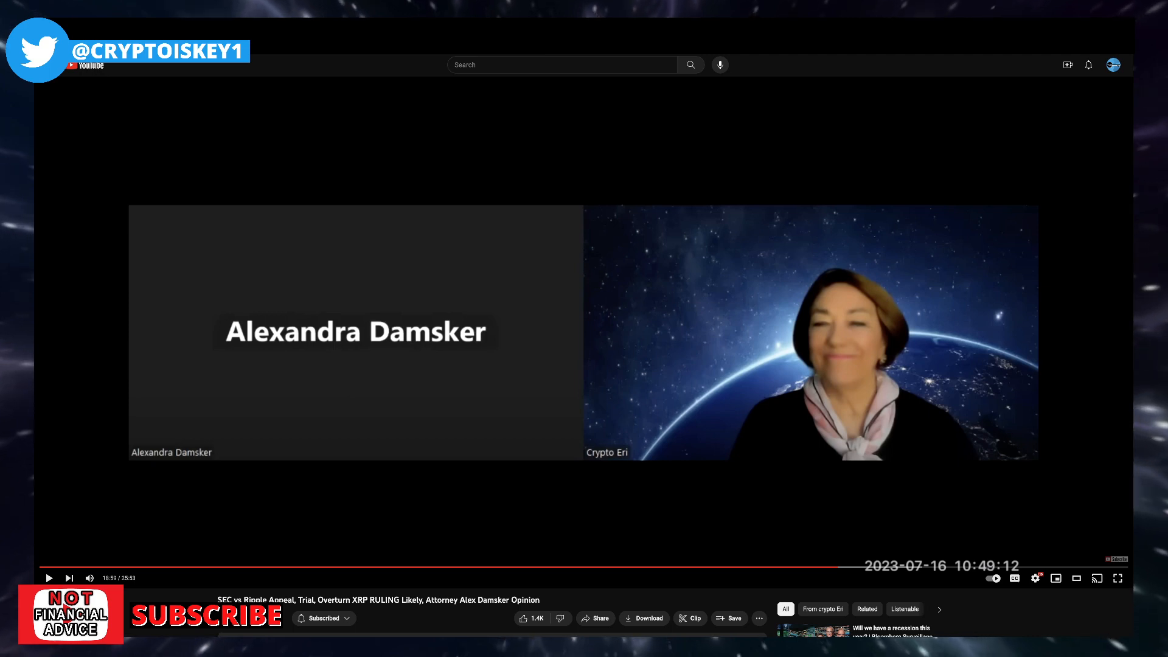
pyautogui.moveTo(443, 410)
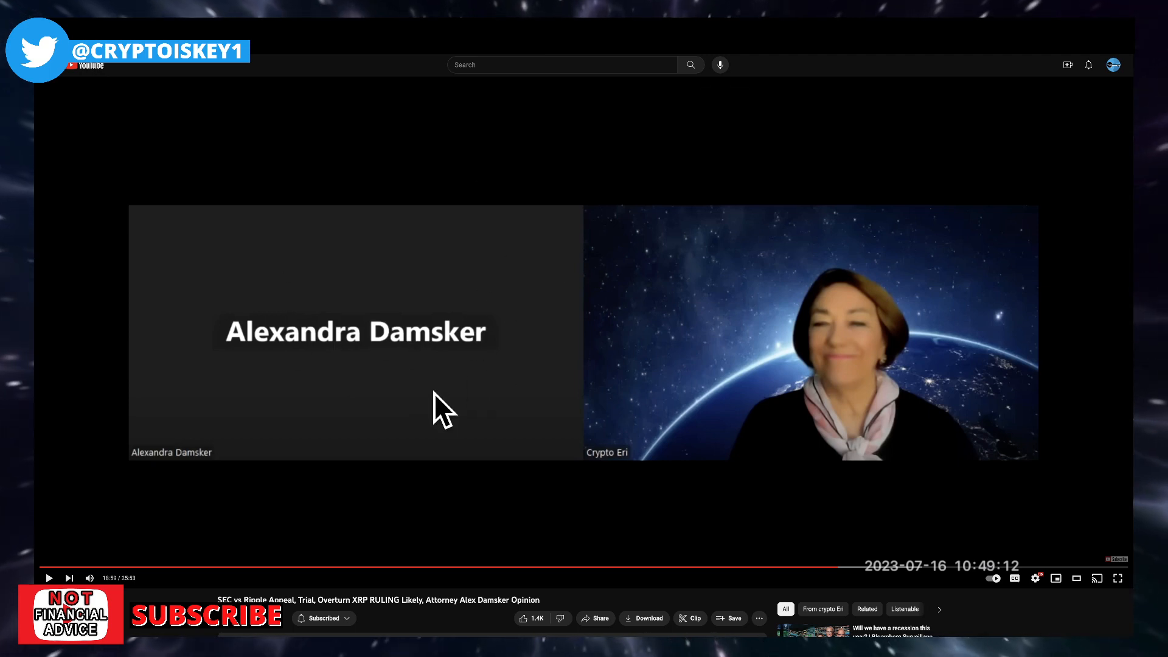
pyautogui.moveTo(435, 397)
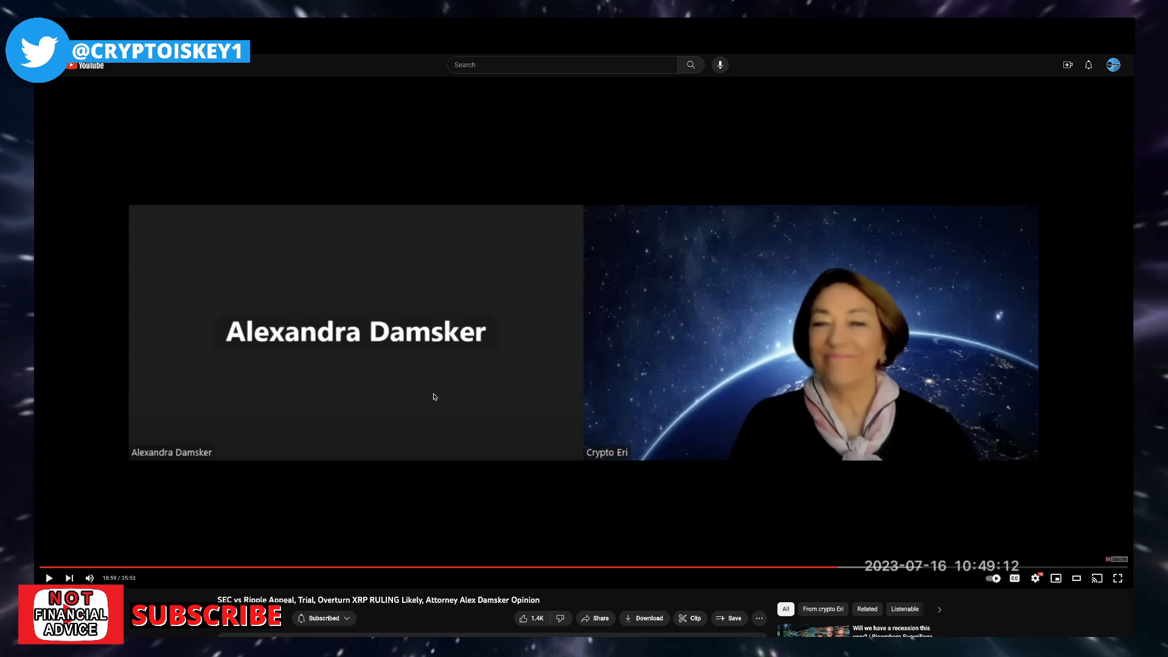
pyautogui.moveTo(72, 543)
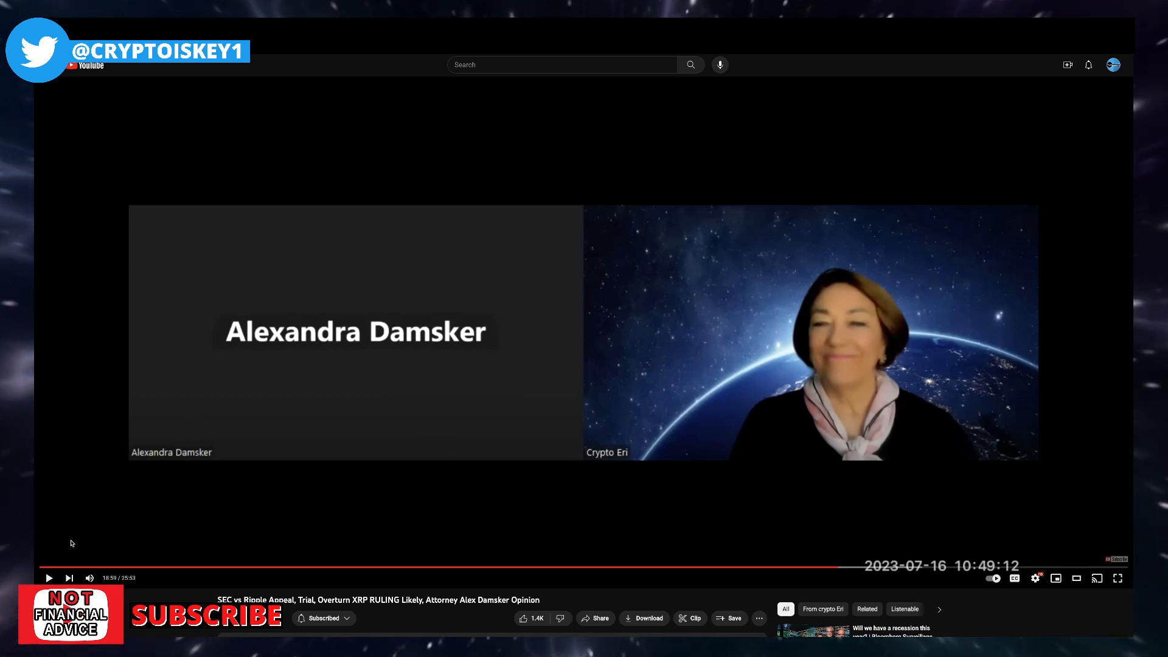
# - Resume the interview from its 18:59 pause
pyautogui.click(49, 578)
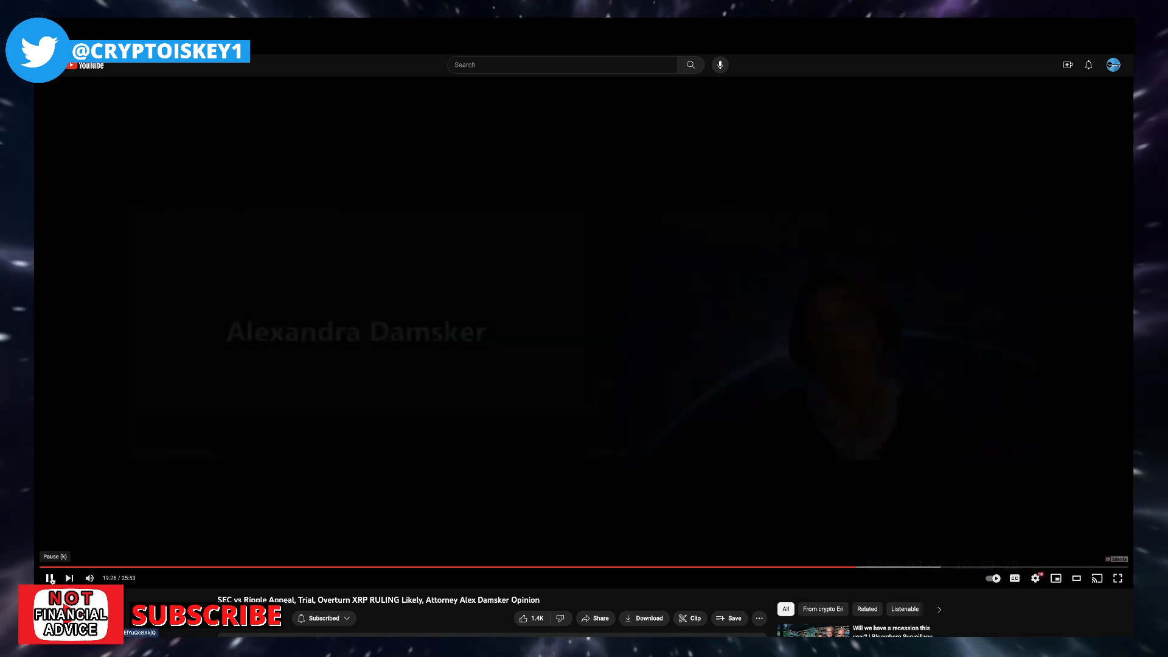
# - Pause the interview again at about 19:26
pyautogui.click(49, 579)
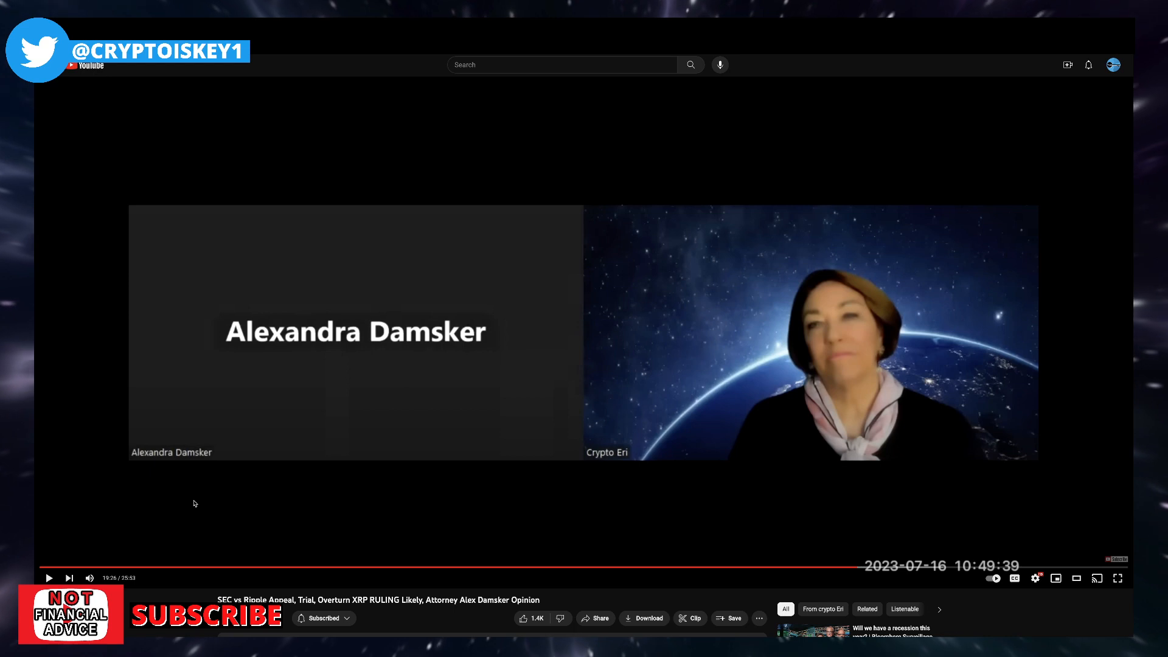
pyautogui.moveTo(851, 266)
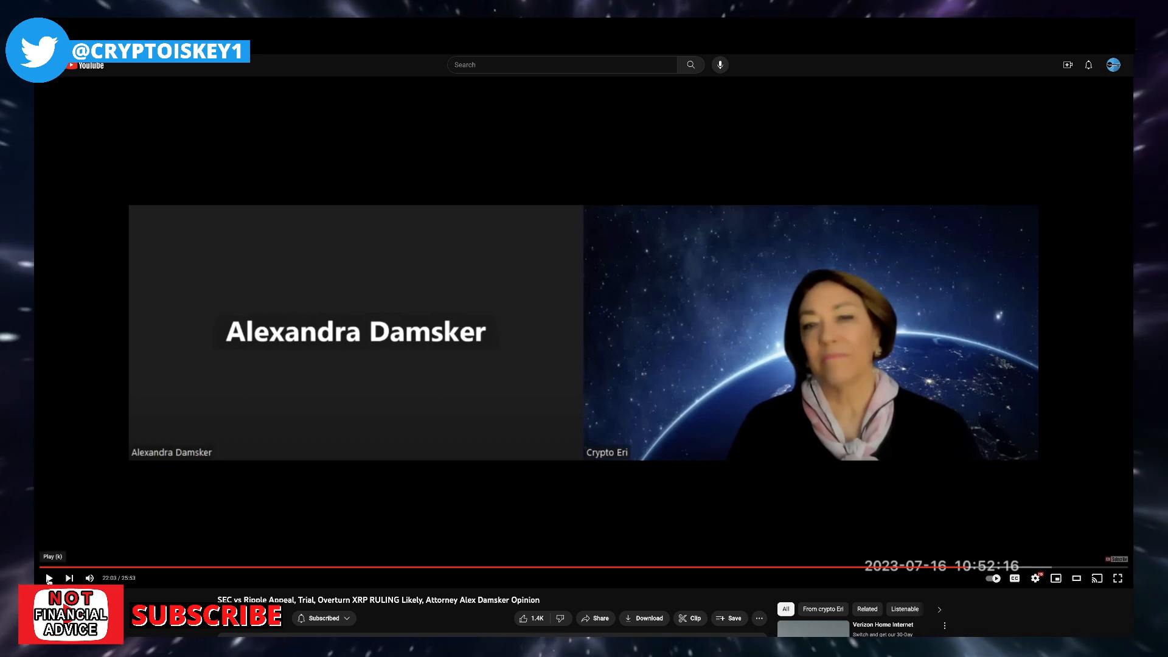
# - Resume the interview from around 22:03 toward its 25:53 end
pyautogui.click(49, 578)
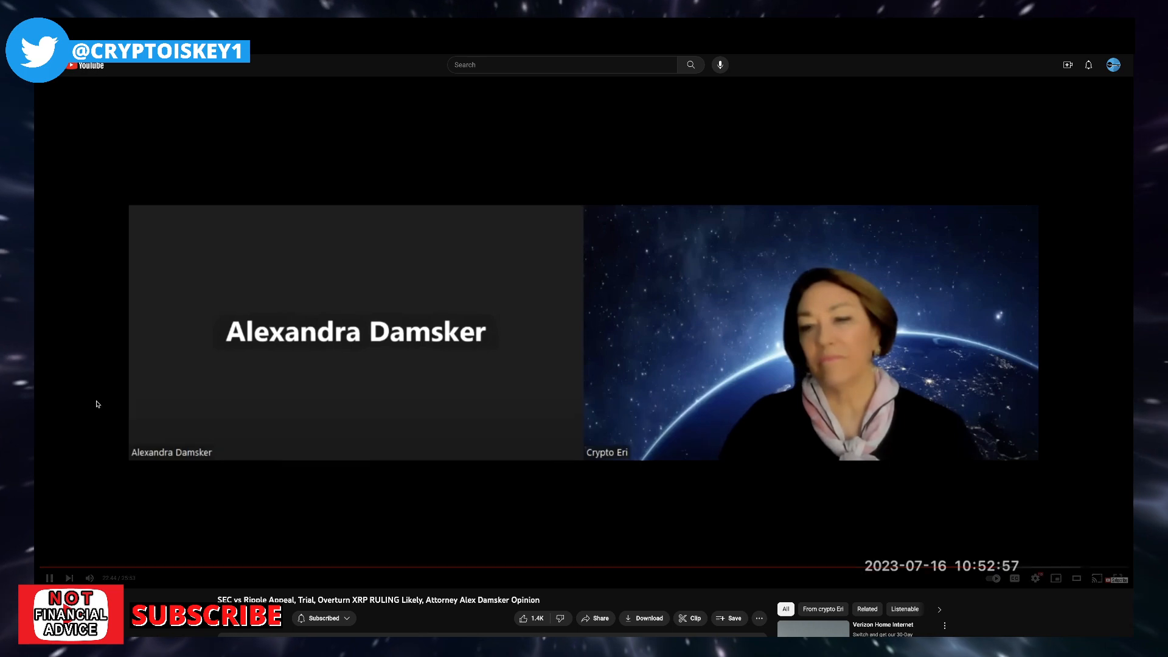
pyautogui.moveTo(982, 566)
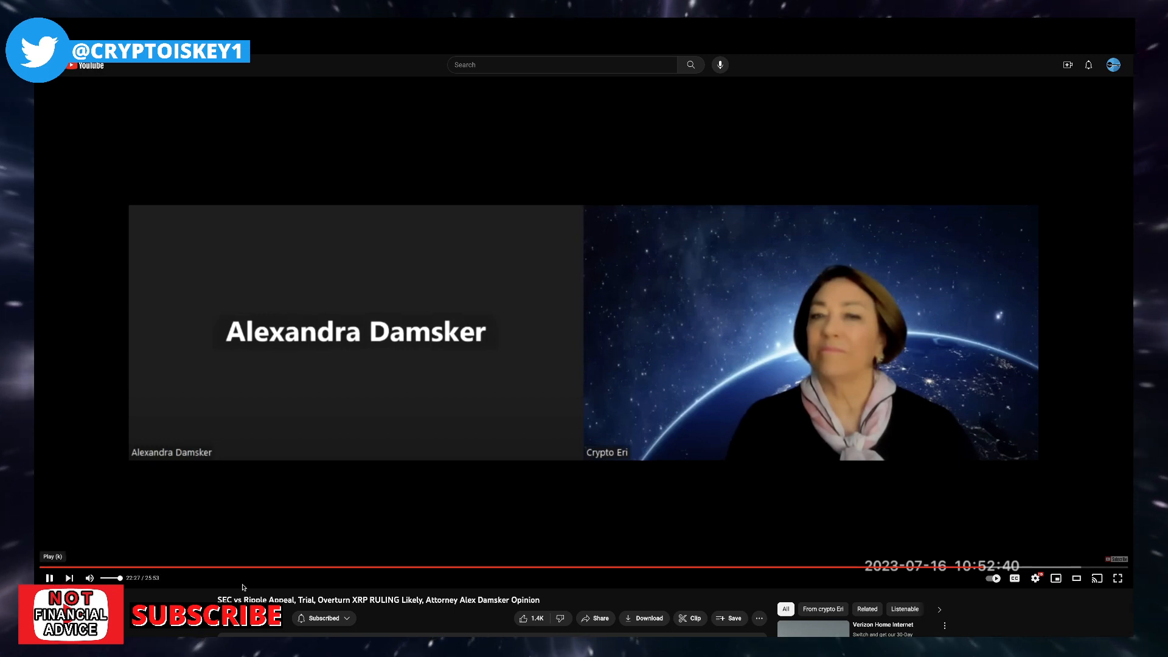
pyautogui.click(49, 578)
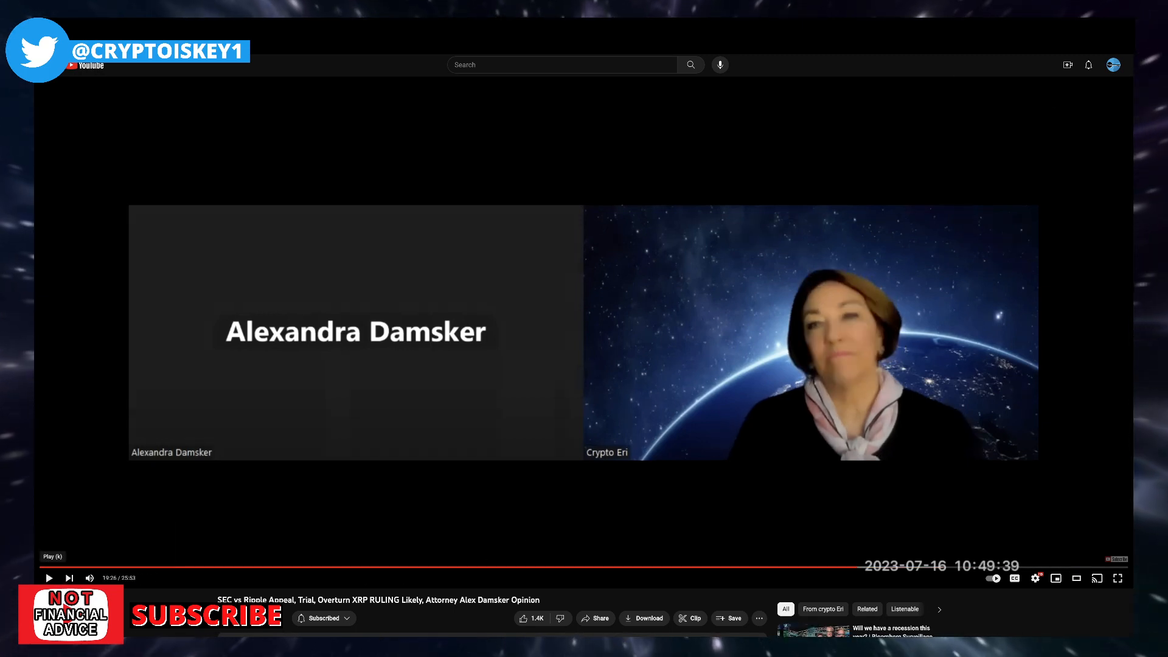
pyautogui.moveTo(841, 172)
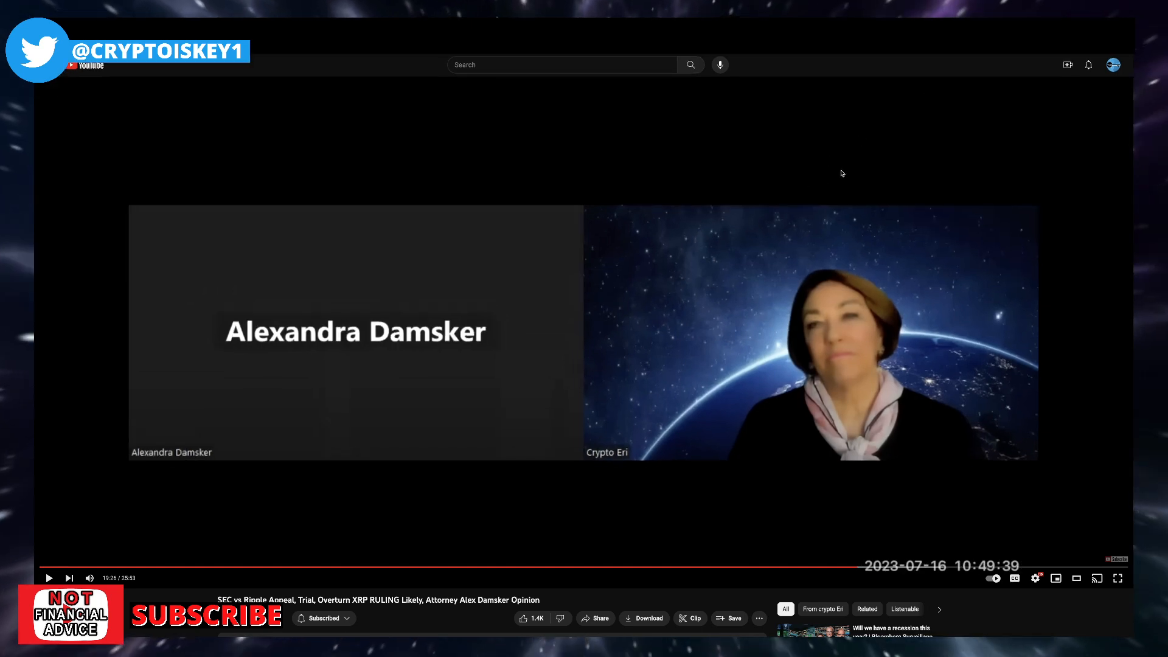
pyautogui.moveTo(875, 207)
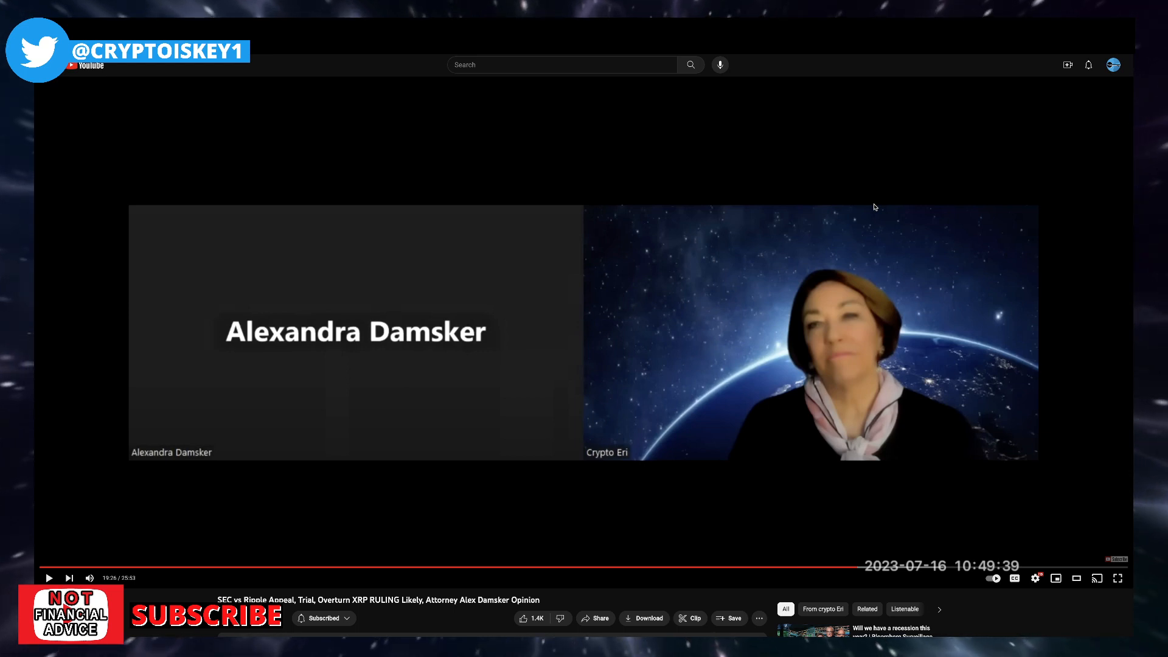
pyautogui.moveTo(915, 58)
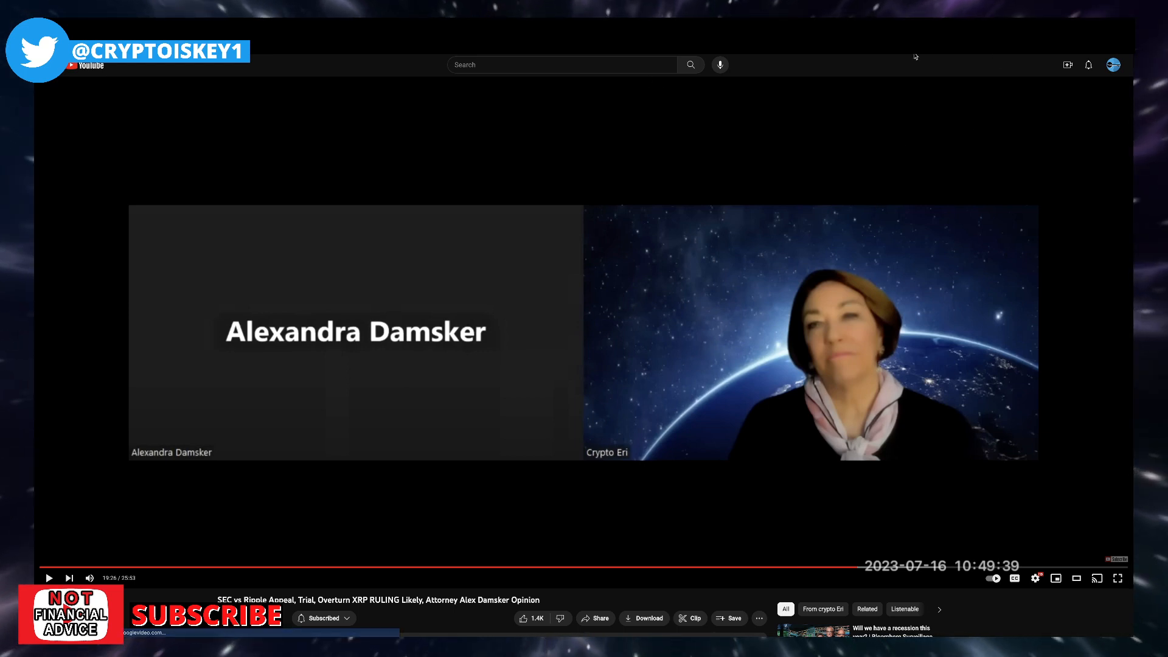
pyautogui.moveTo(634, 287)
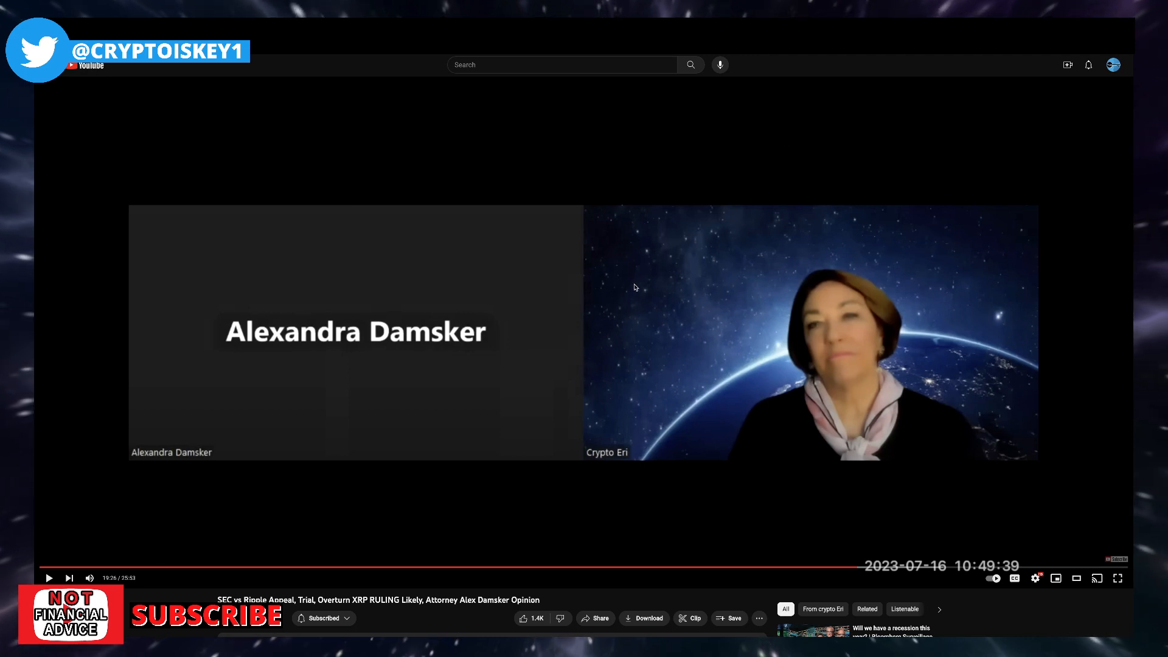
pyautogui.moveTo(1109, 185)
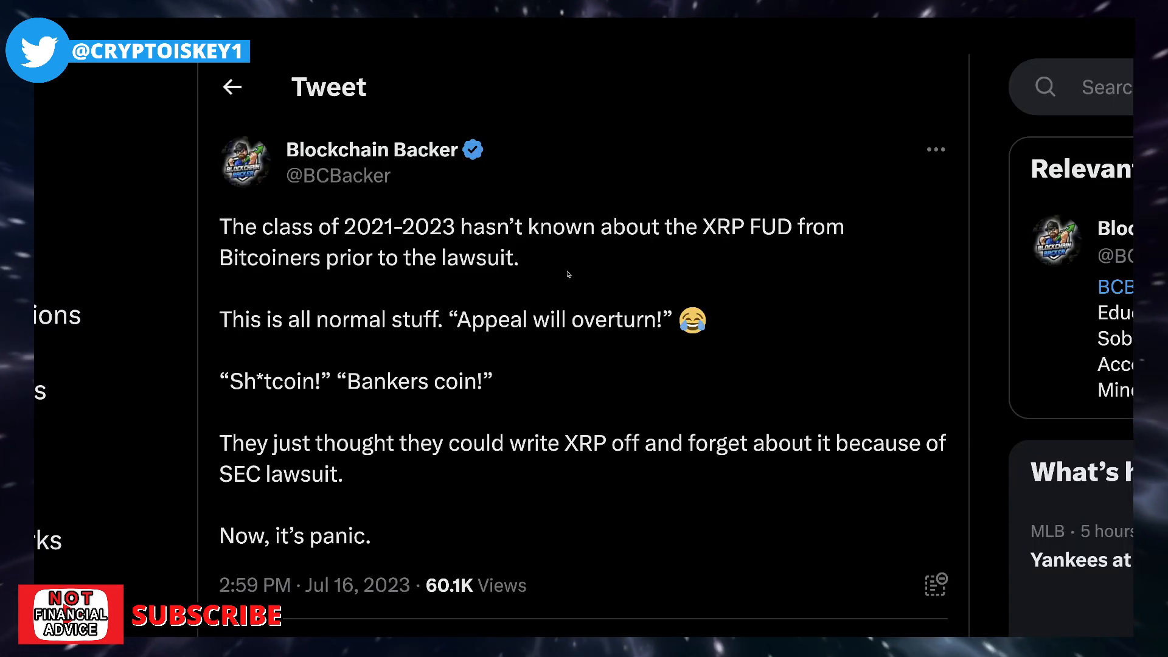
# - Scroll the Blockchain Backer XRP tweet to show its 2,070 likes and 287 retweets
pyautogui.scroll(-3)
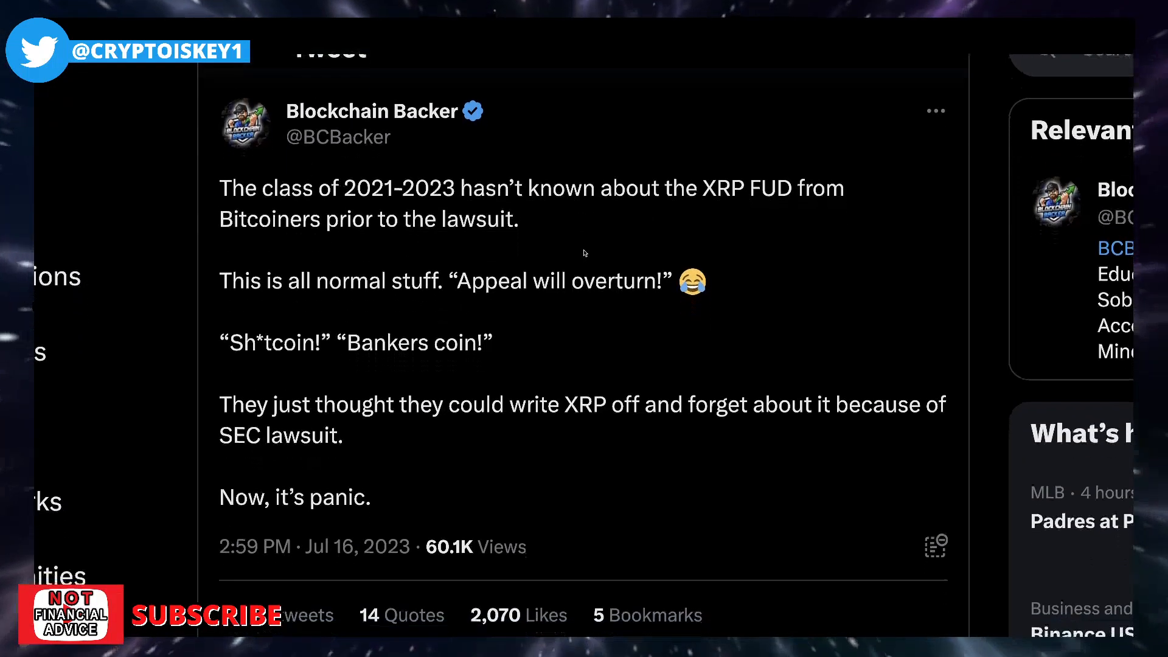
pyautogui.scroll(3)
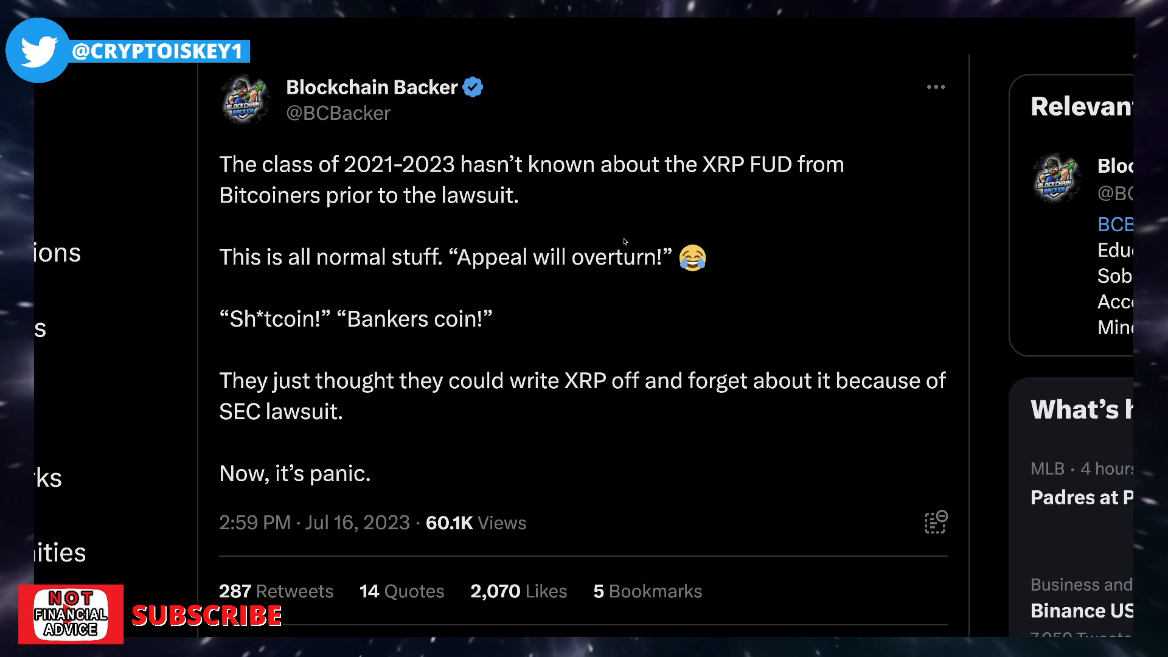
pyautogui.scroll(3)
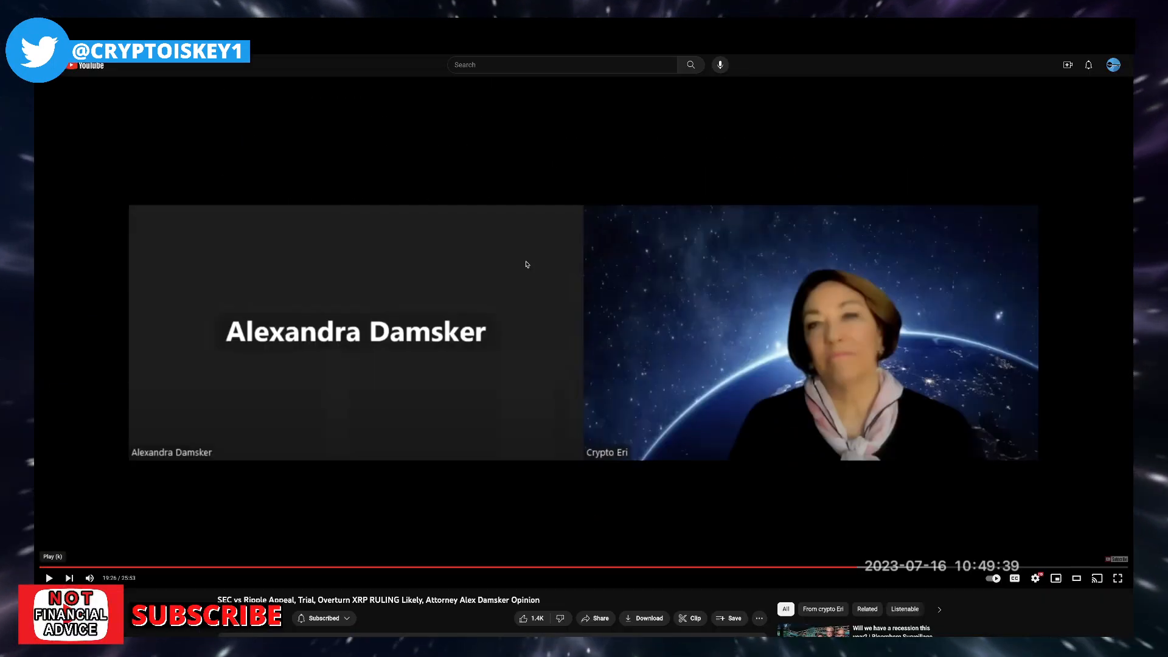
# - Scroll down to the interview's comments, with Blockchain Backer's comment on top
pyautogui.scroll(-3)
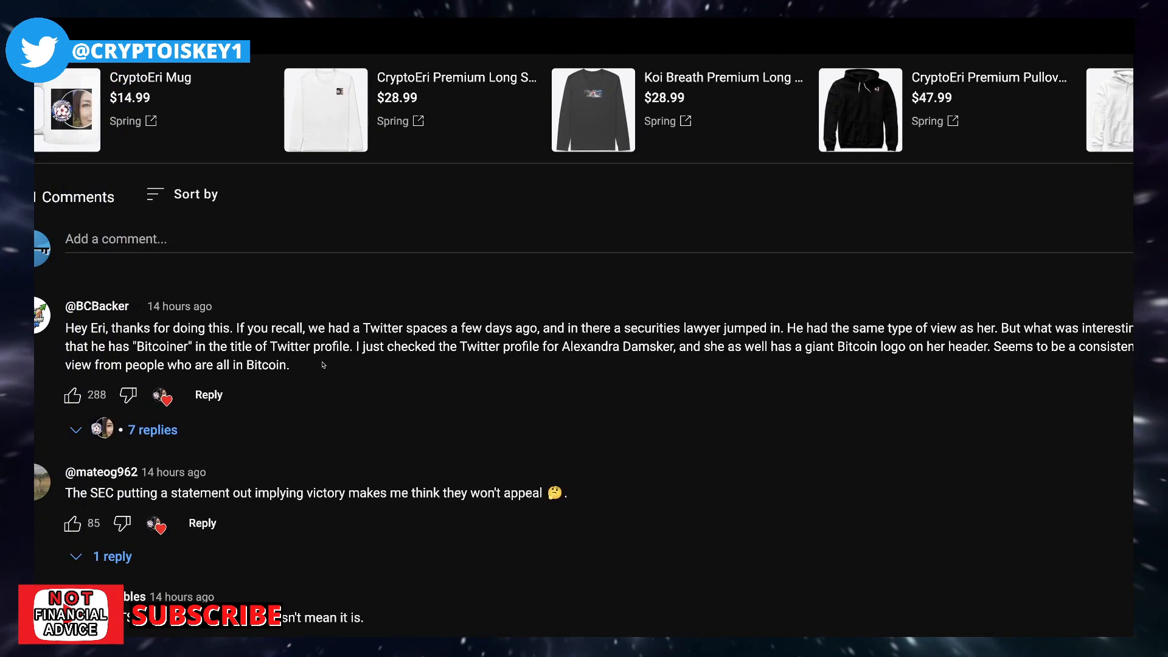
pyautogui.moveTo(300, 368)
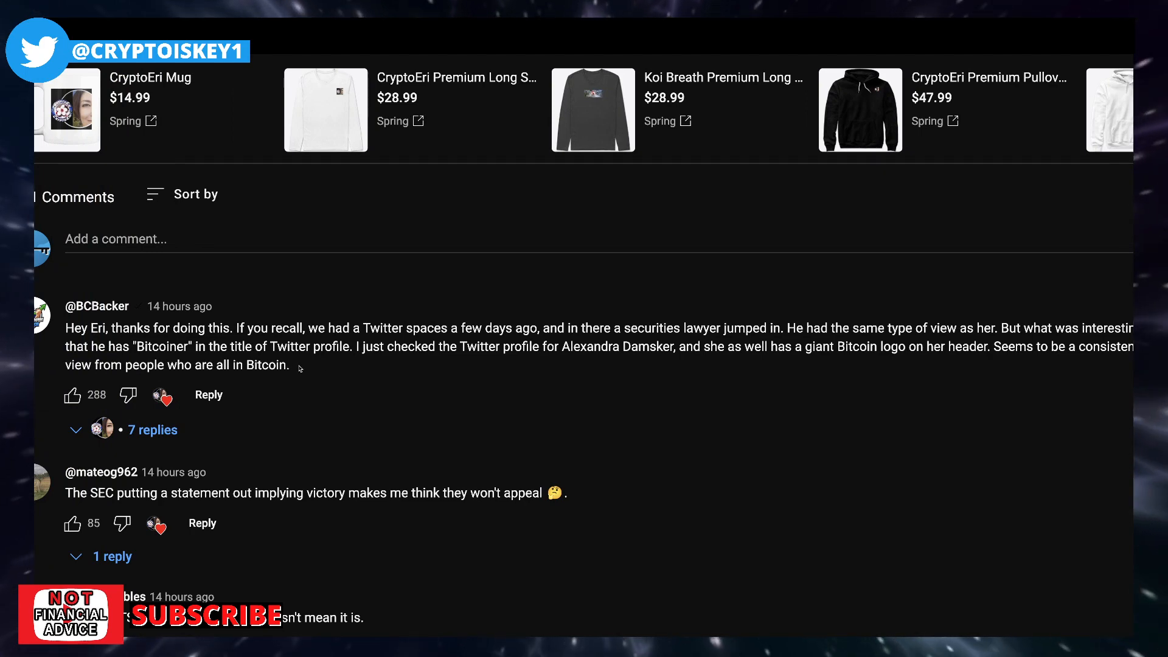
pyautogui.moveTo(318, 363)
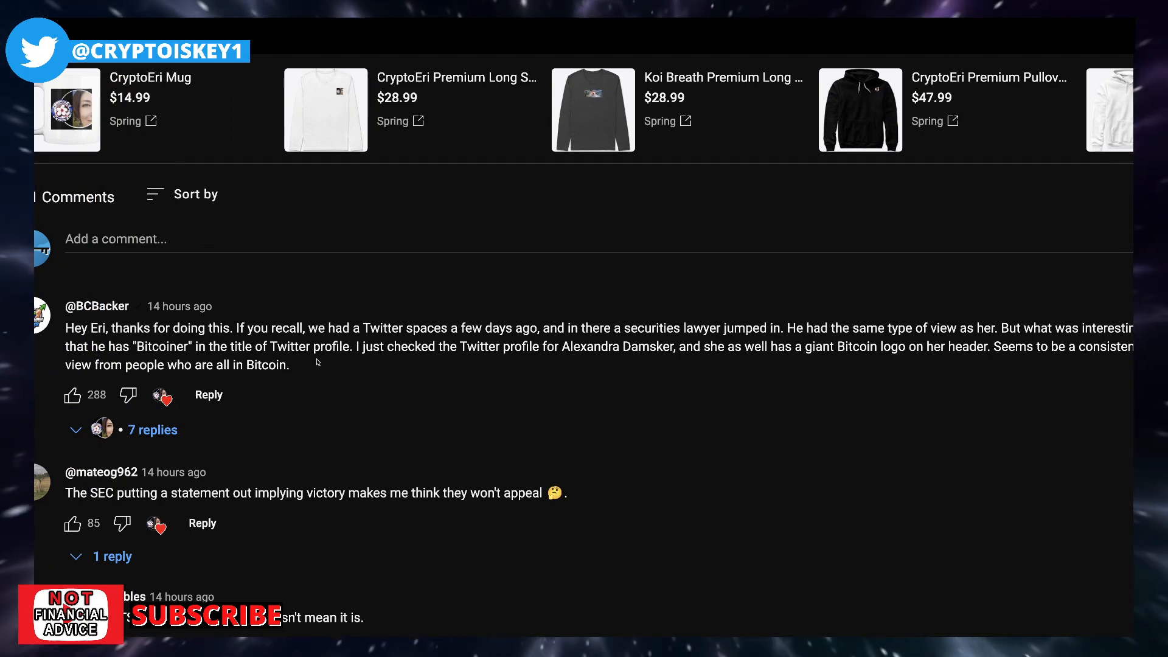
# - Expand the 7 replies under Blockchain Backer's top comment, including "XRP Haters Everywhere."
pyautogui.hscroll(3)
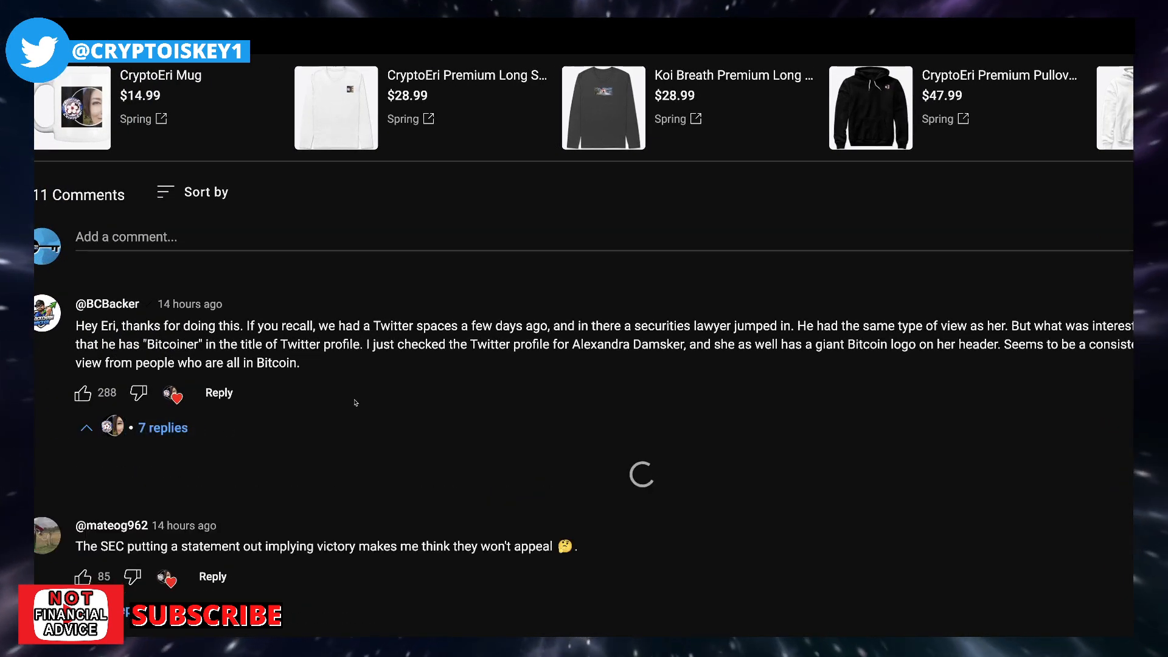
pyautogui.scroll(-3)
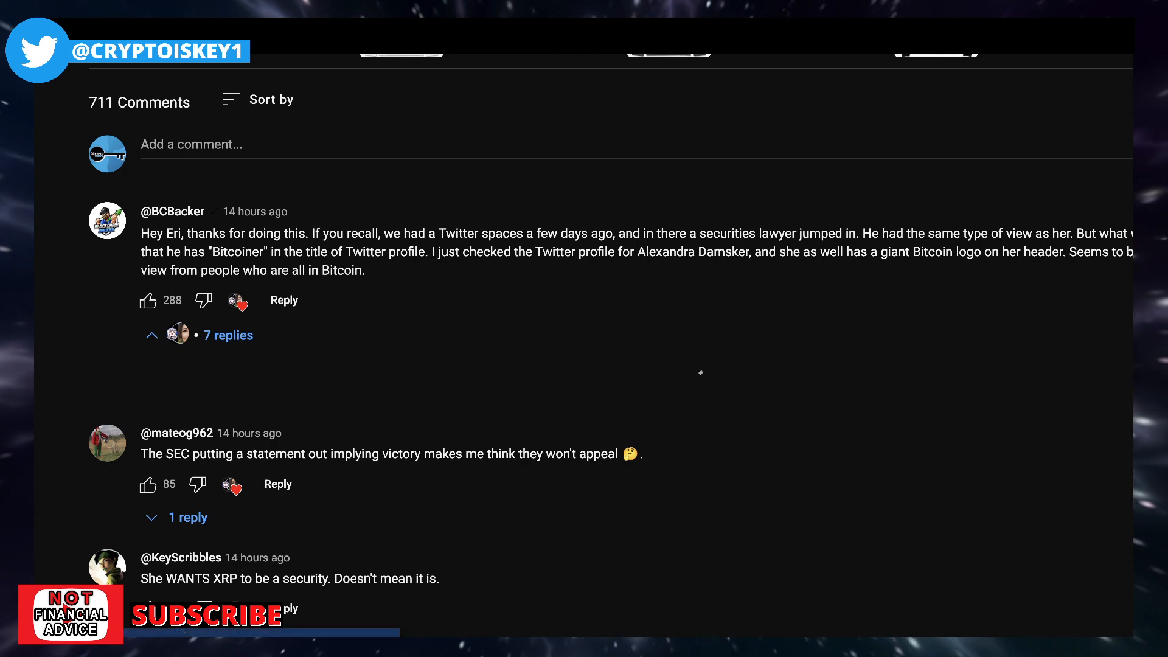
pyautogui.scroll(3)
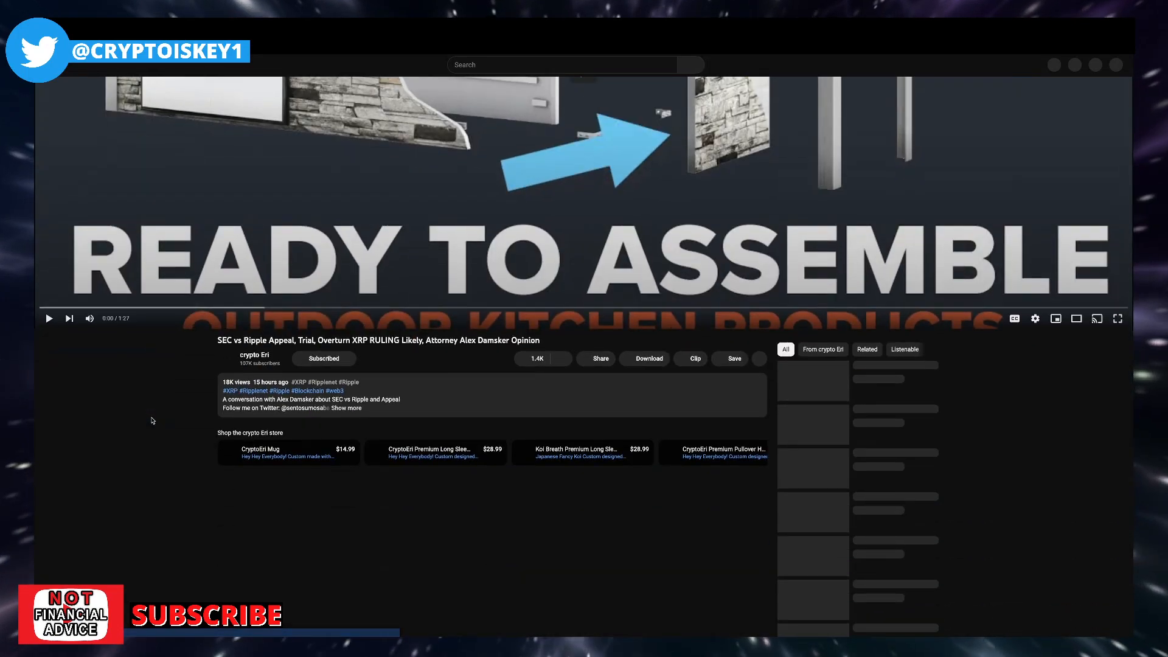
pyautogui.scroll(-3)
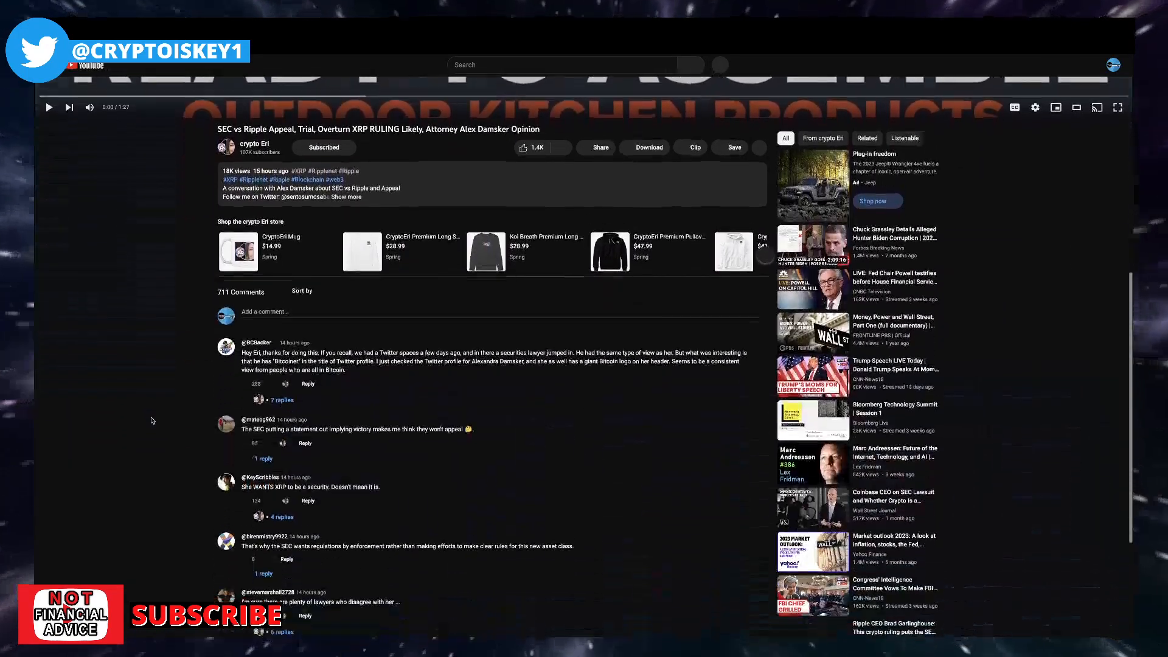
pyautogui.scroll(-3)
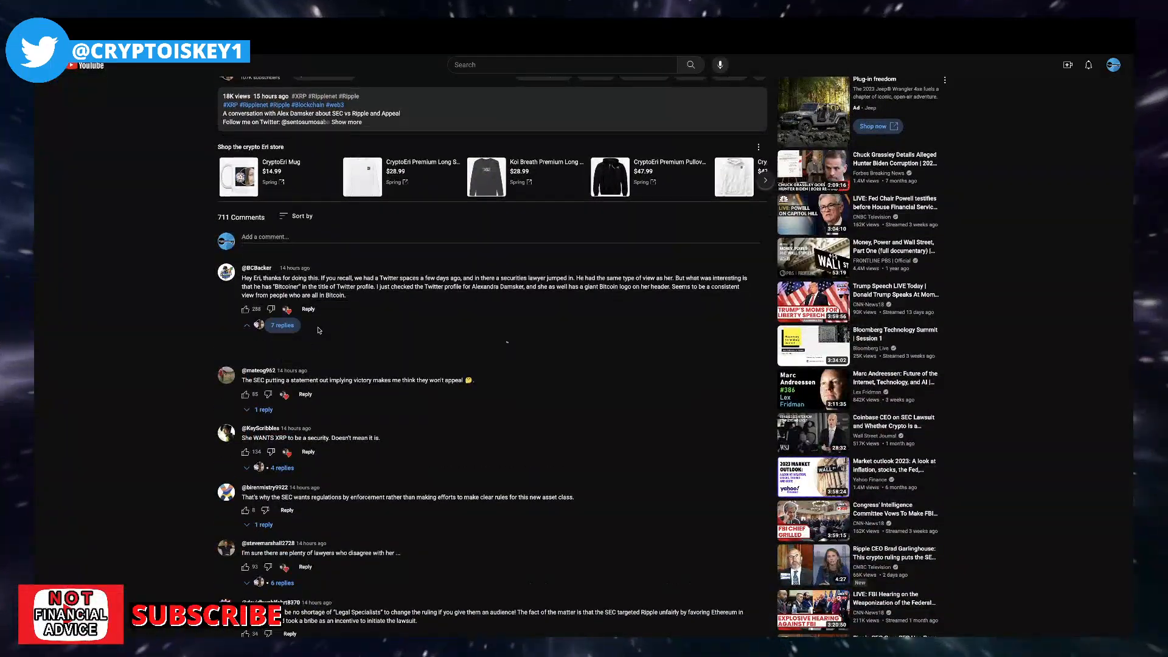
pyautogui.click(281, 327)
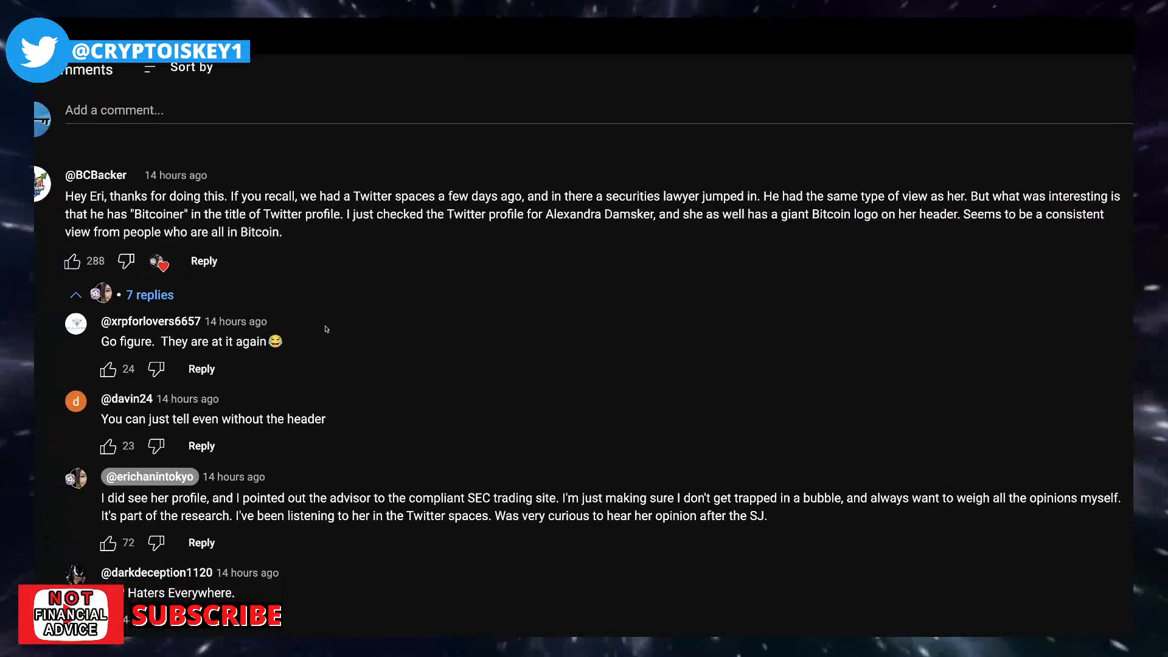
pyautogui.scroll(-3)
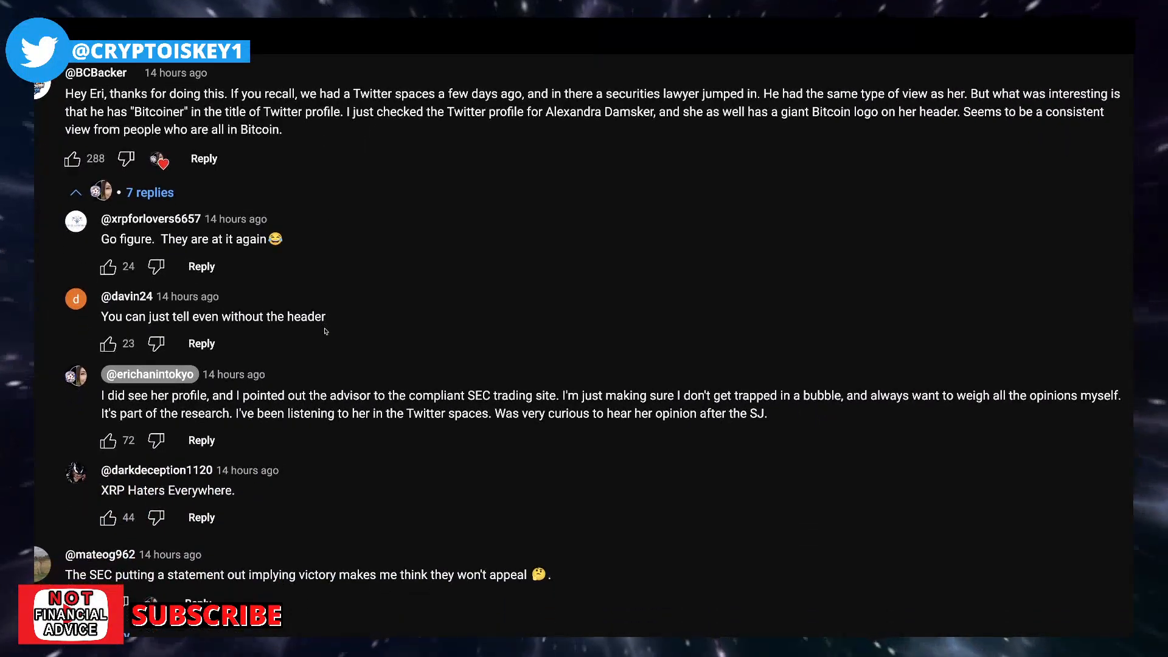
pyautogui.scroll(-3)
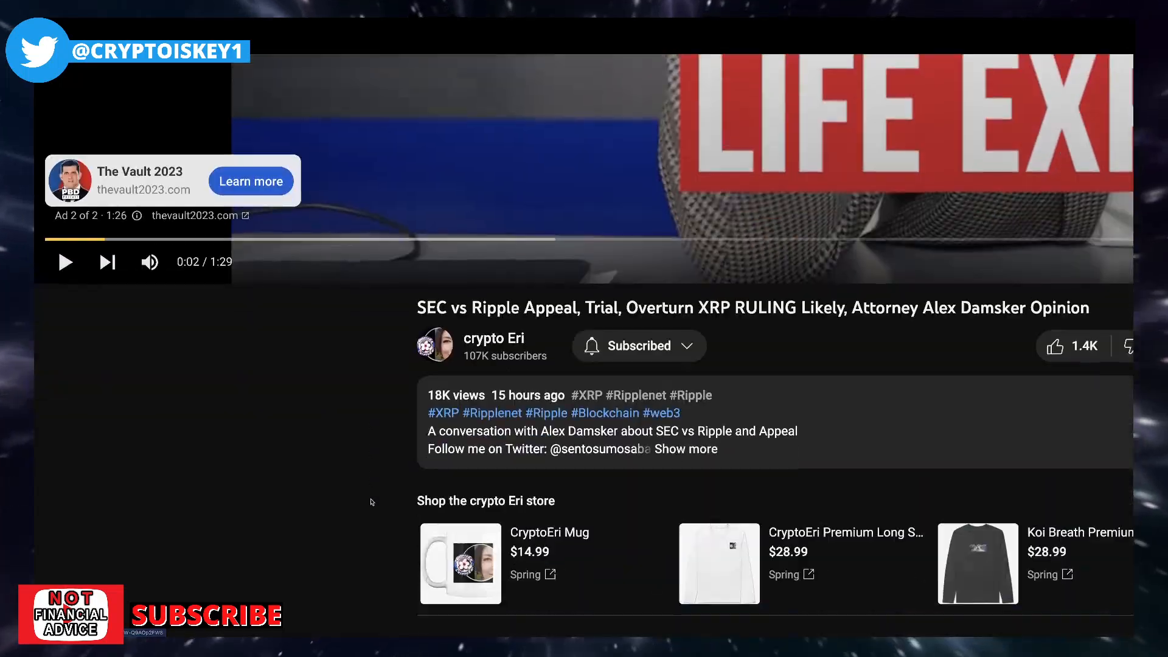
pyautogui.scroll(-3)
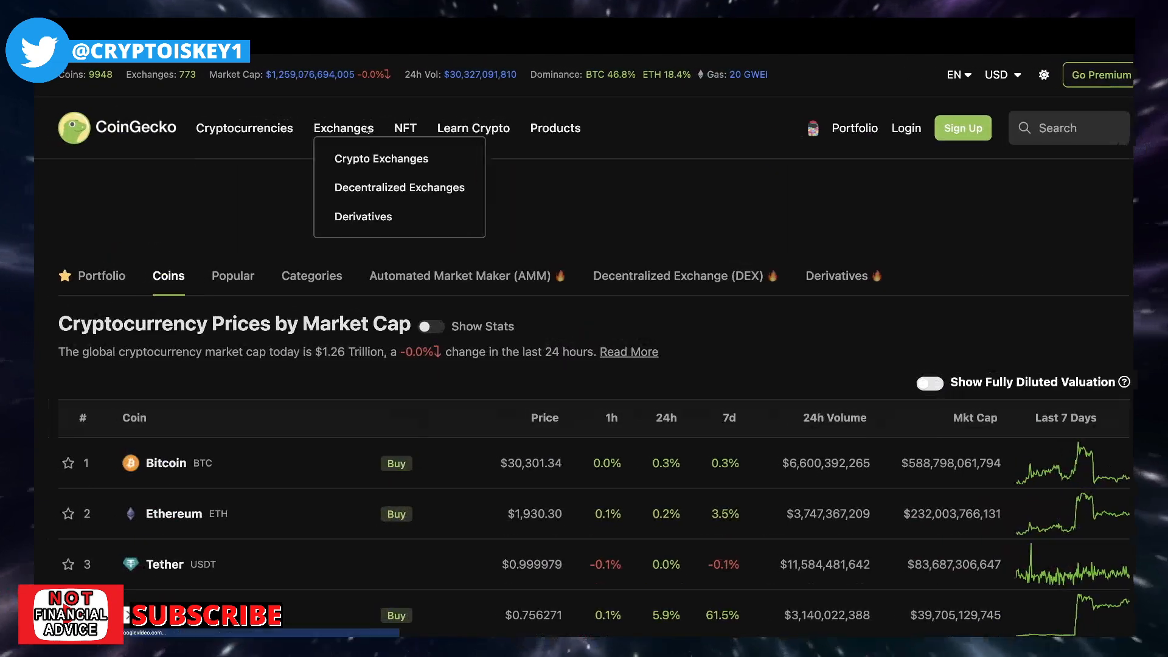
# - Scroll to XRP at $0.756271 on CoinGecko, then to the Fear & Greed gauge at Neutral 54
pyautogui.scroll(-3)
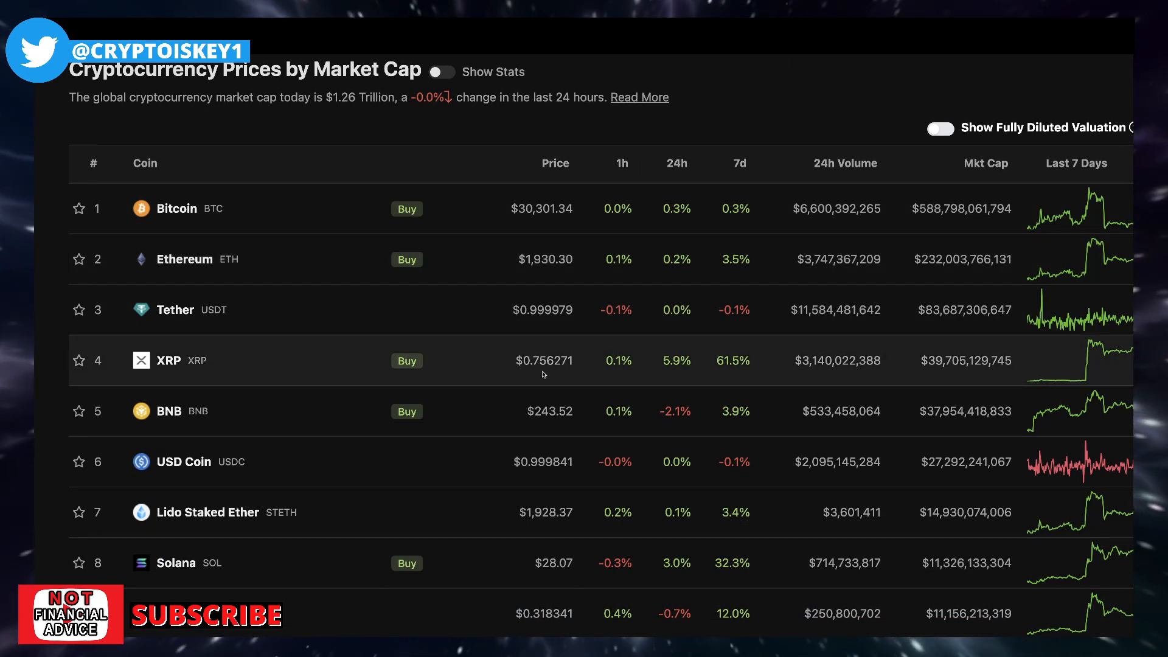
pyautogui.moveTo(535, 326)
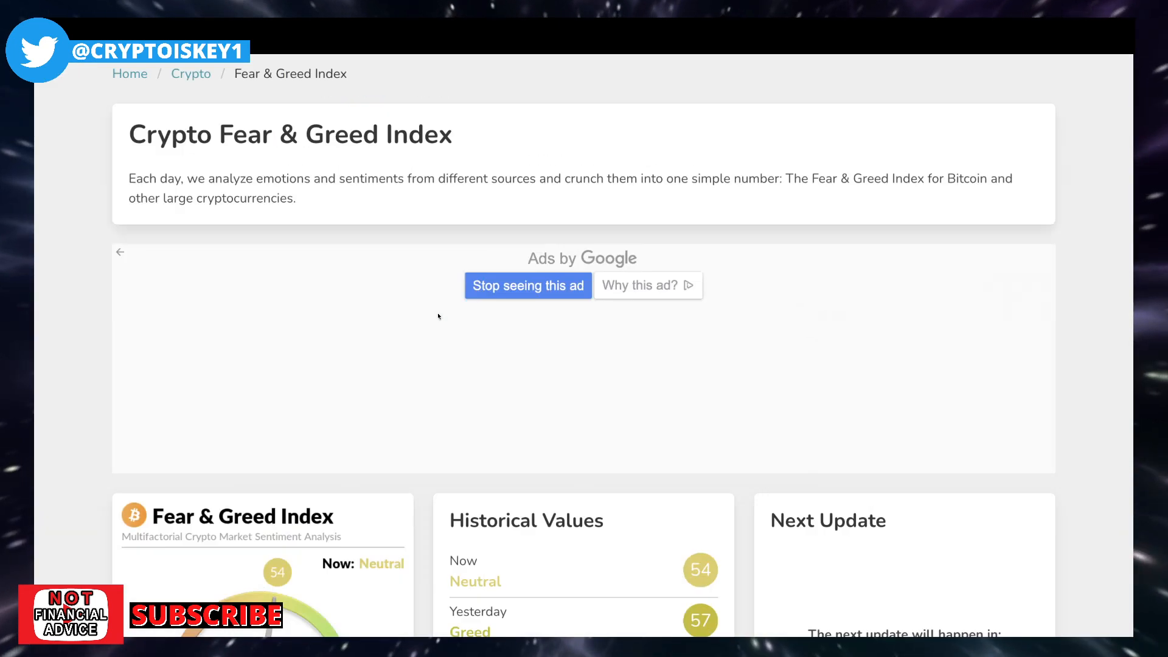
pyautogui.scroll(-3)
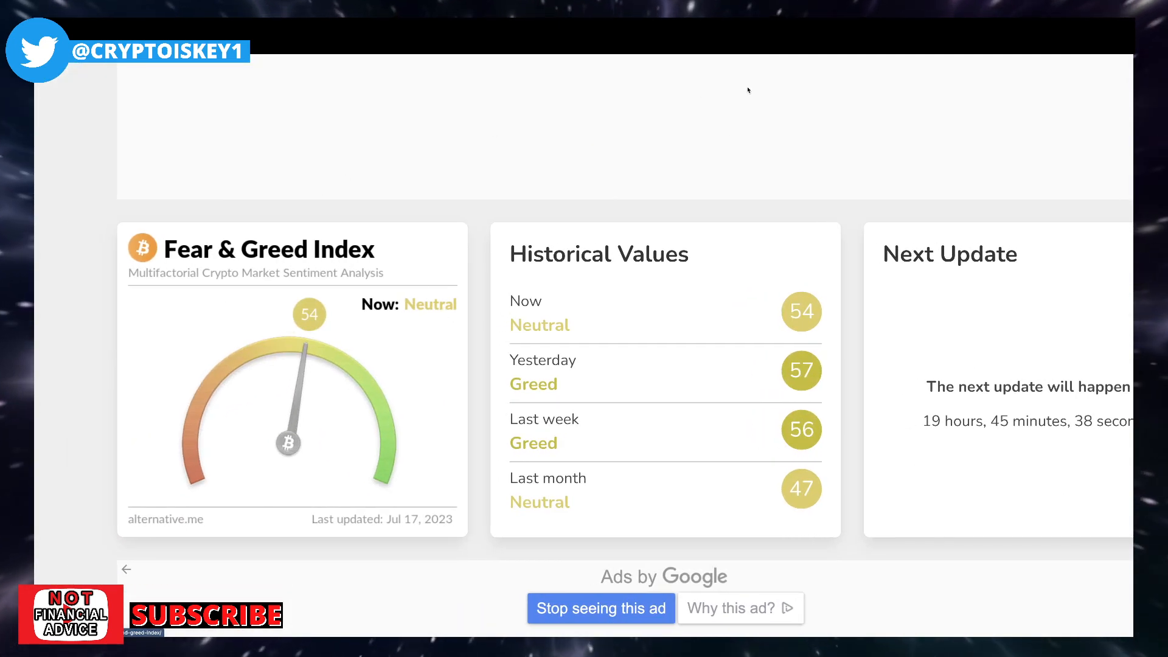